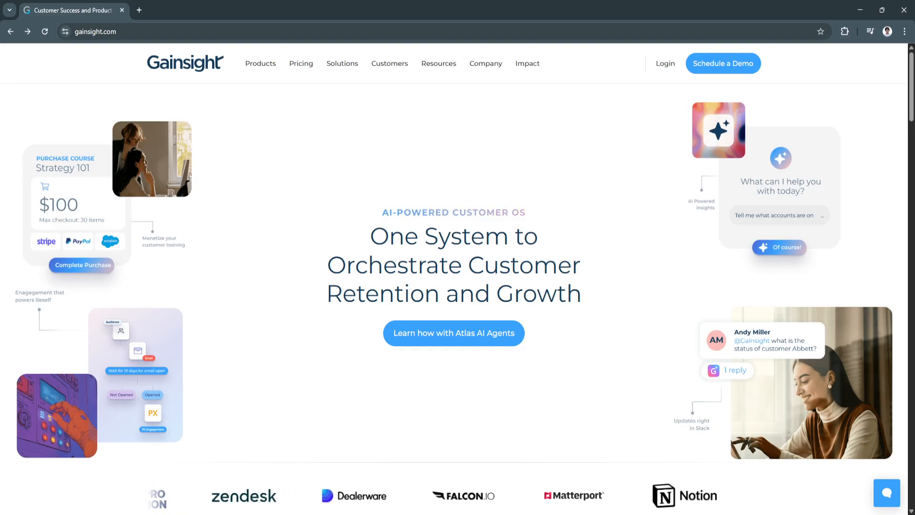
scroll(down, 3)
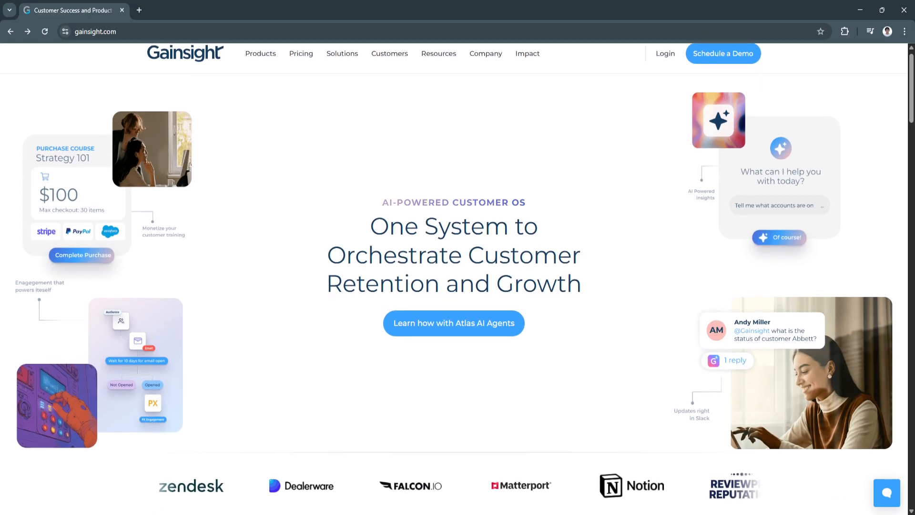
scroll(down, 3)
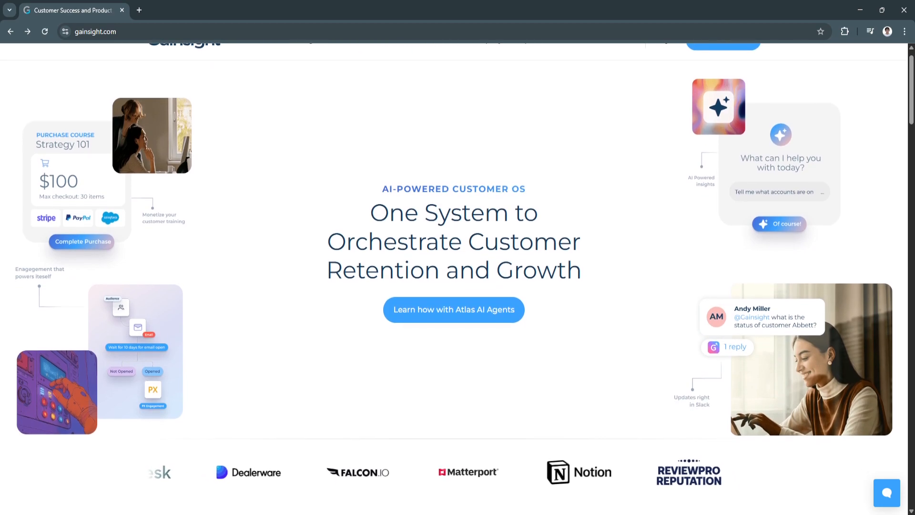
scroll(down, 3)
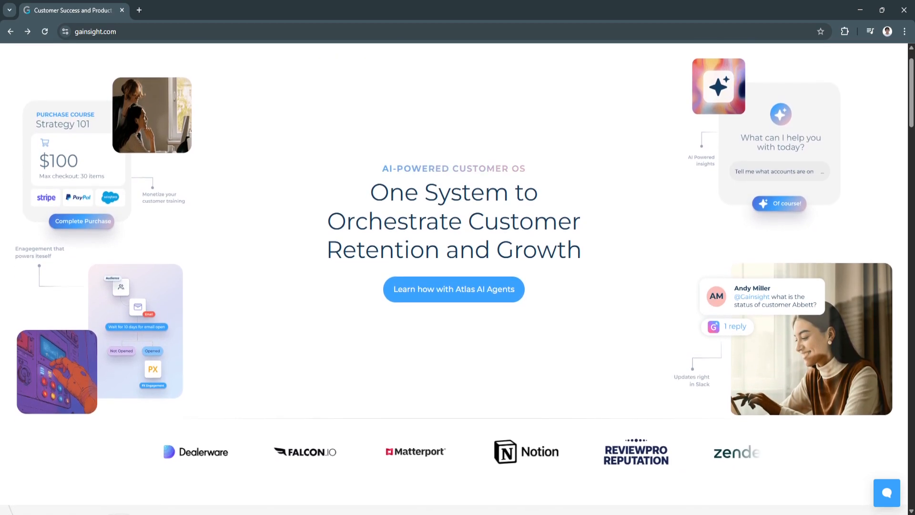
scroll(down, 3)
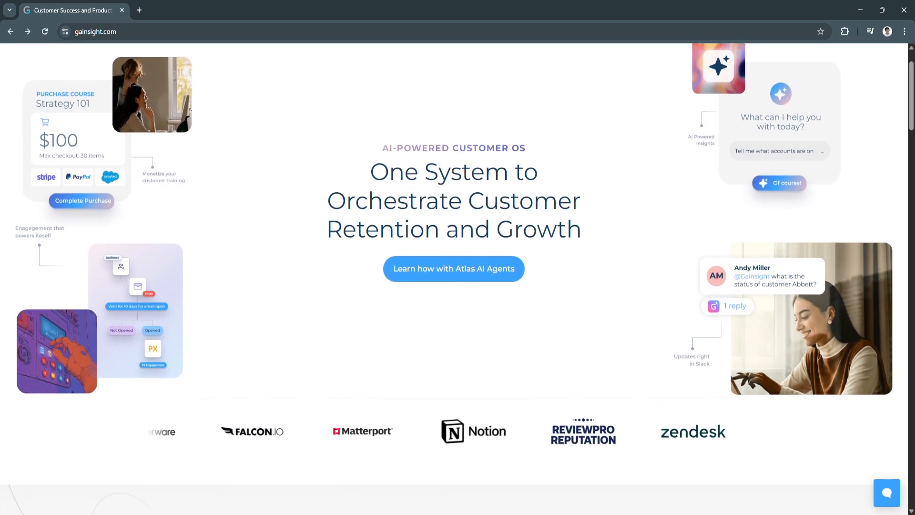
scroll(down, 3)
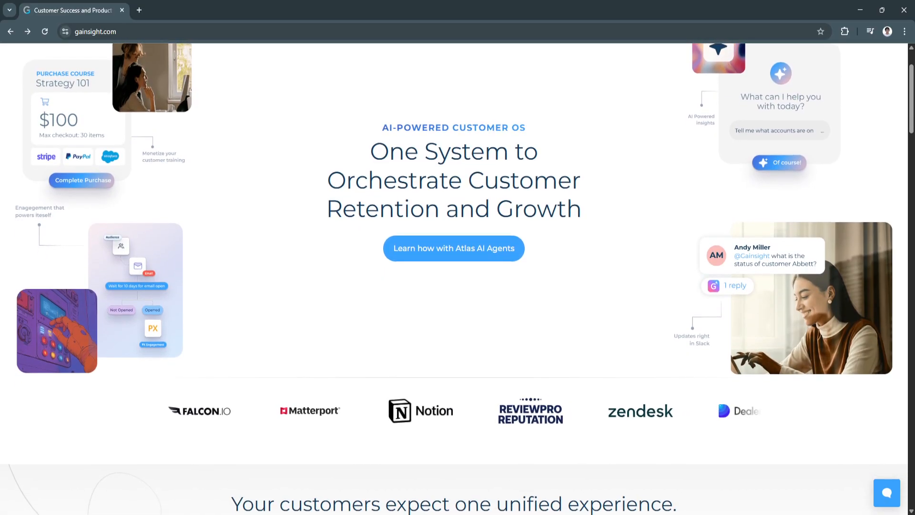
scroll(down, 3)
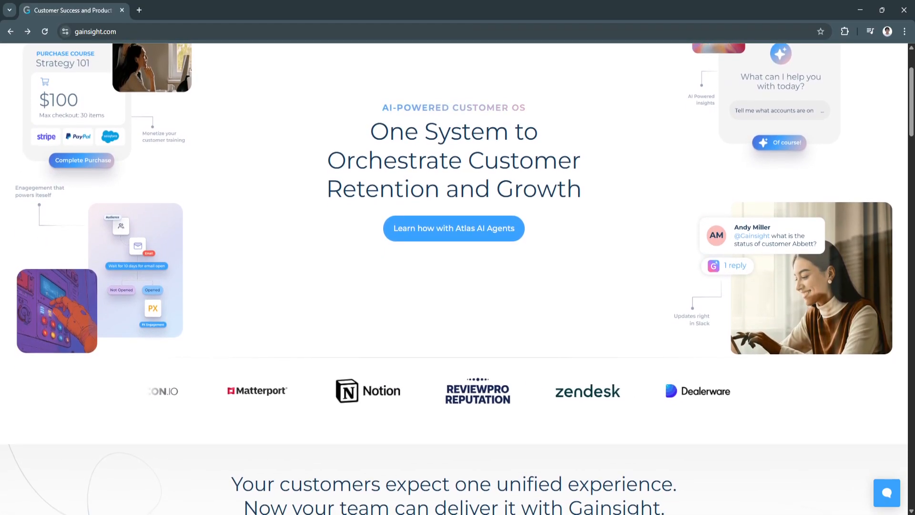
scroll(down, 3)
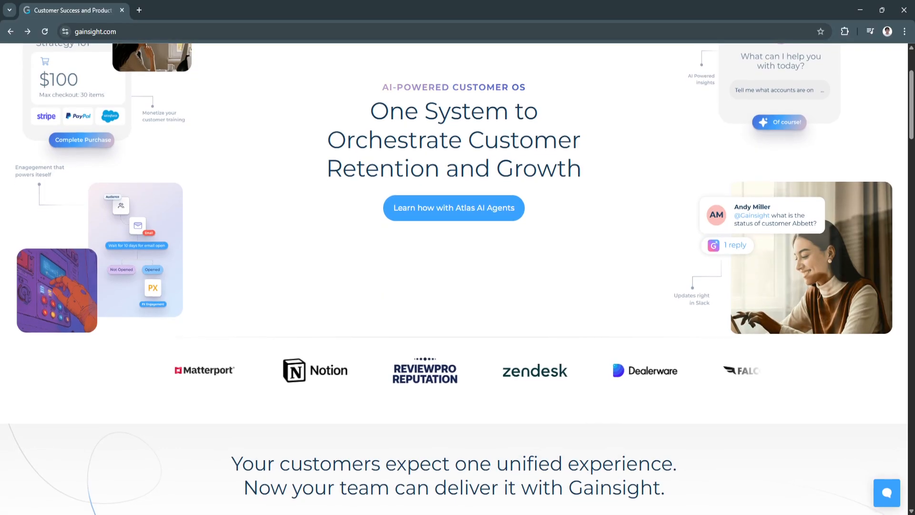
scroll(down, 3)
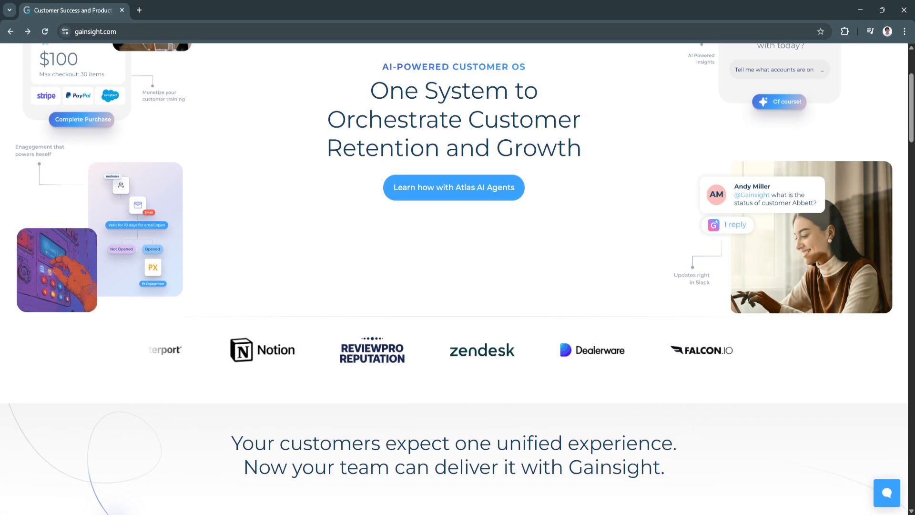
scroll(down, 3)
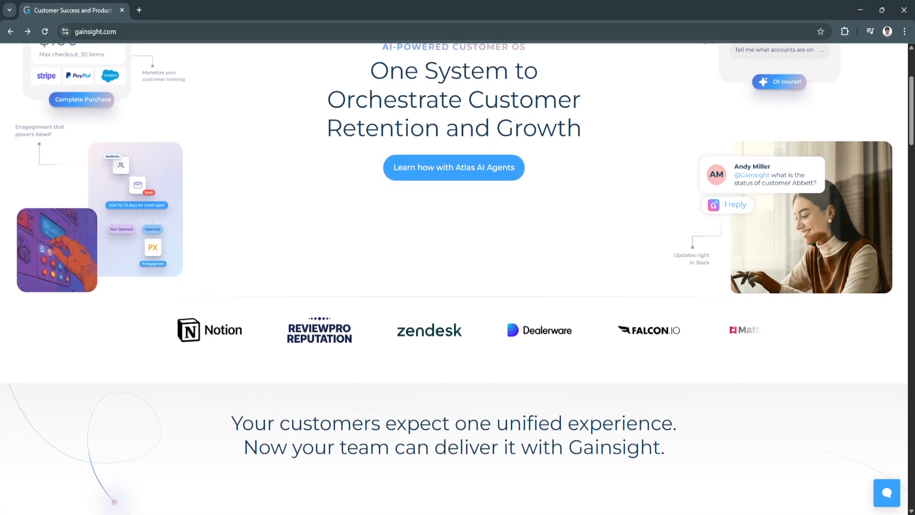
scroll(down, 3)
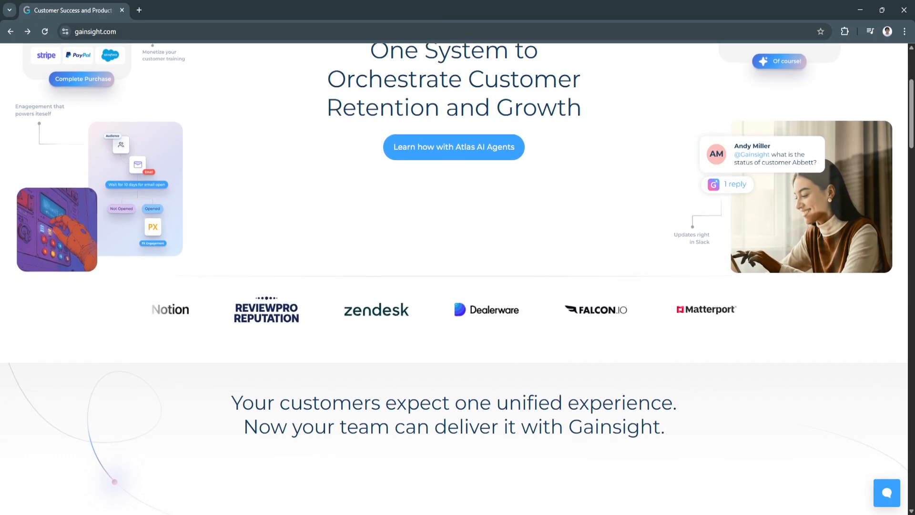
scroll(down, 3)
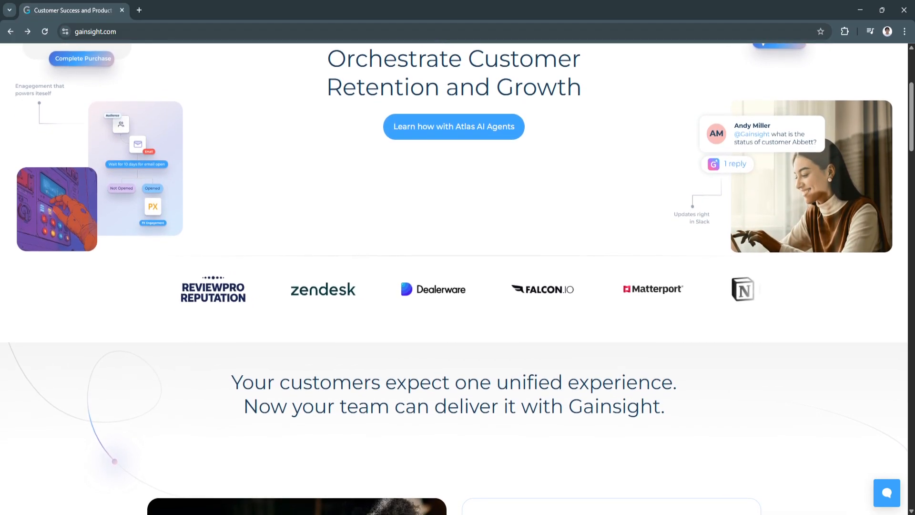
scroll(down, 3)
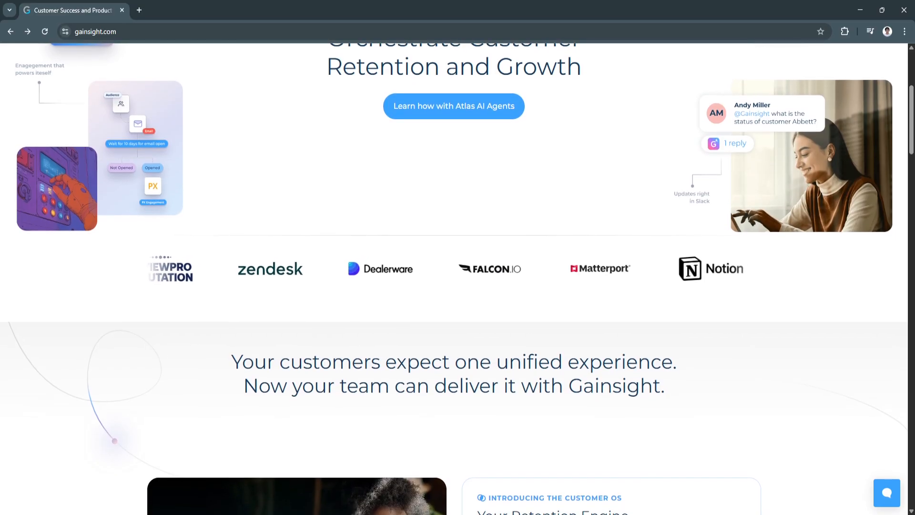
scroll(down, 3)
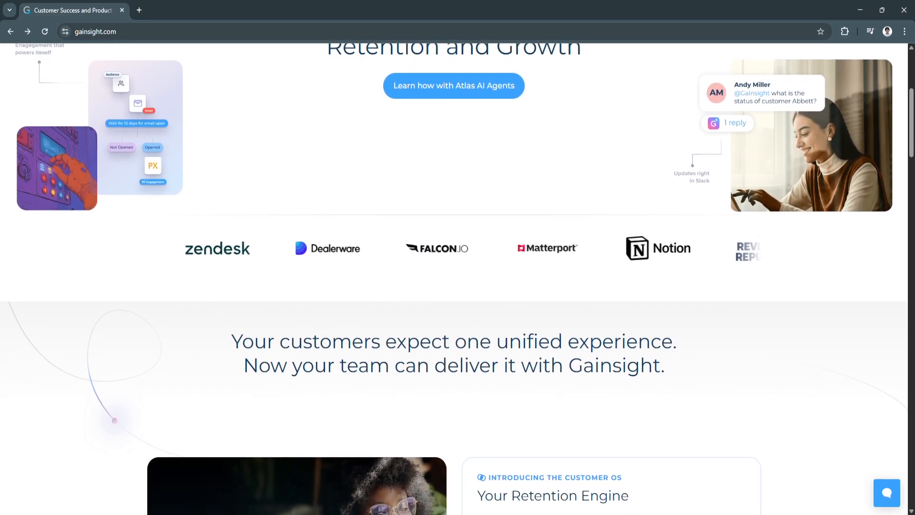
scroll(down, 3)
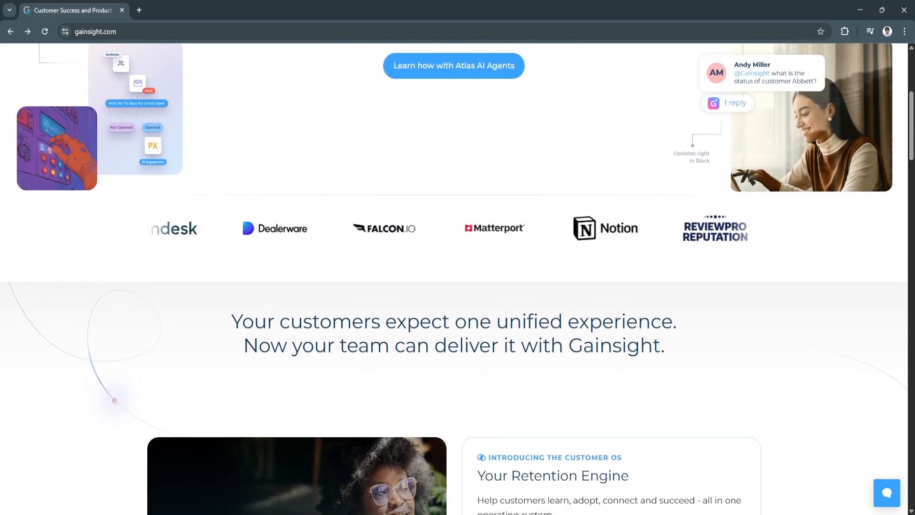
scroll(down, 3)
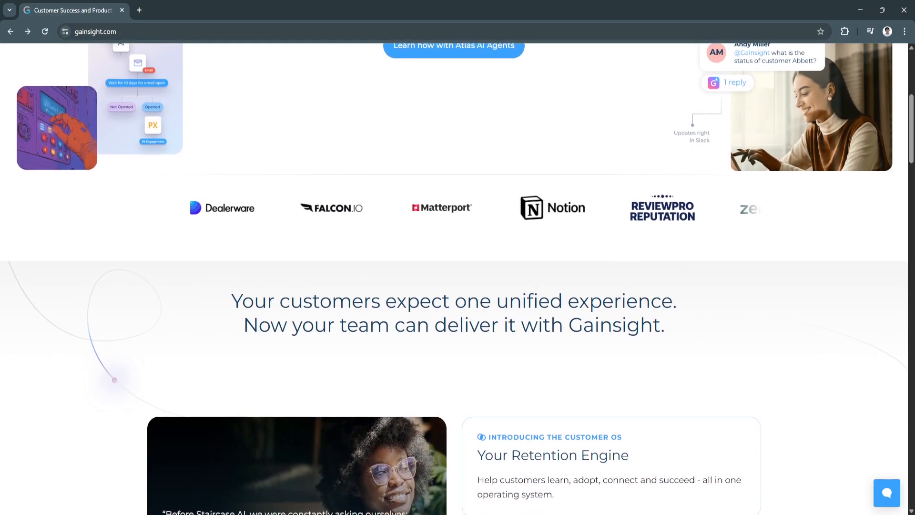
scroll(down, 3)
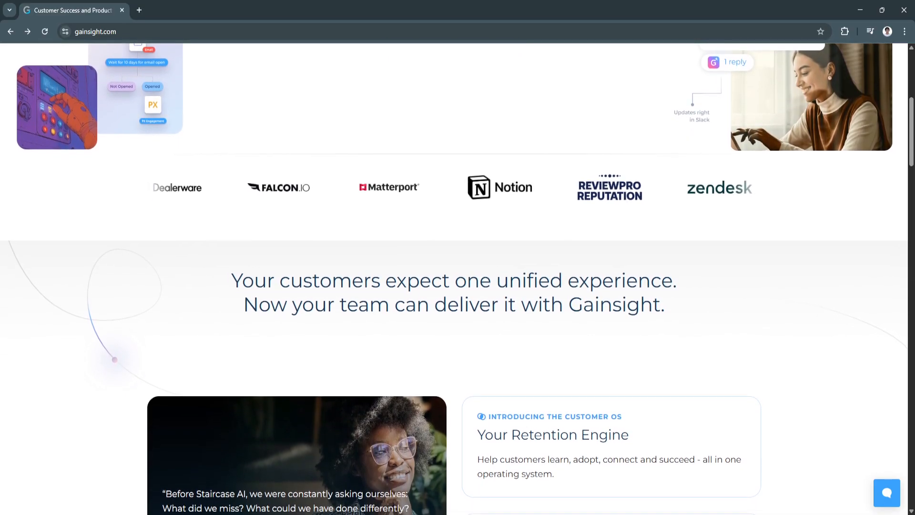
scroll(down, 3)
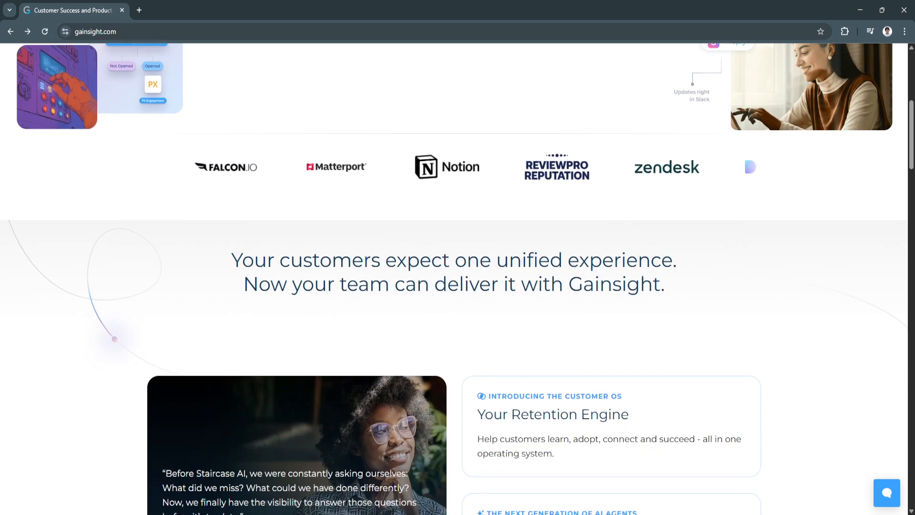
scroll(down, 3)
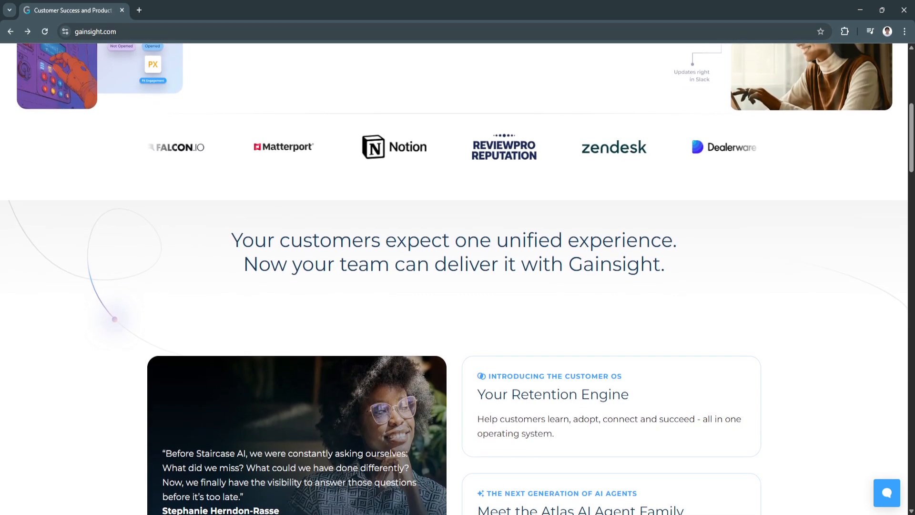
scroll(down, 3)
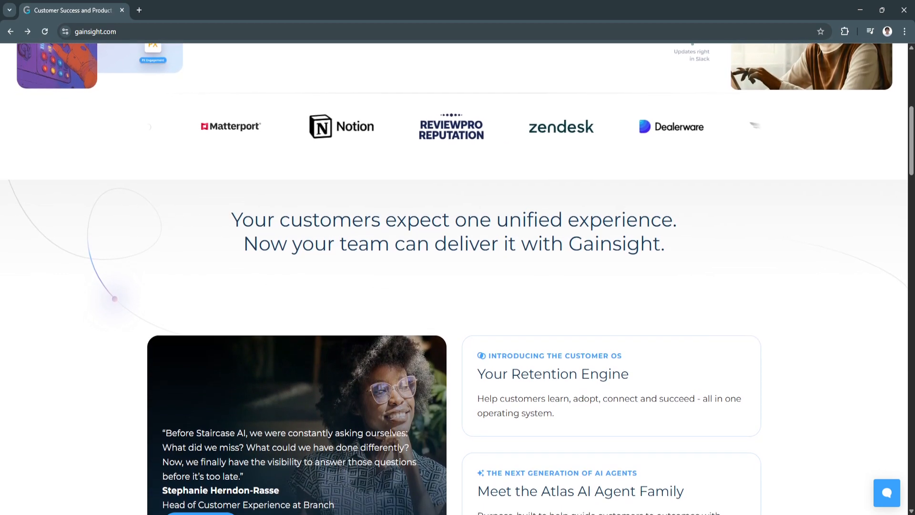
scroll(down, 3)
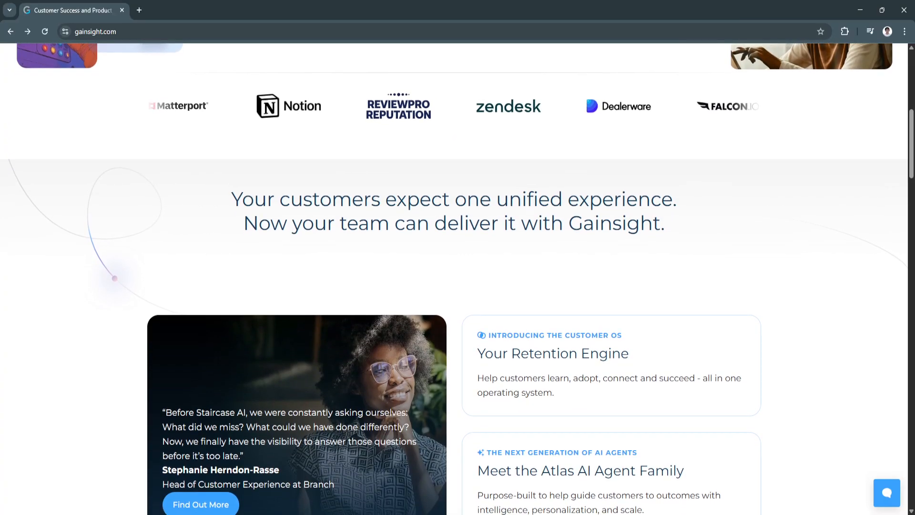
scroll(down, 3)
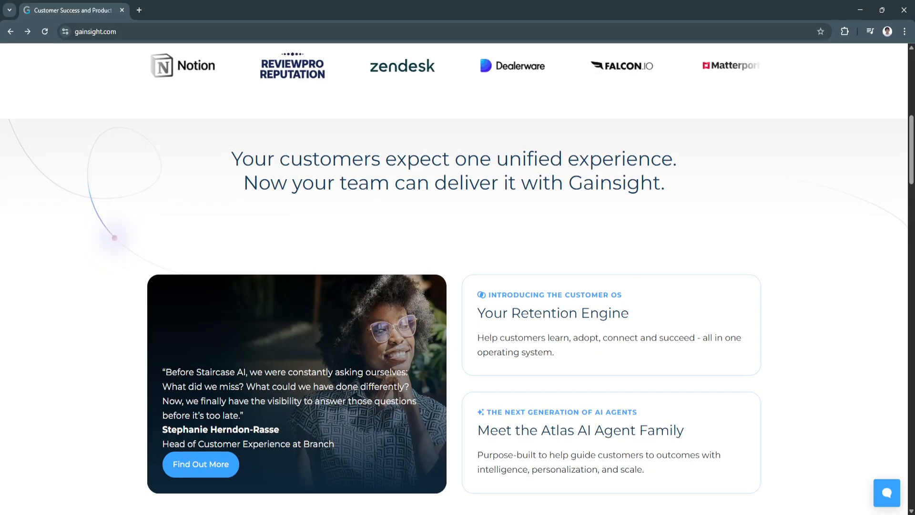
scroll(down, 3)
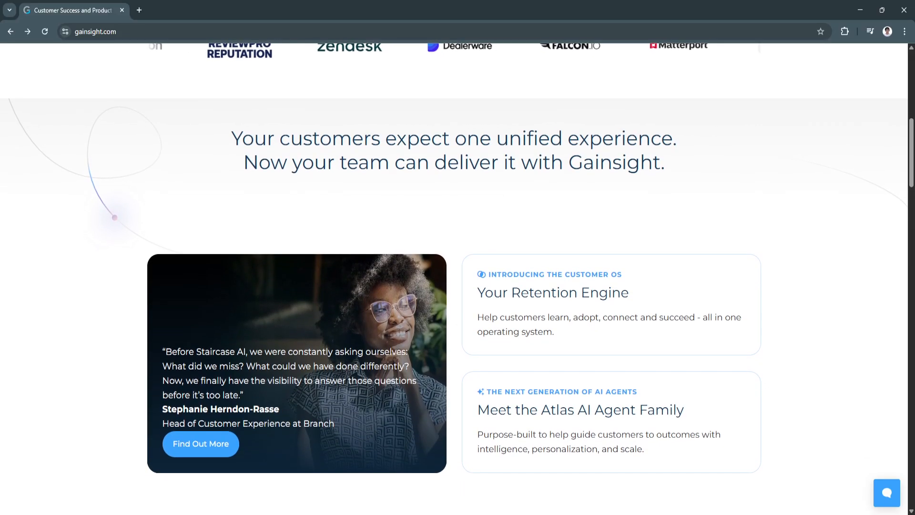
scroll(down, 3)
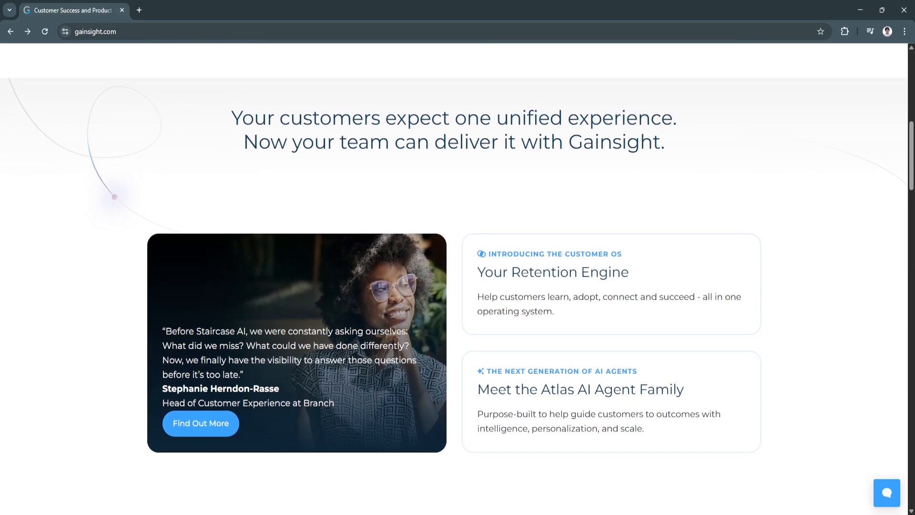
scroll(down, 3)
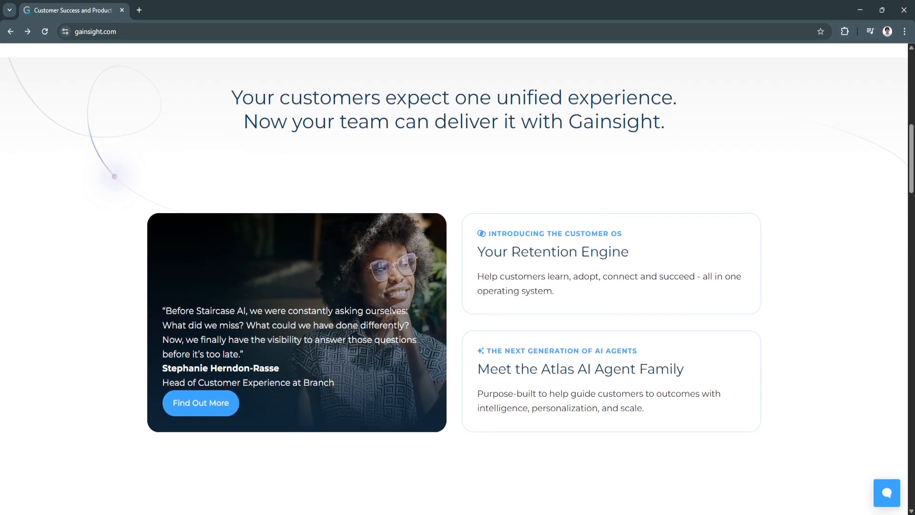
scroll(down, 3)
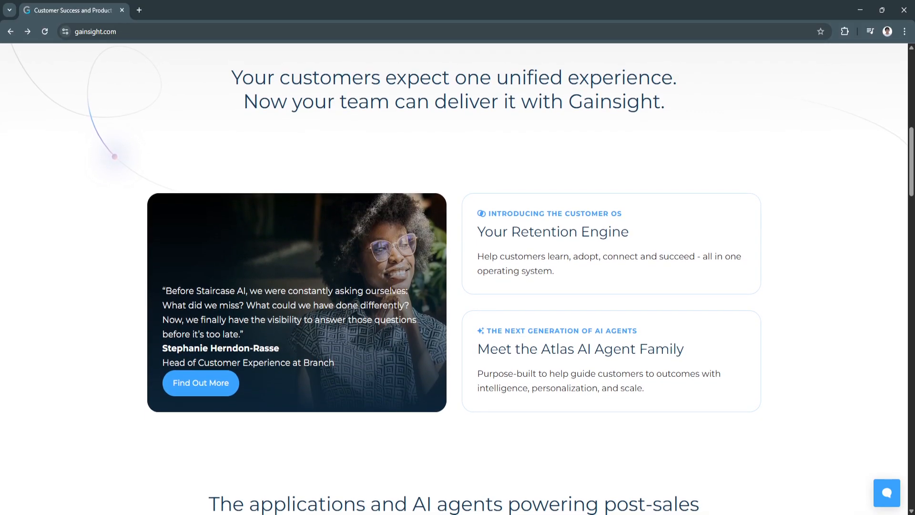
scroll(down, 3)
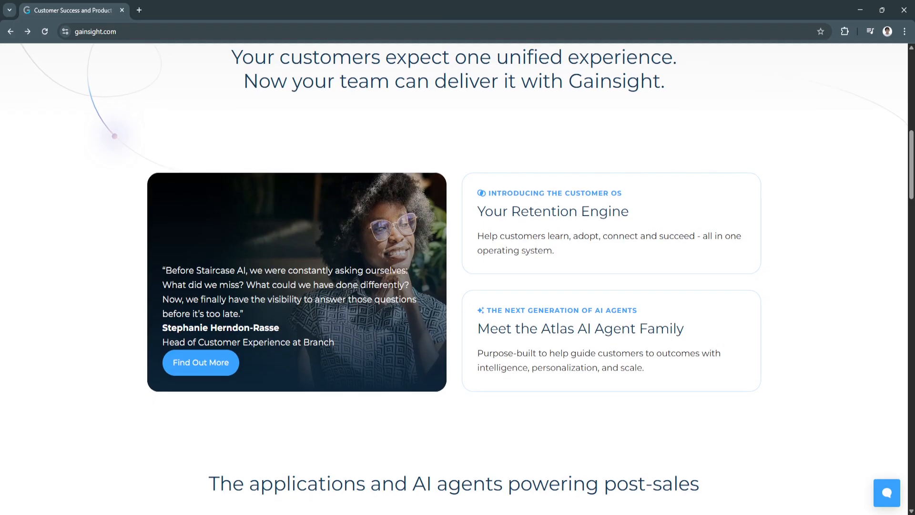
scroll(down, 3)
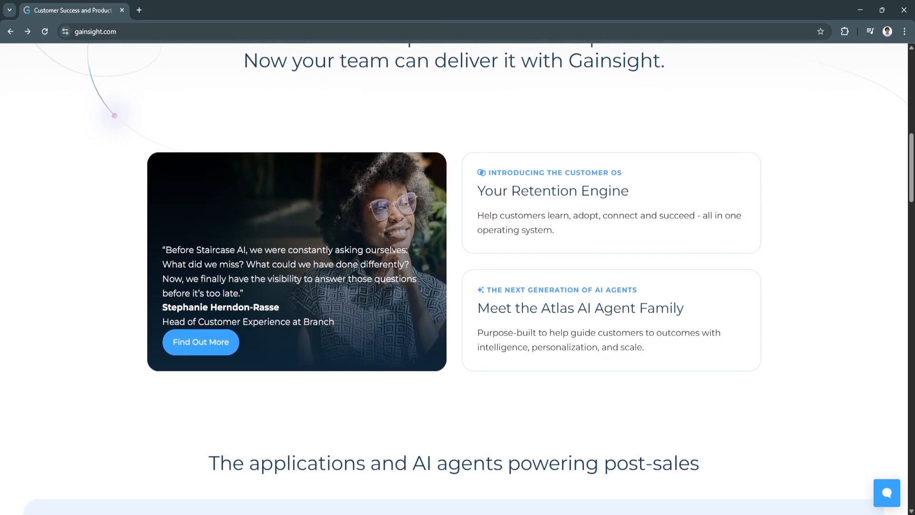
scroll(down, 3)
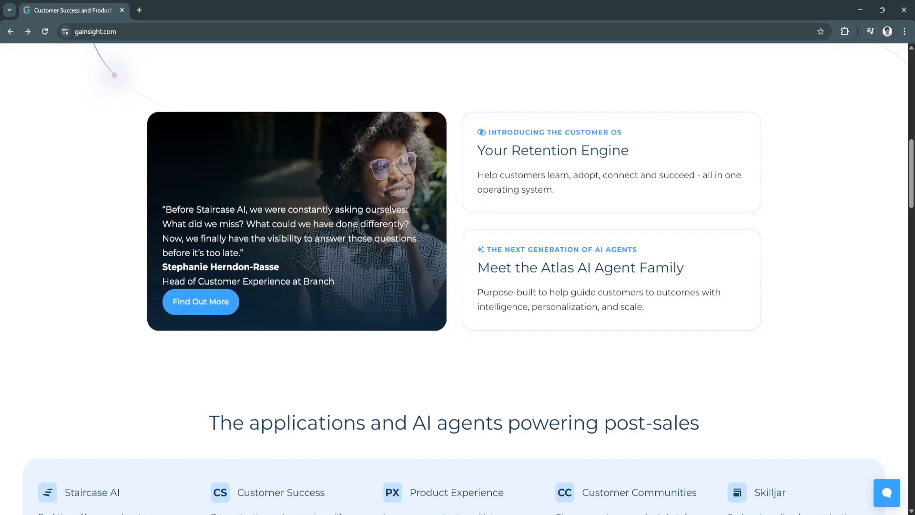
scroll(down, 3)
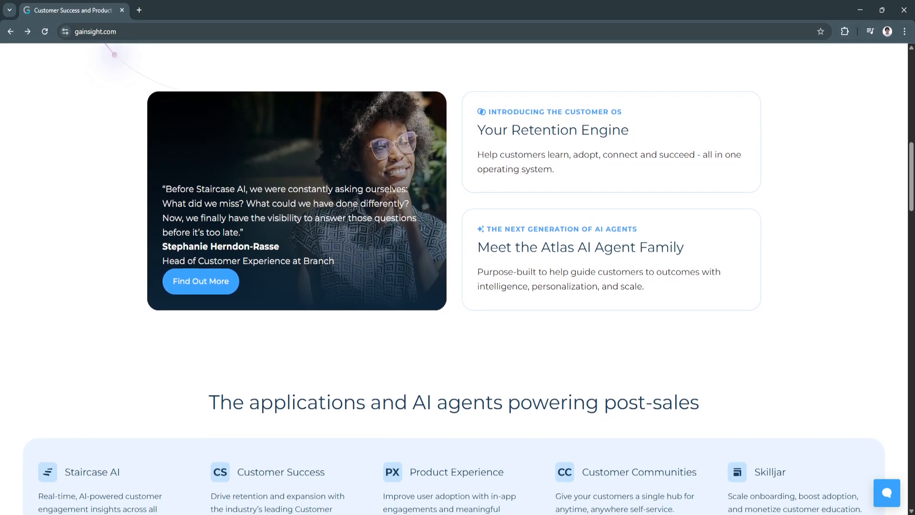
scroll(down, 3)
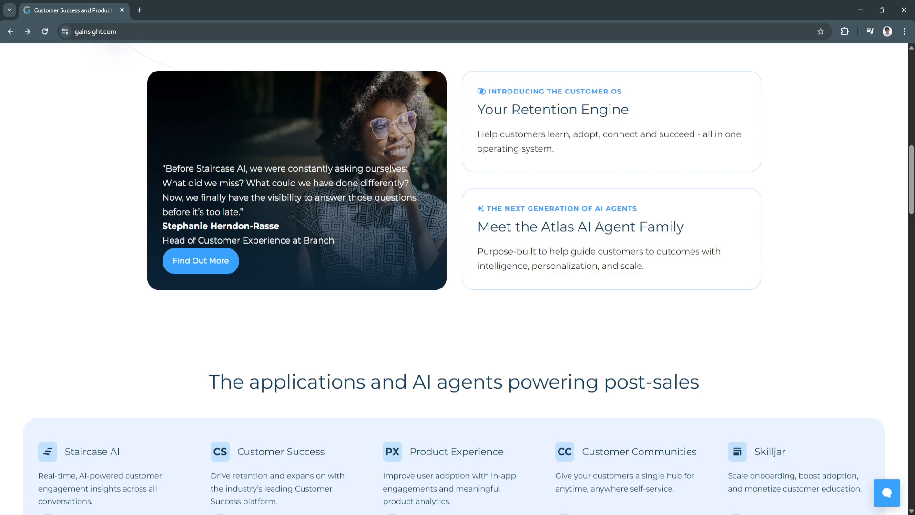
scroll(down, 3)
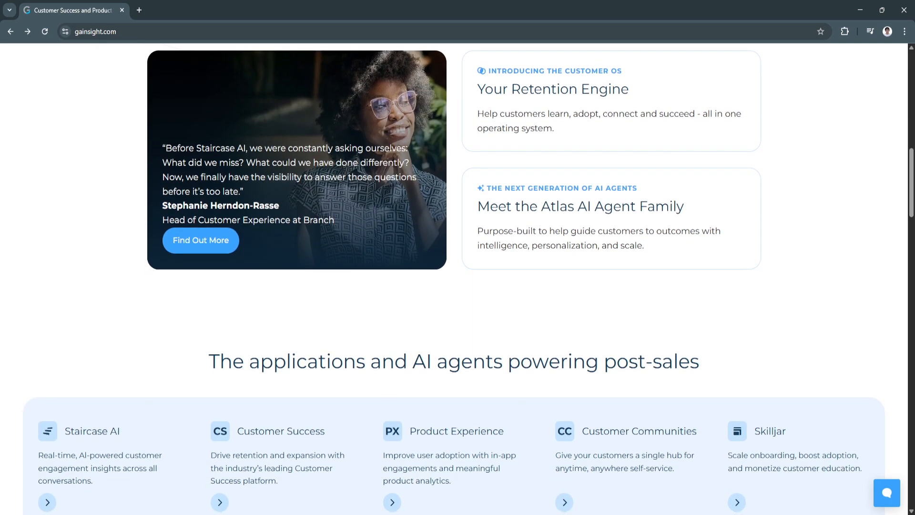
scroll(down, 3)
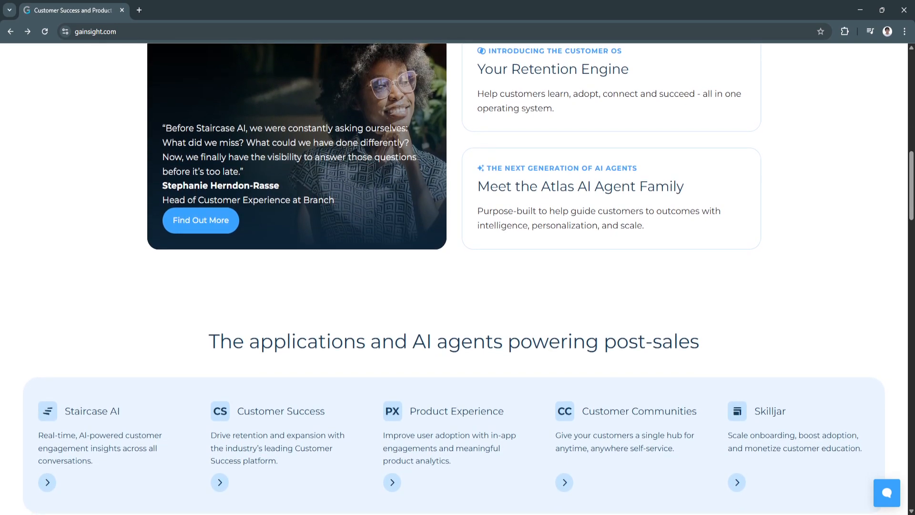
scroll(down, 3)
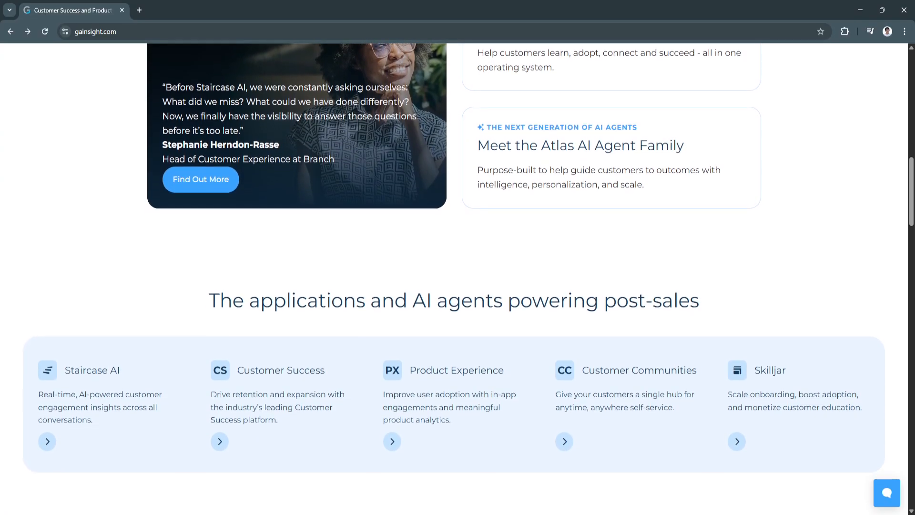
scroll(down, 3)
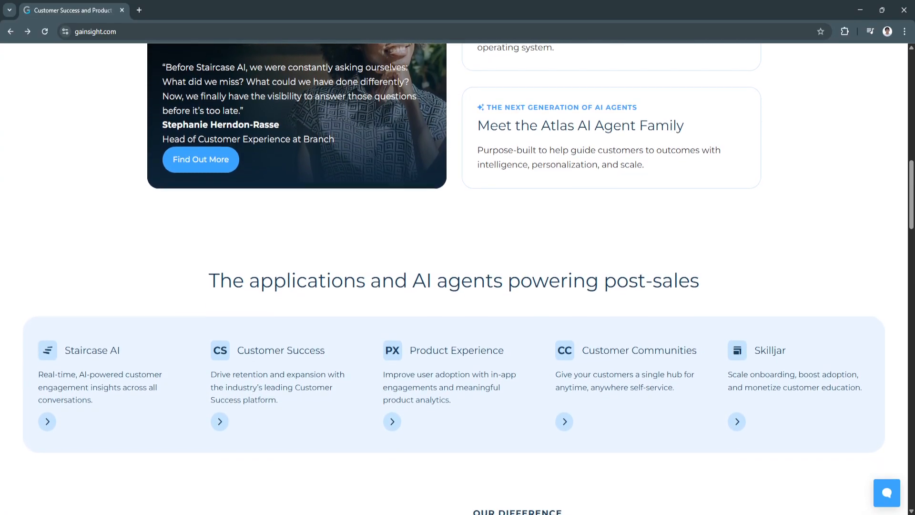
scroll(down, 3)
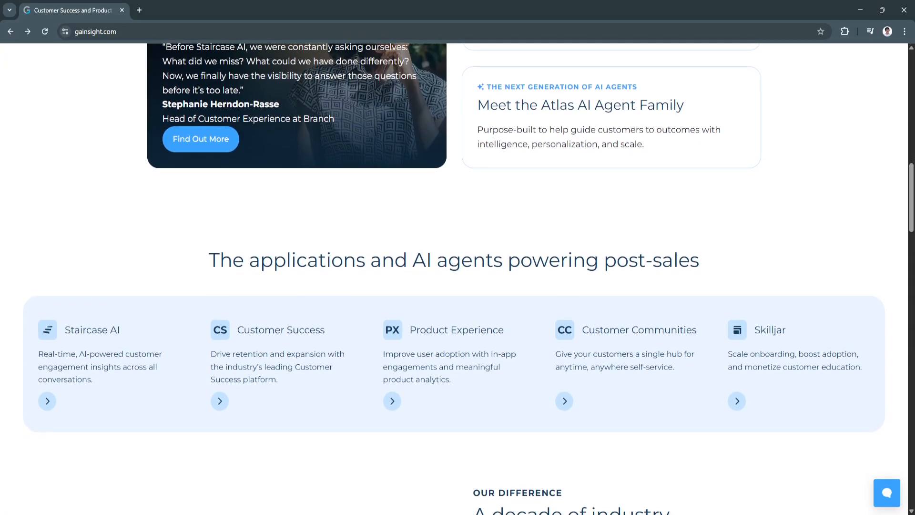
scroll(down, 3)
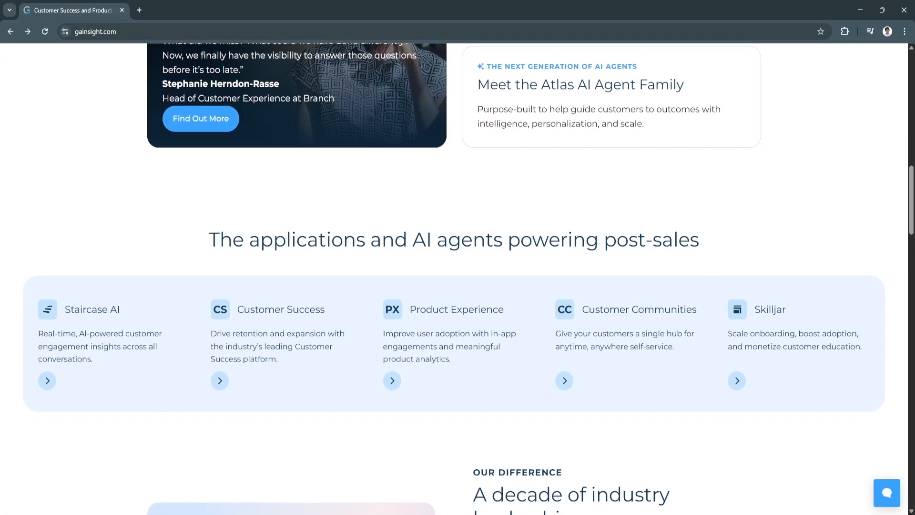
scroll(down, 3)
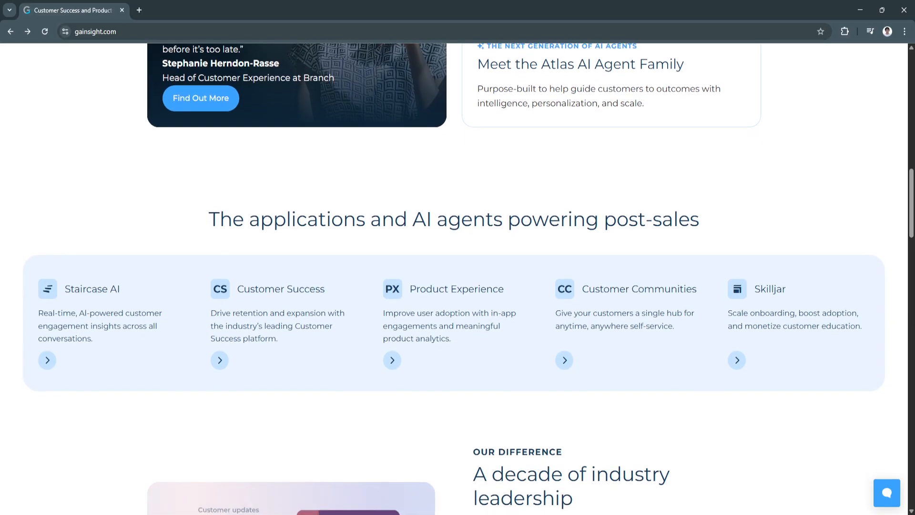
scroll(down, 3)
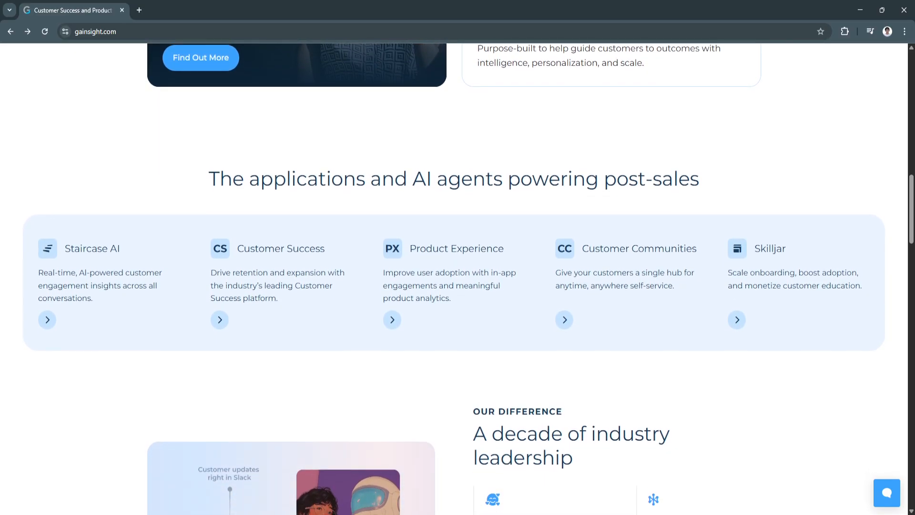
scroll(down, 3)
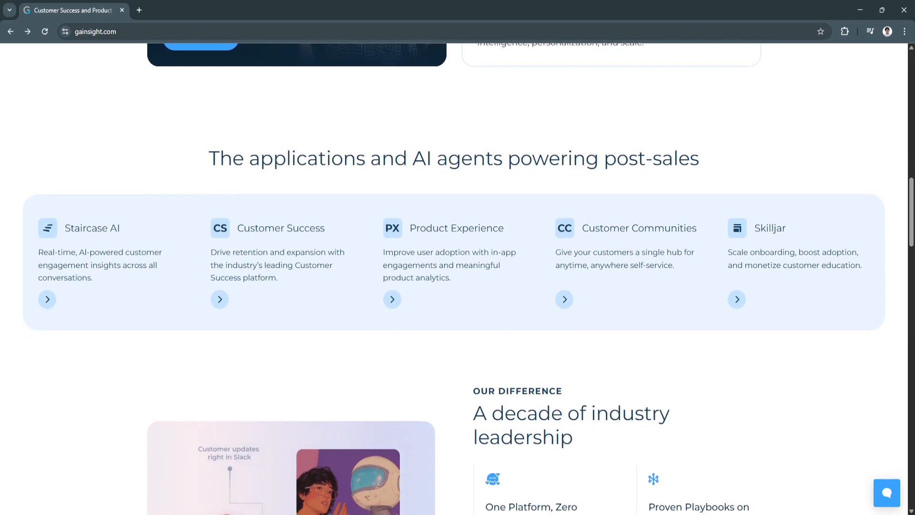
scroll(down, 3)
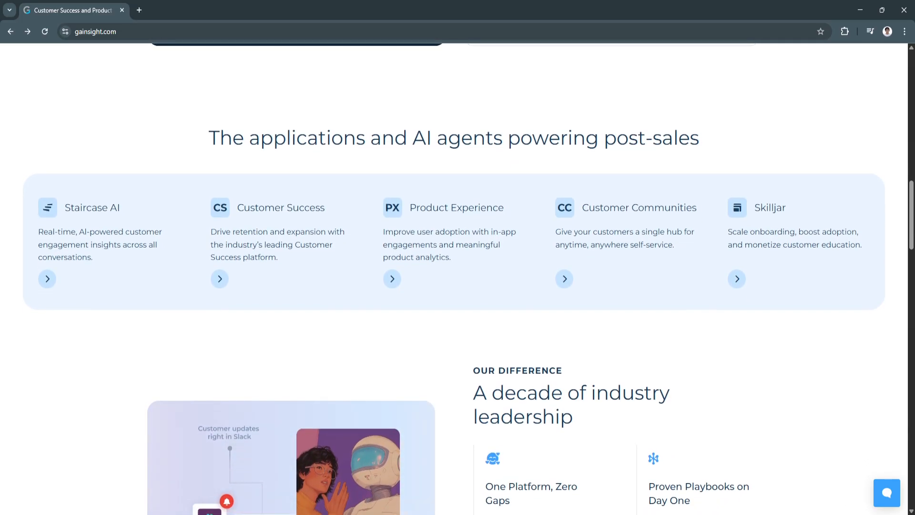
scroll(down, 3)
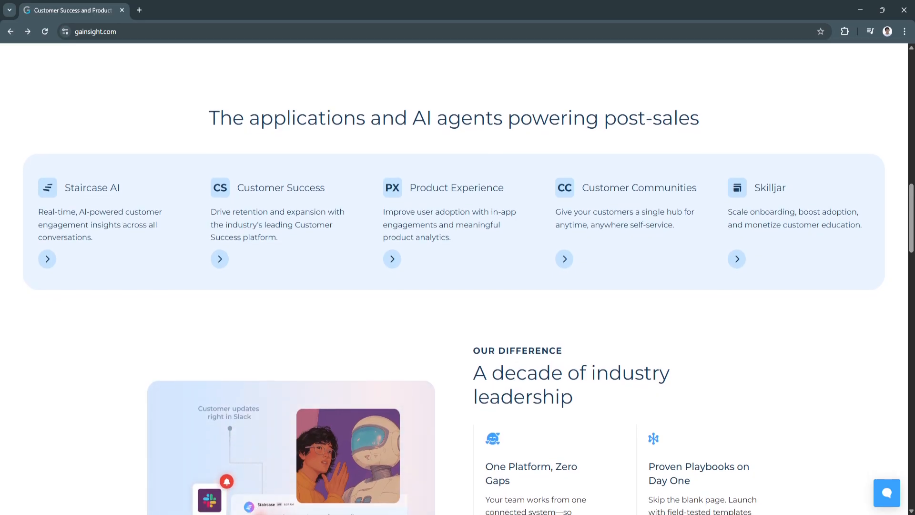
scroll(down, 3)
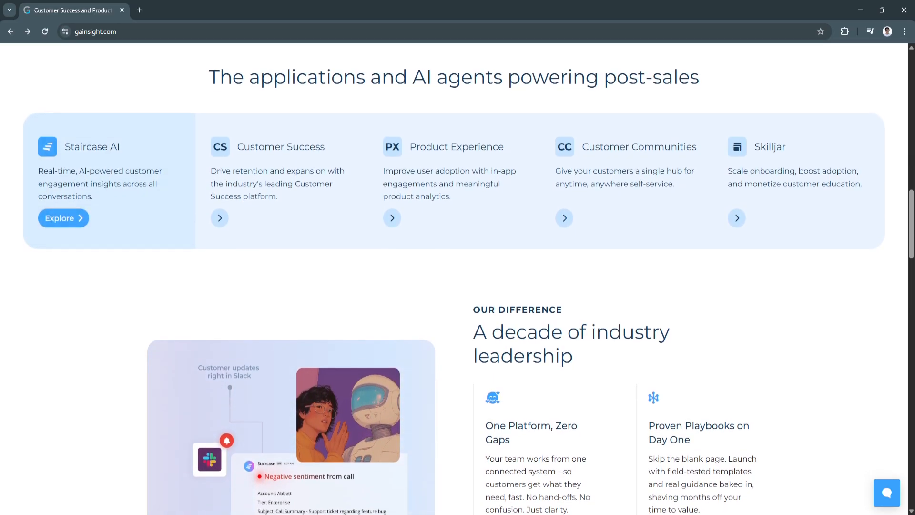
scroll(down, 3)
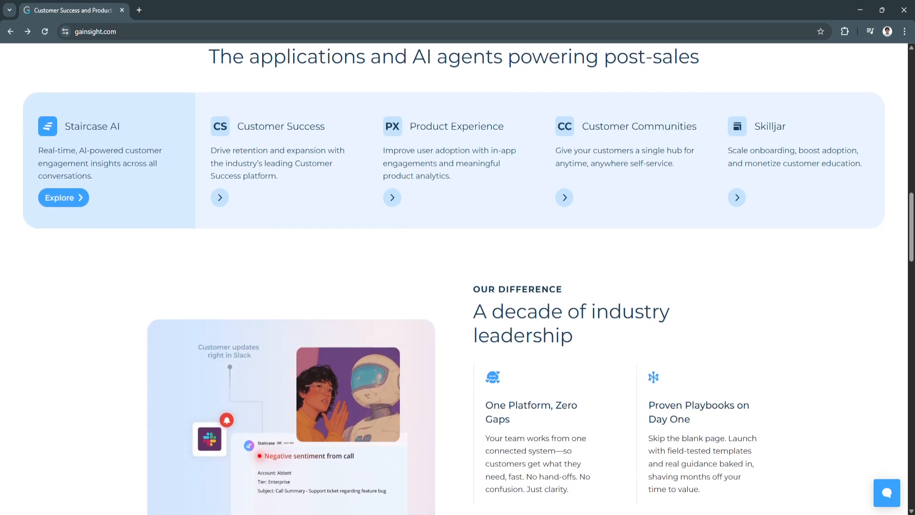
scroll(down, 3)
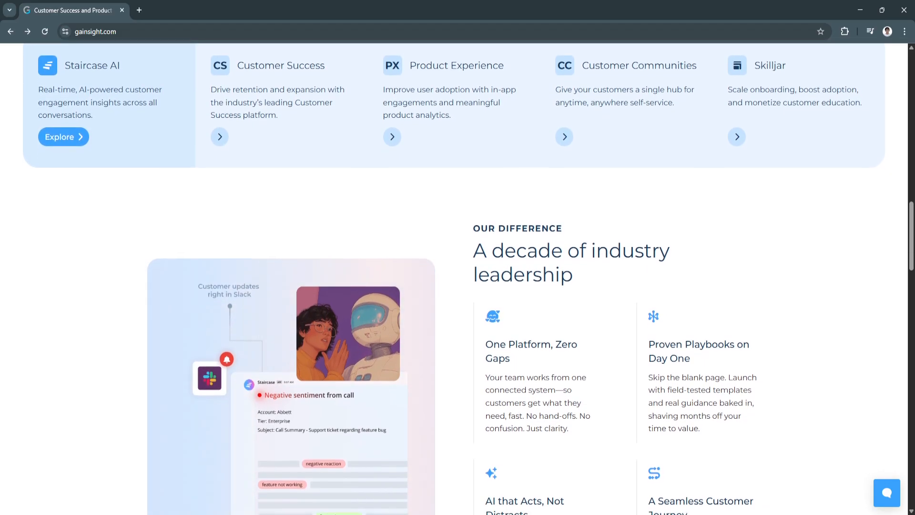
scroll(down, 3)
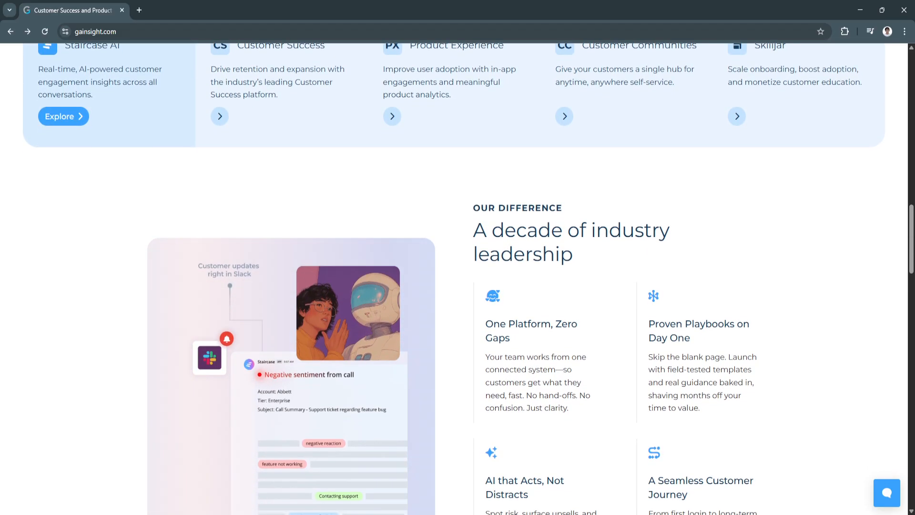
scroll(down, 3)
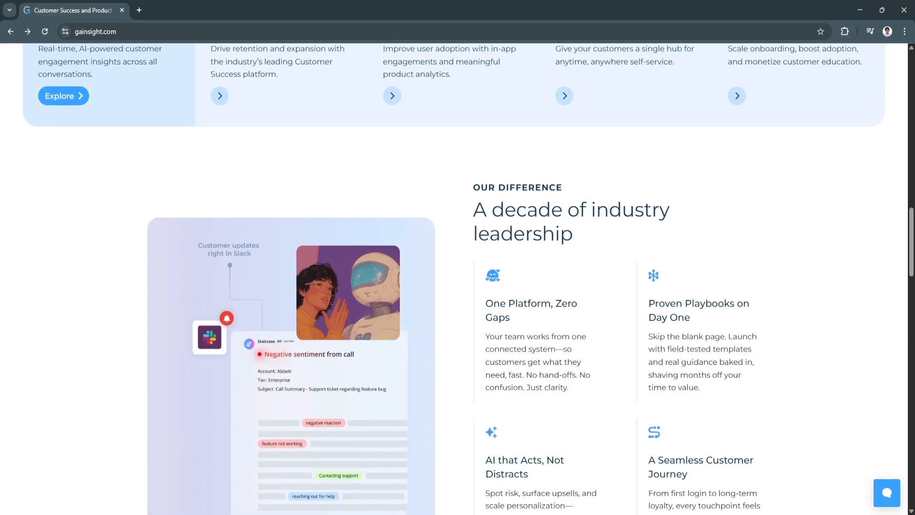
scroll(down, 3)
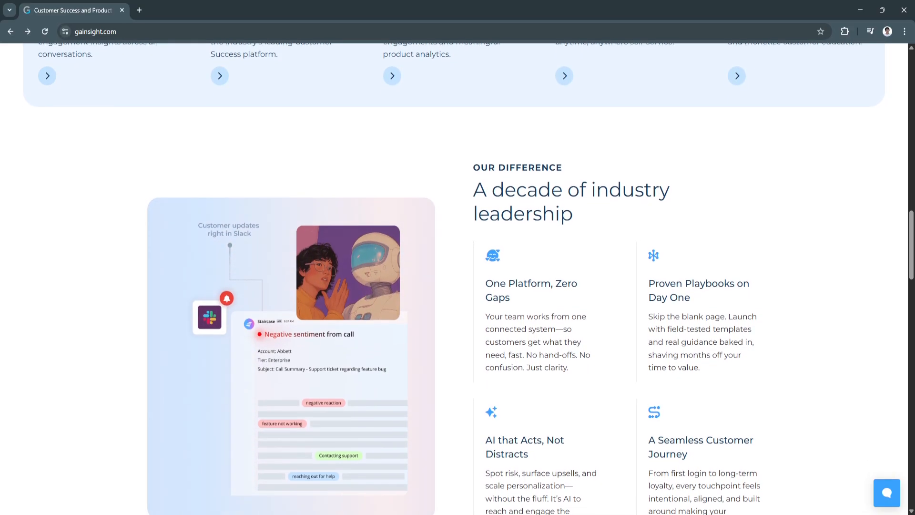
scroll(down, 3)
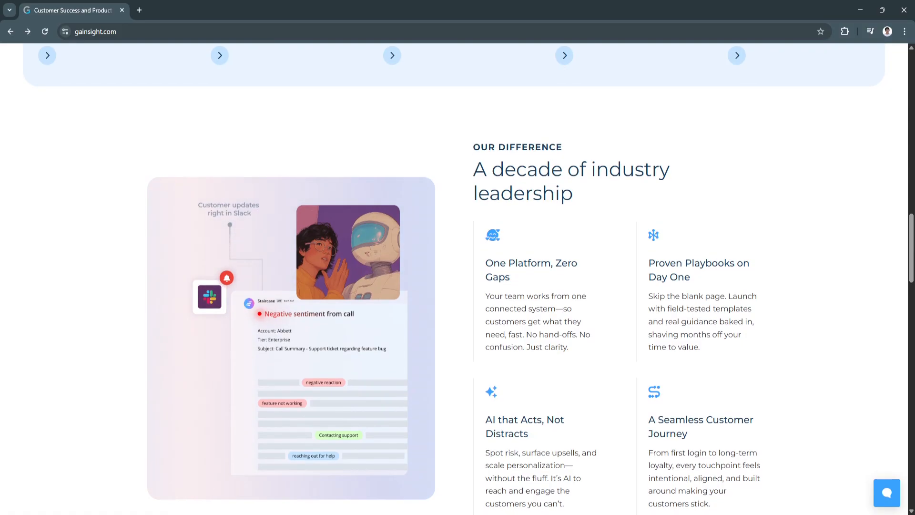
scroll(down, 3)
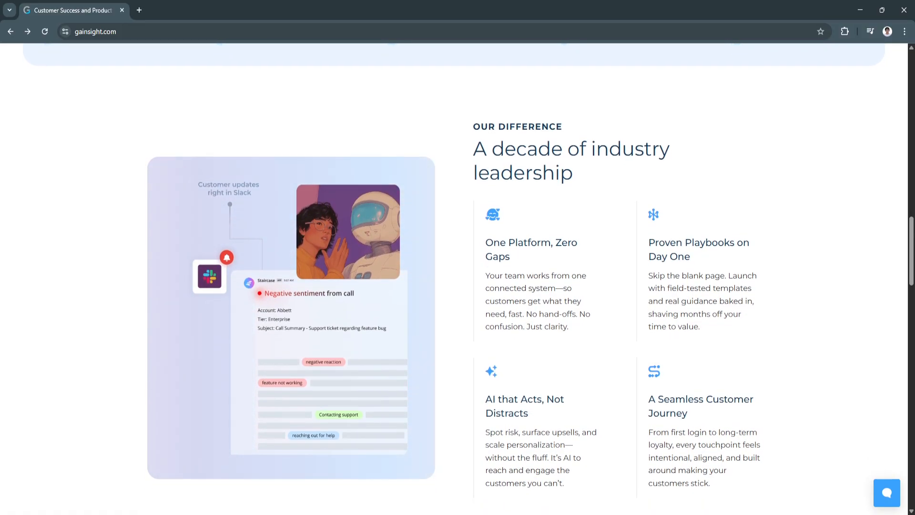
scroll(down, 3)
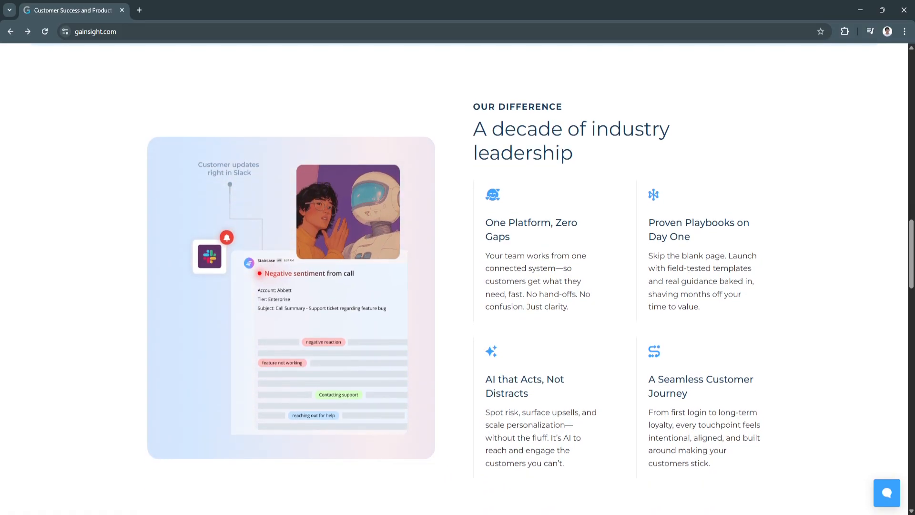
scroll(down, 3)
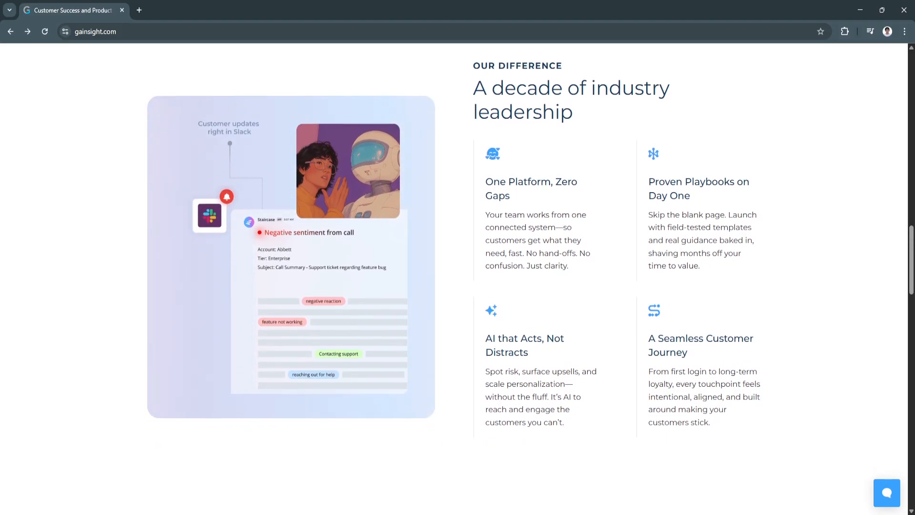
scroll(down, 3)
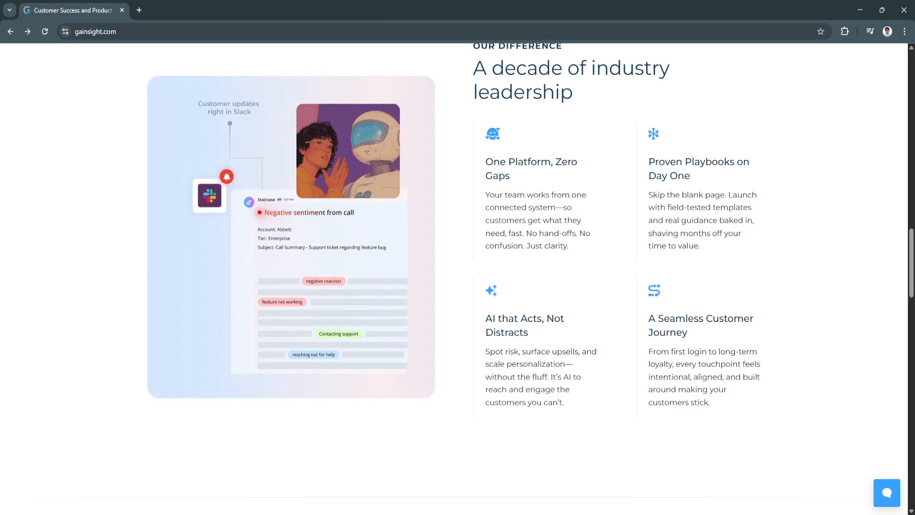
scroll(down, 3)
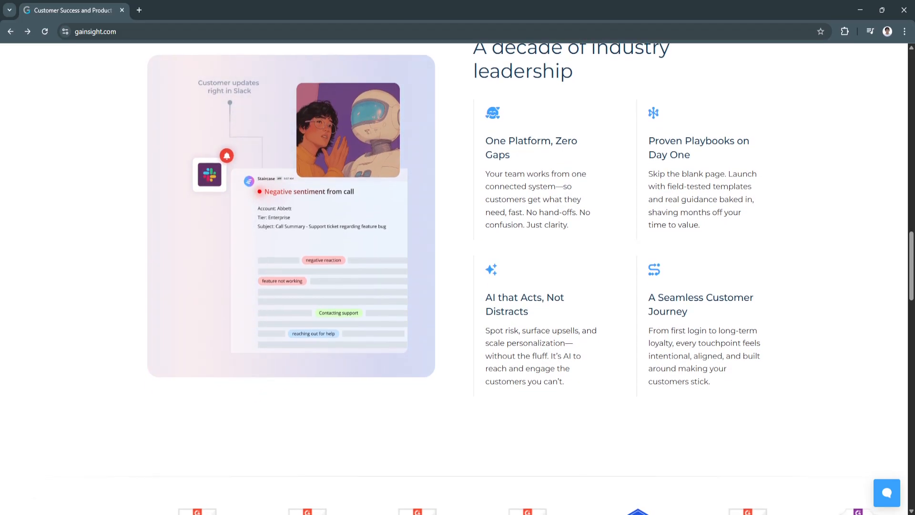
scroll(down, 3)
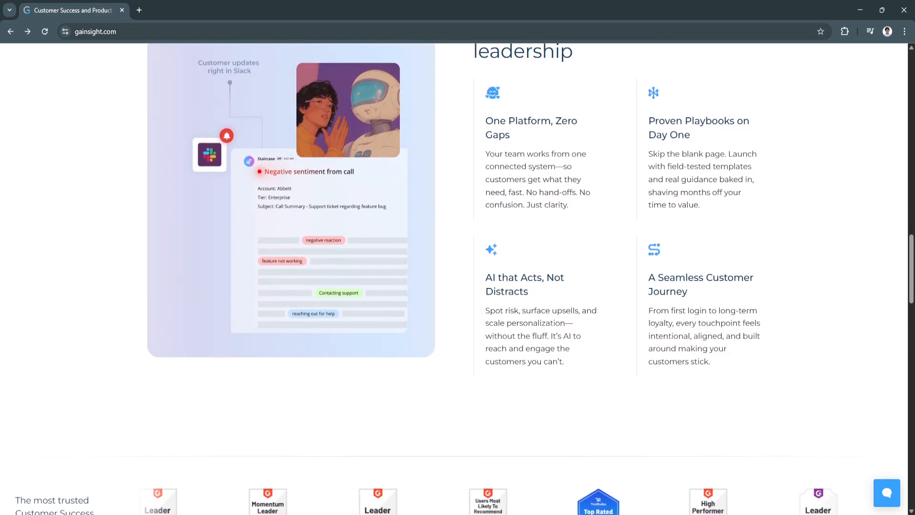
scroll(down, 3)
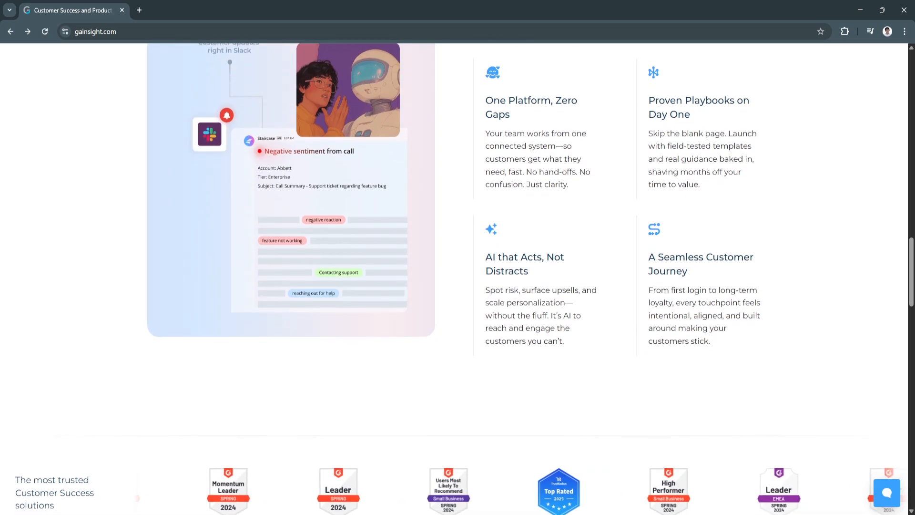
scroll(down, 3)
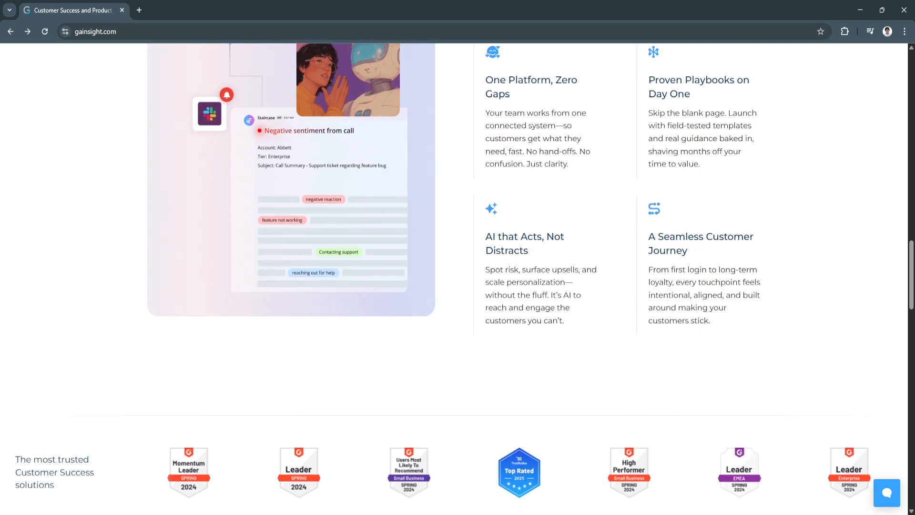
scroll(down, 3)
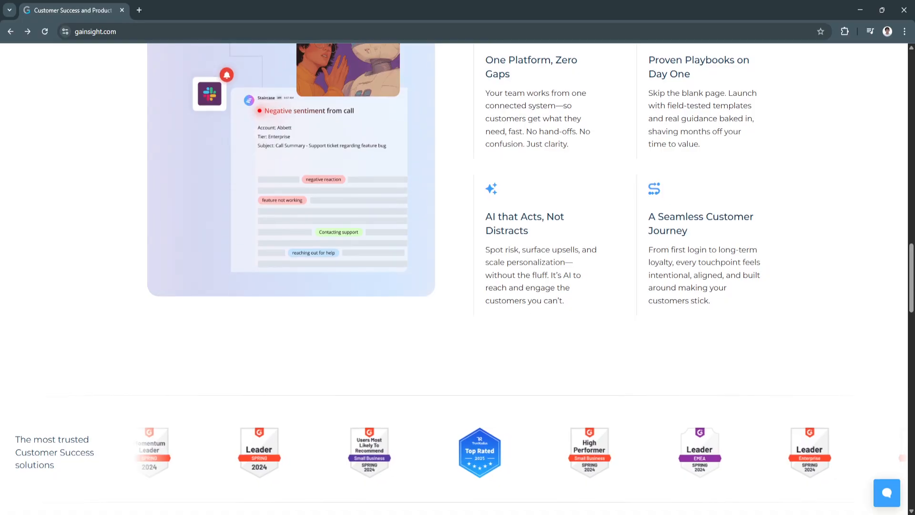
scroll(down, 3)
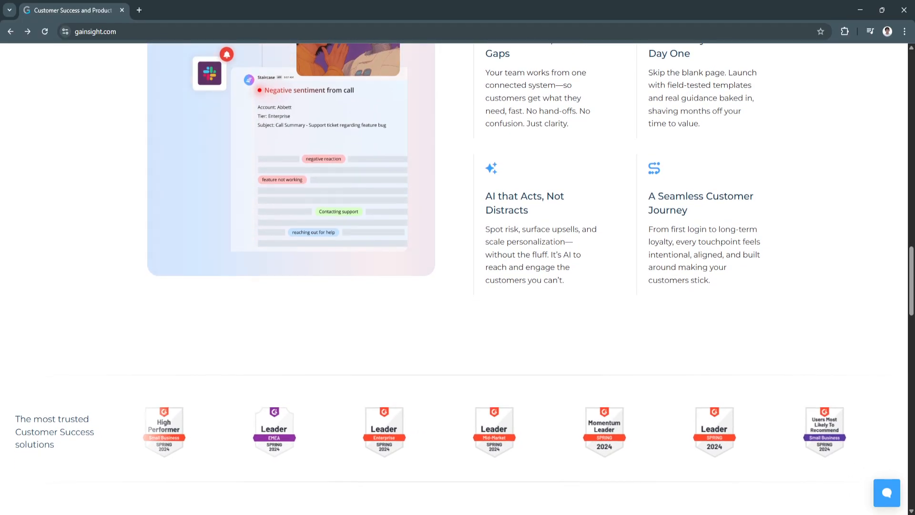
scroll(down, 3)
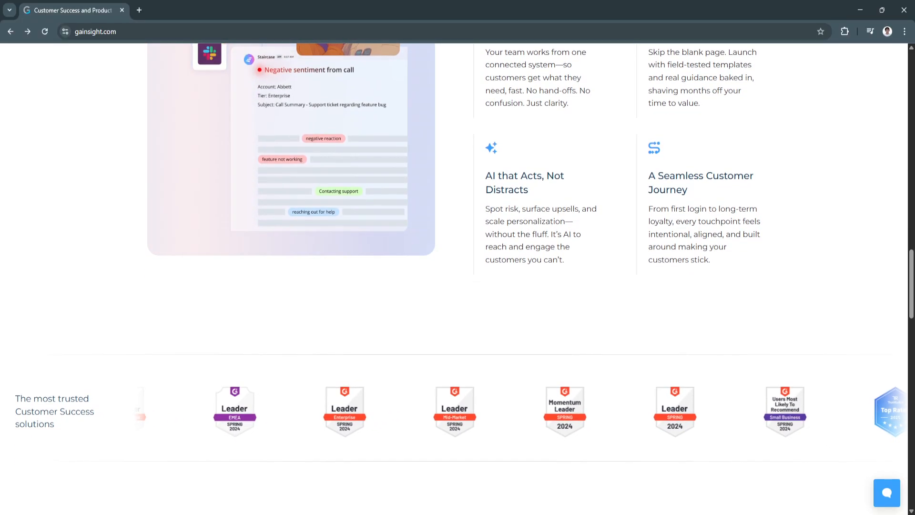
scroll(down, 3)
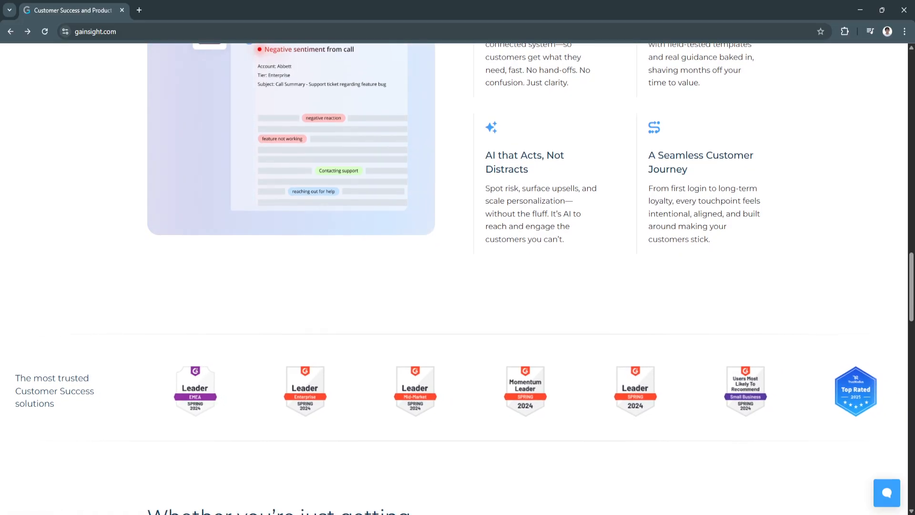
scroll(down, 3)
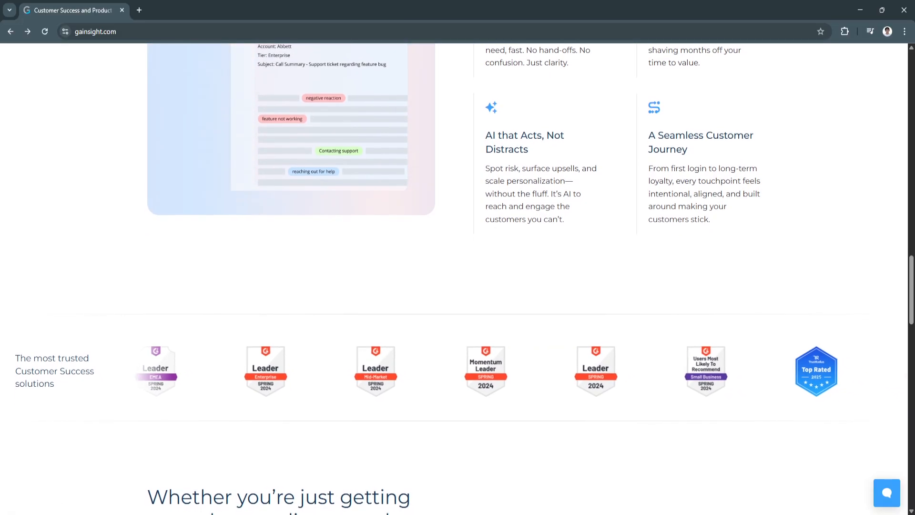
scroll(down, 3)
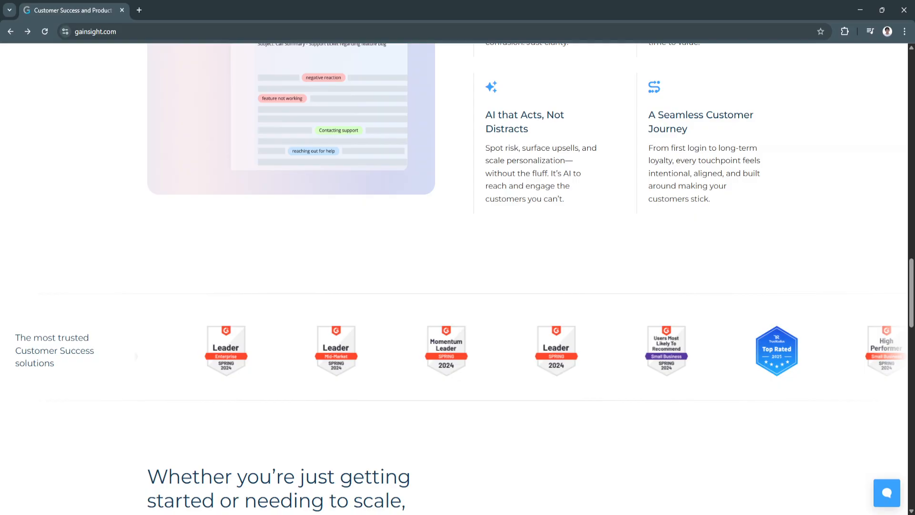
scroll(down, 3)
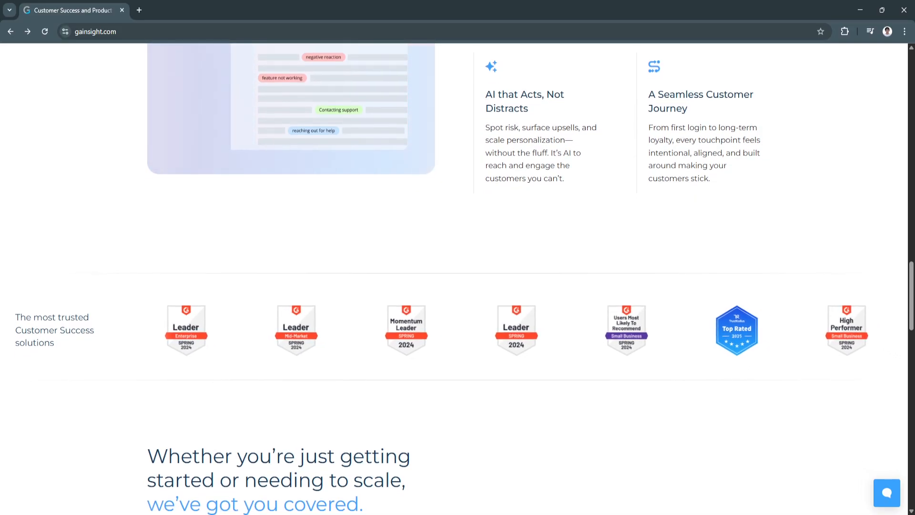
scroll(down, 3)
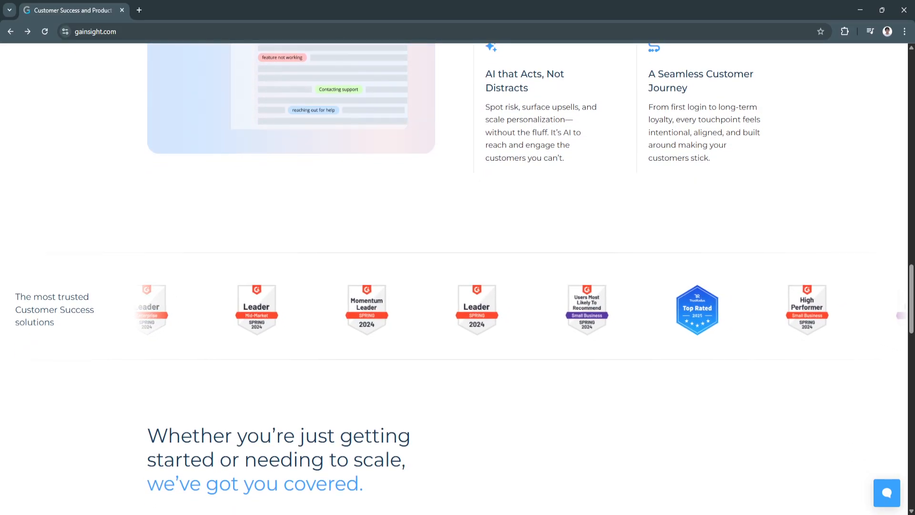
scroll(down, 3)
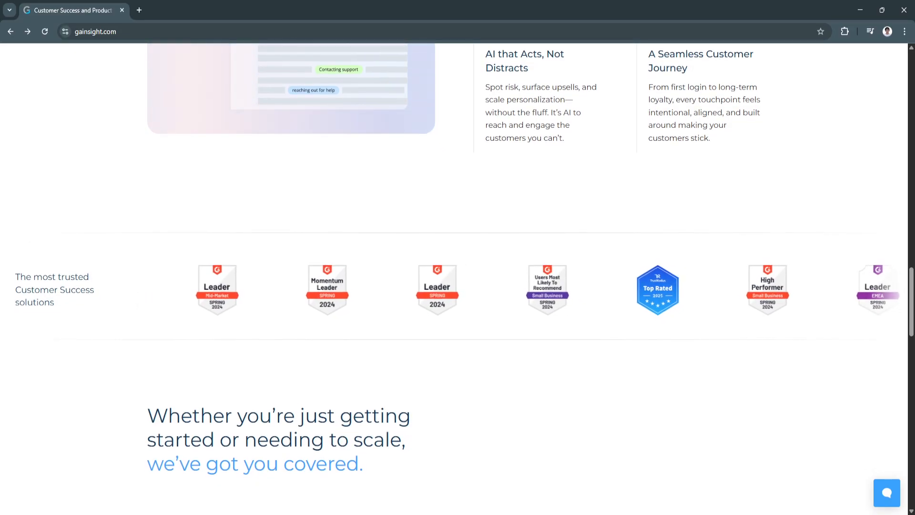
scroll(down, 3)
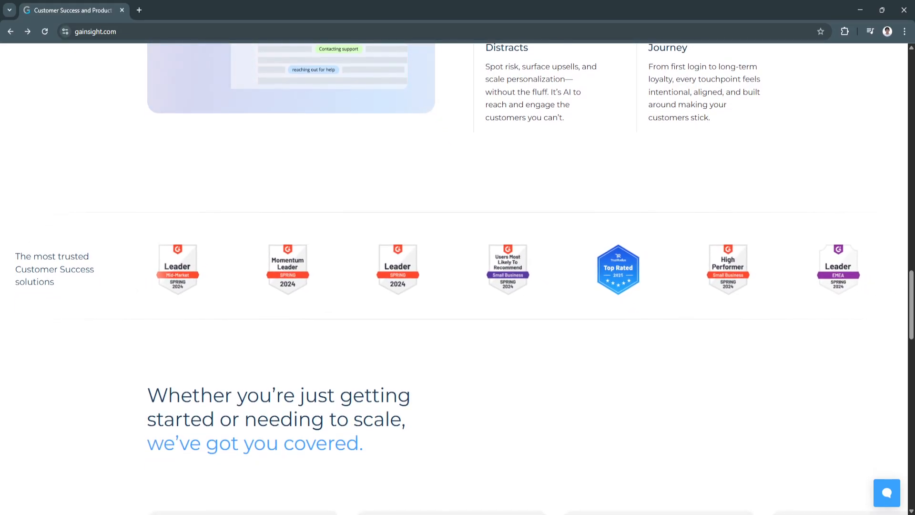
scroll(down, 3)
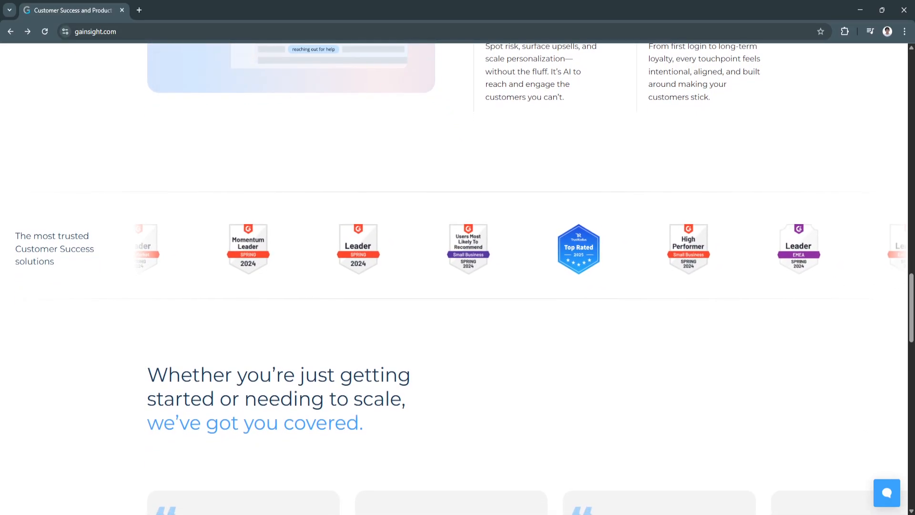
scroll(down, 3)
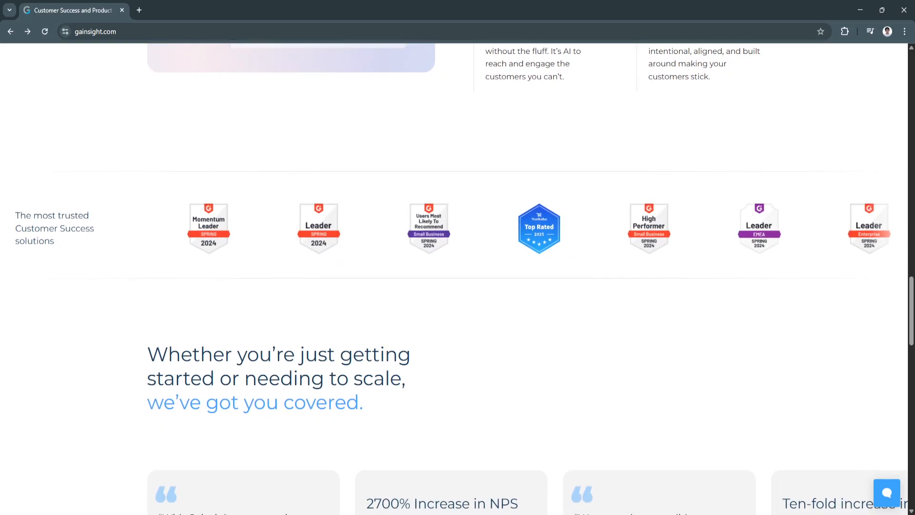
scroll(down, 3)
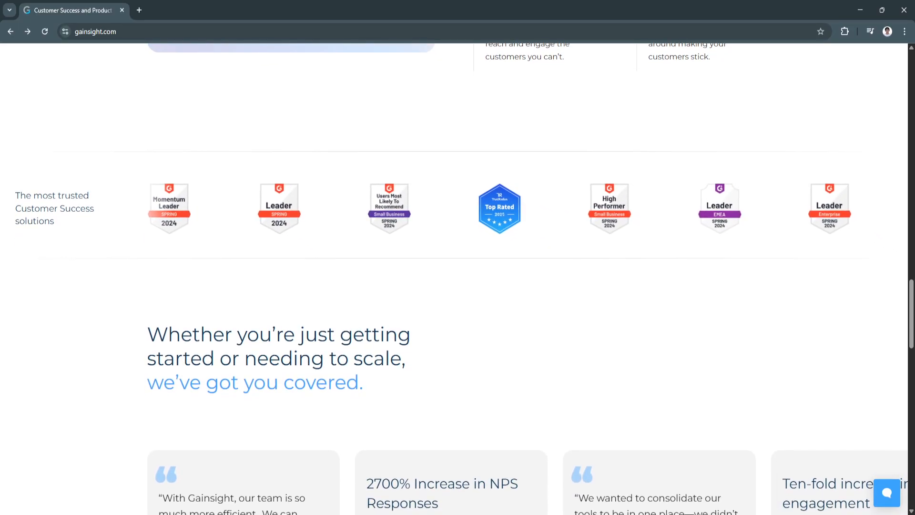
scroll(down, 3)
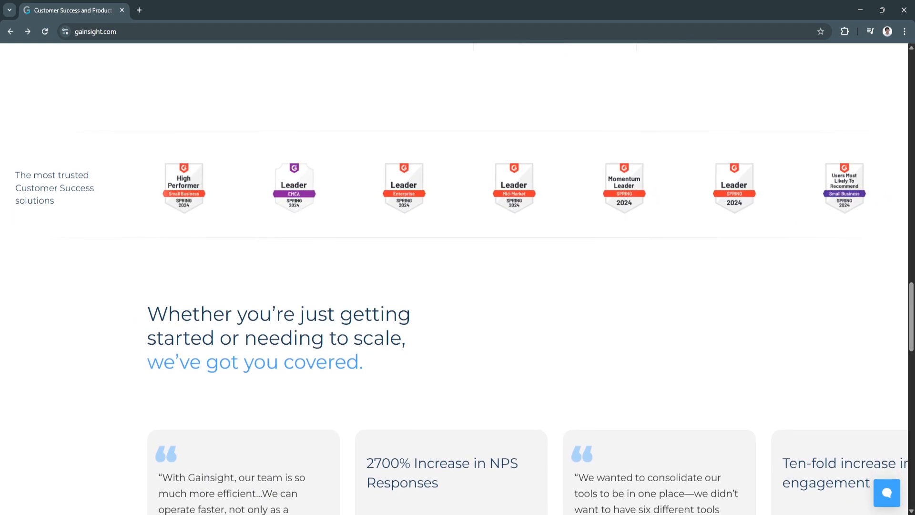
scroll(down, 3)
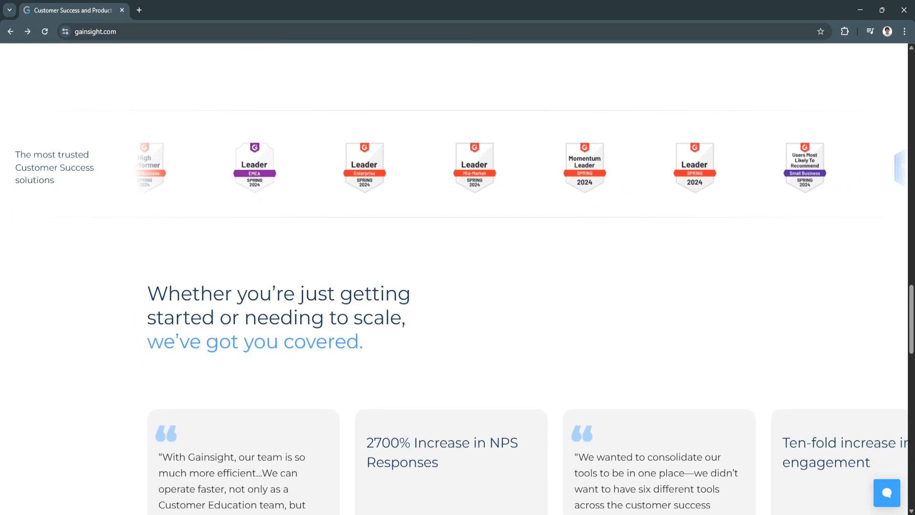
scroll(down, 3)
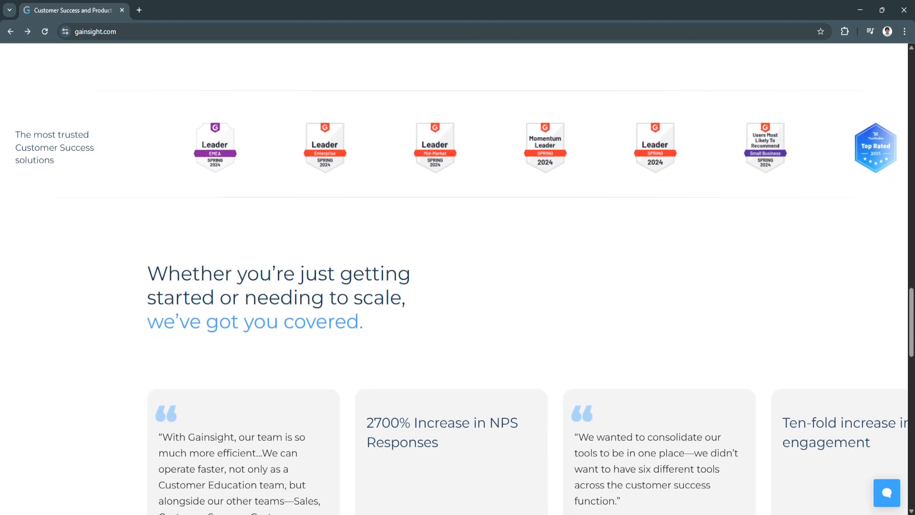
scroll(down, 3)
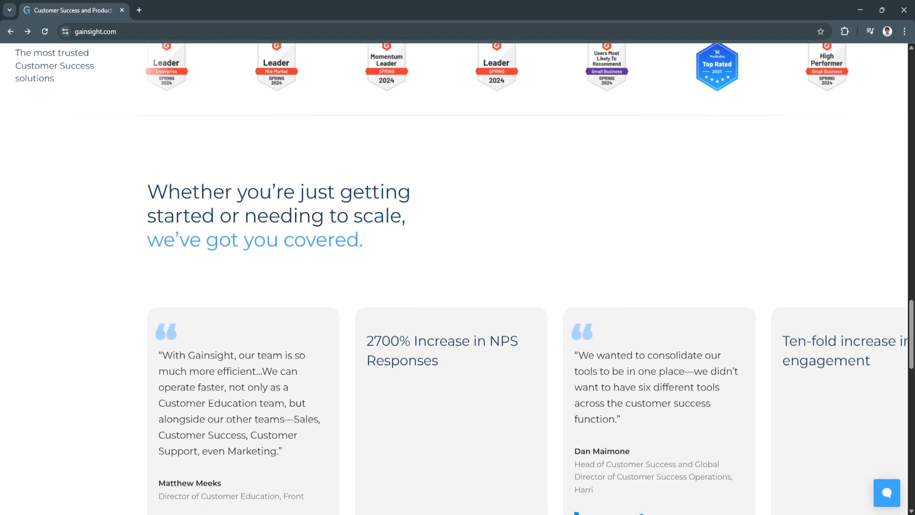
scroll(down, 3)
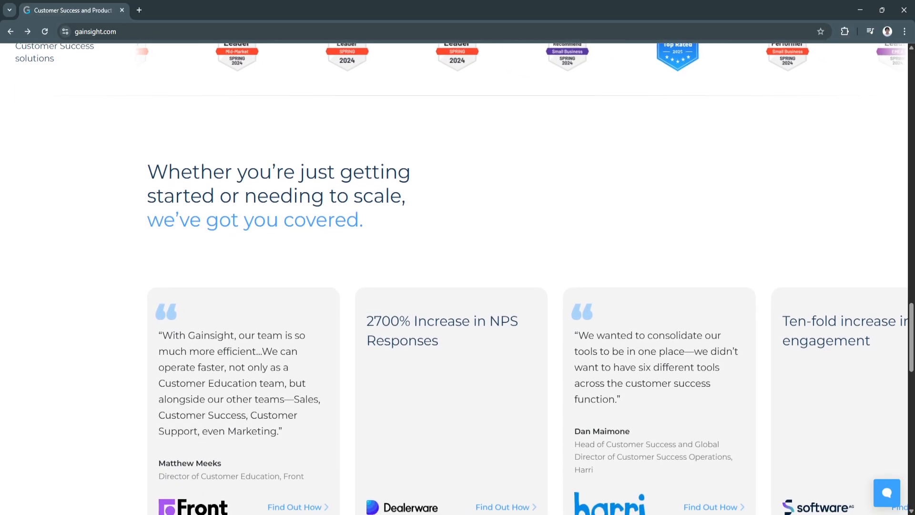
scroll(down, 3)
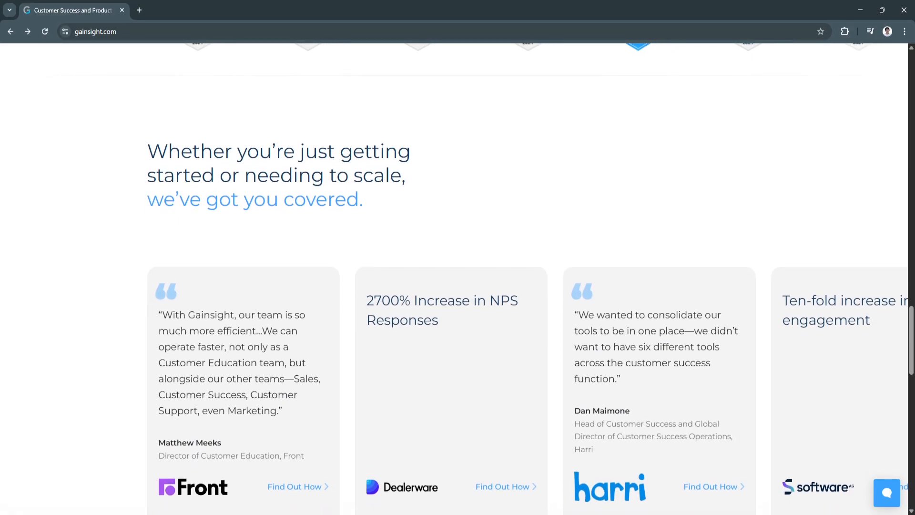
scroll(down, 3)
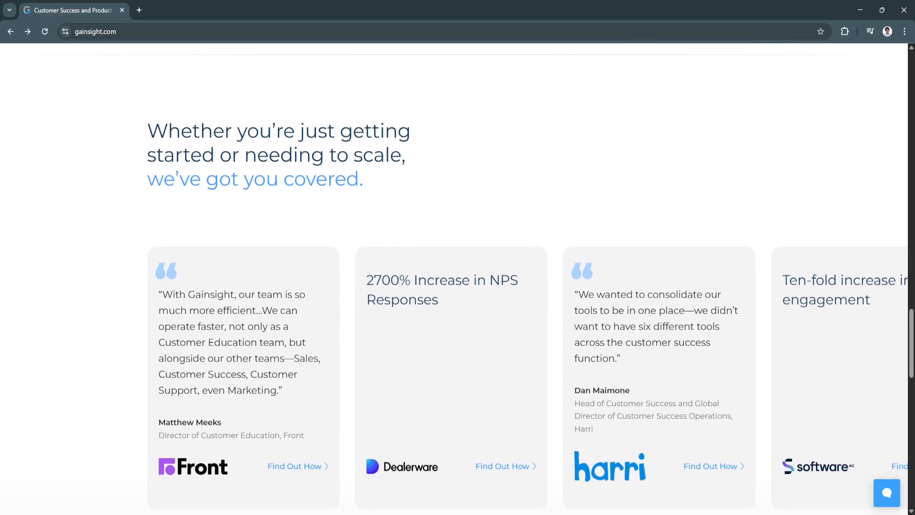
scroll(down, 3)
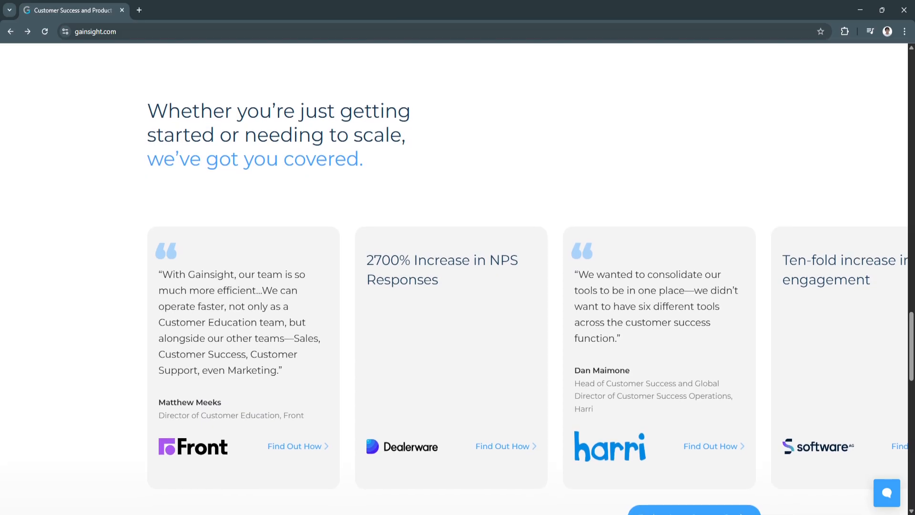
scroll(down, 3)
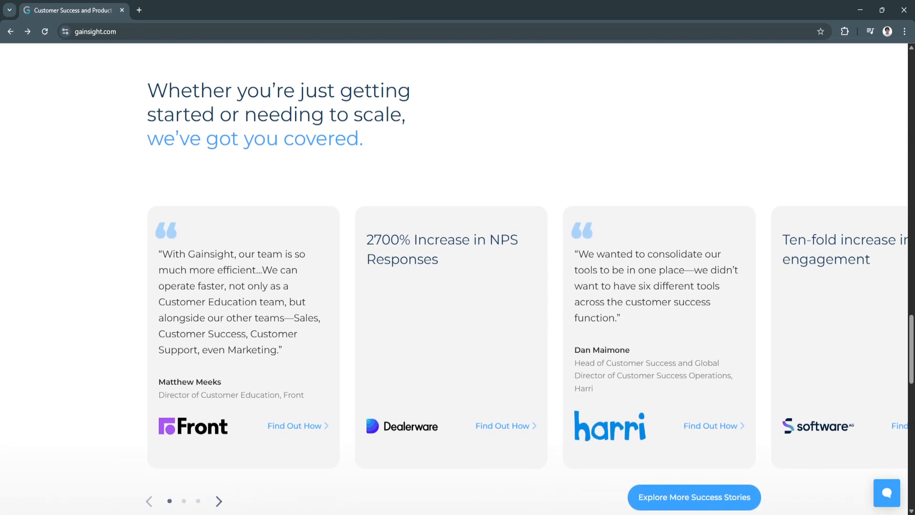
scroll(down, 3)
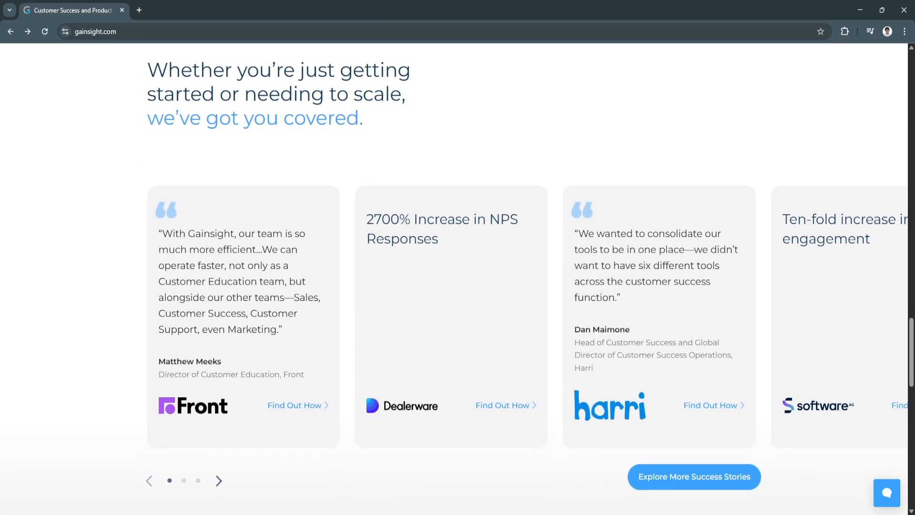
scroll(down, 3)
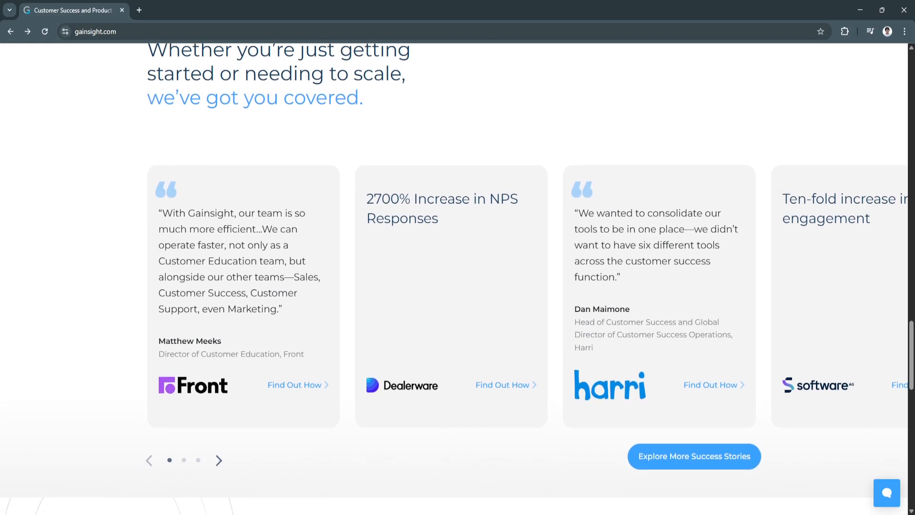
scroll(down, 3)
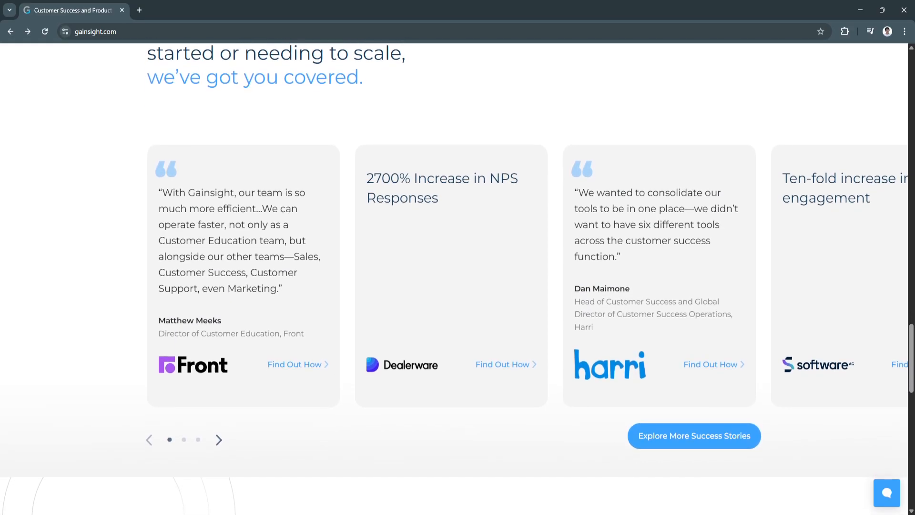
scroll(down, 3)
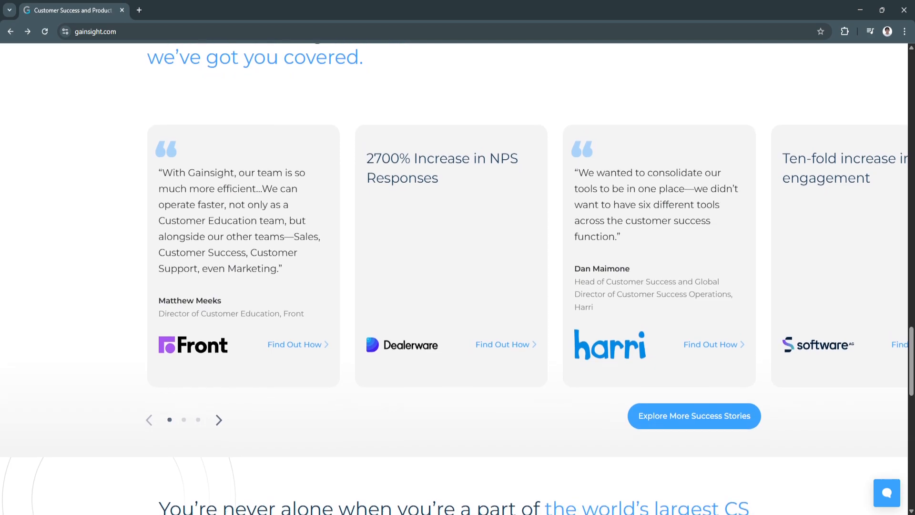
scroll(down, 3)
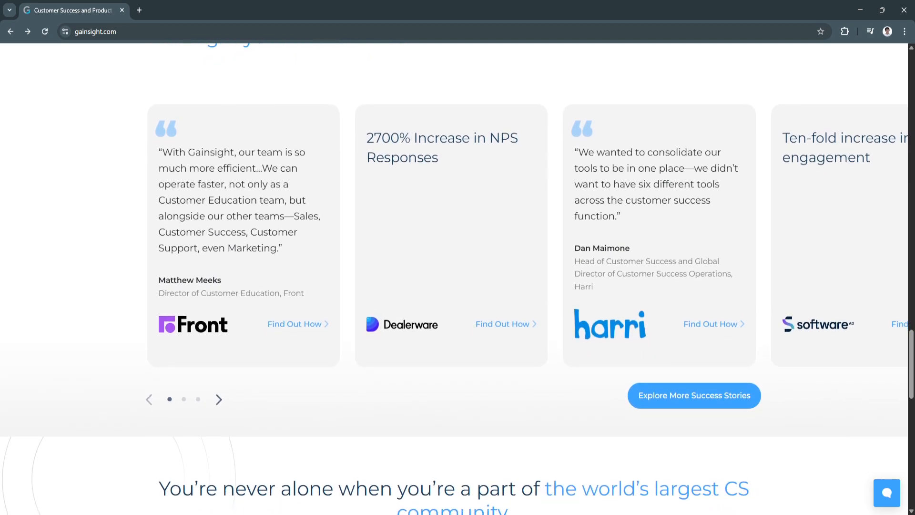
scroll(down, 3)
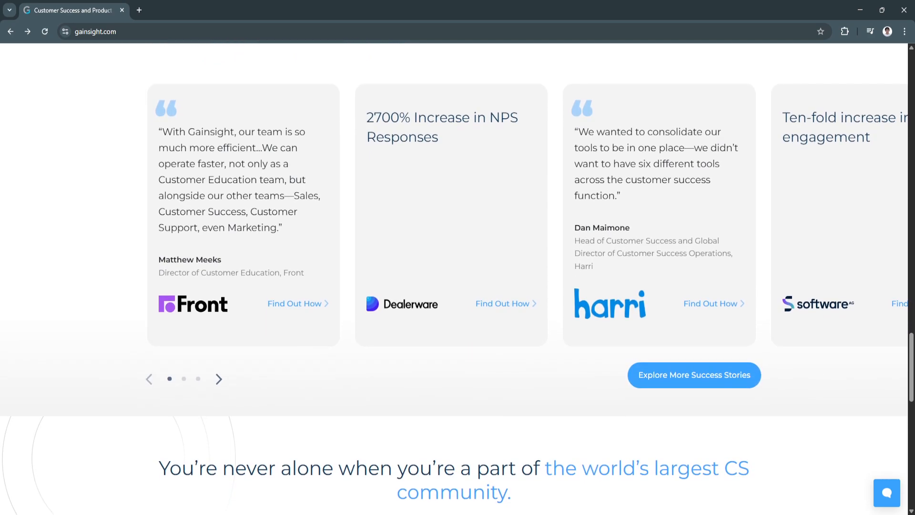
scroll(down, 3)
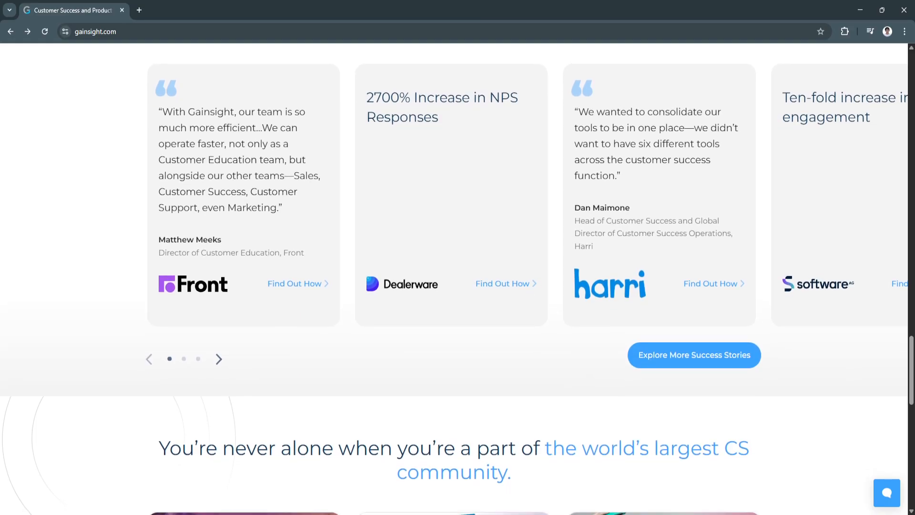
scroll(down, 3)
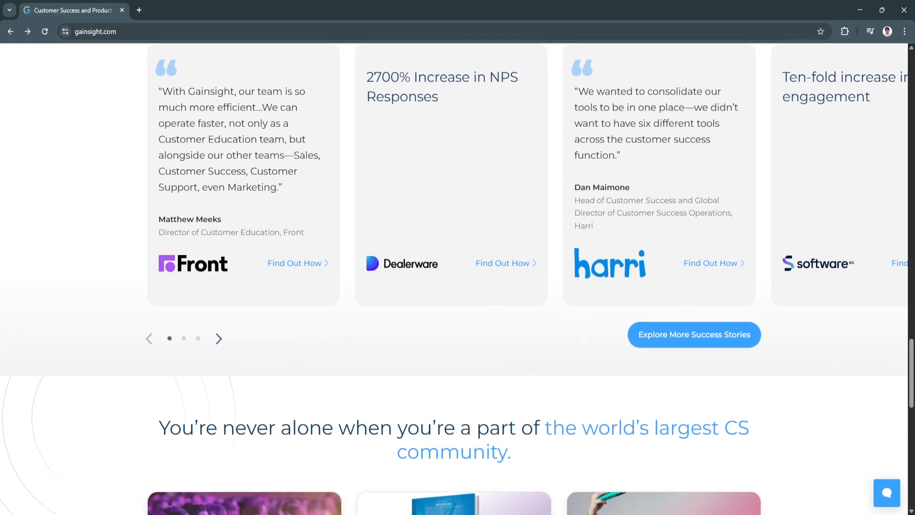
scroll(down, 3)
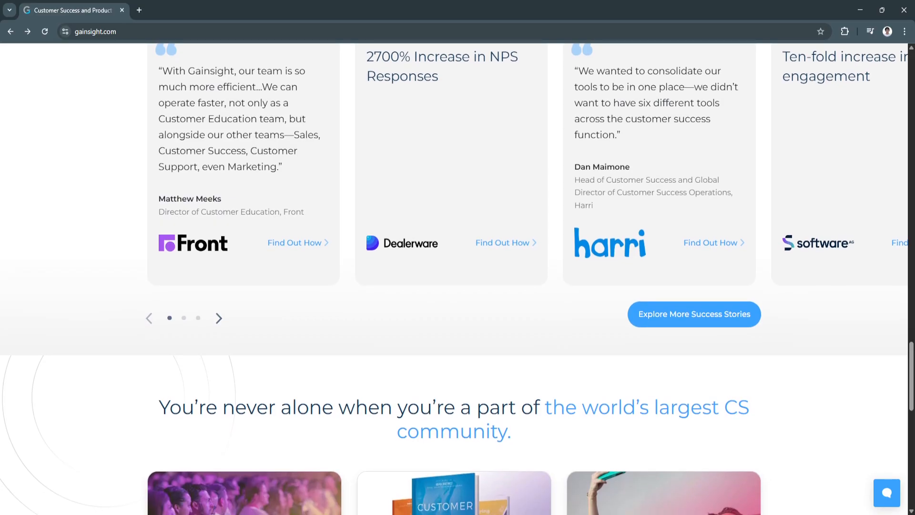
scroll(down, 3)
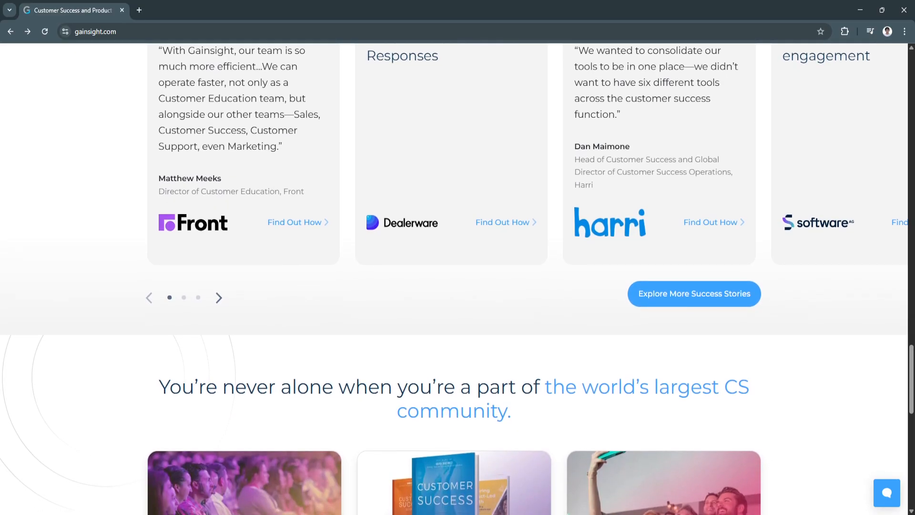
scroll(down, 3)
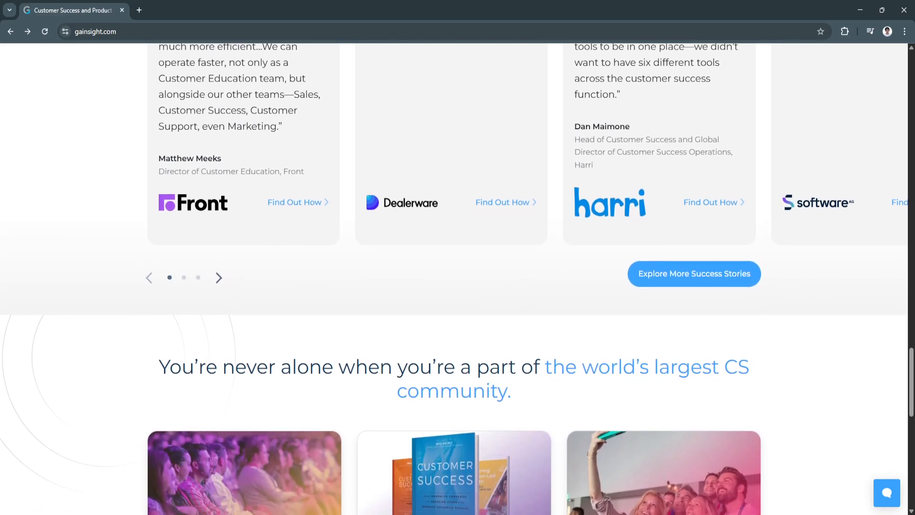
scroll(down, 3)
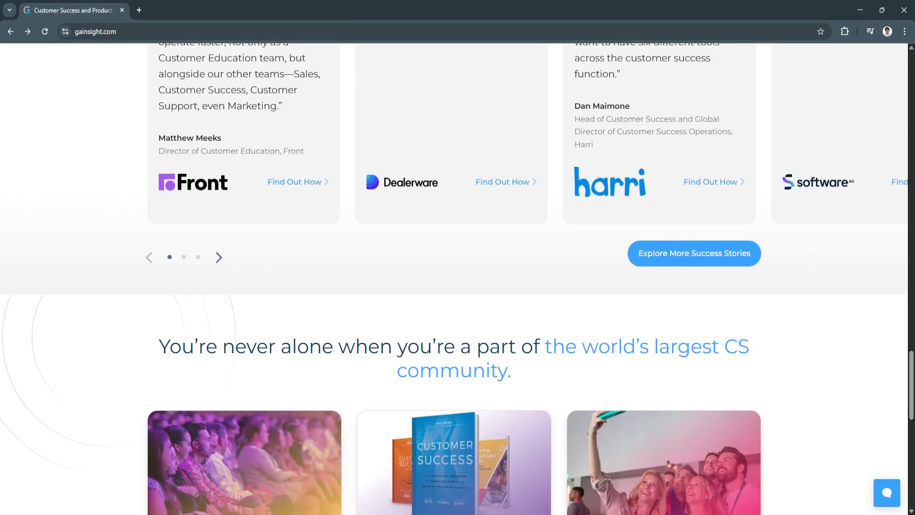
scroll(down, 3)
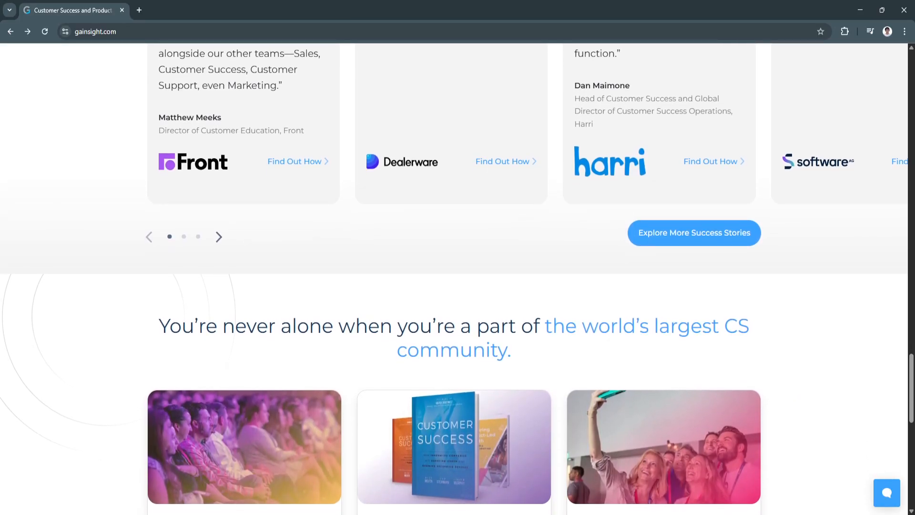
scroll(down, 3)
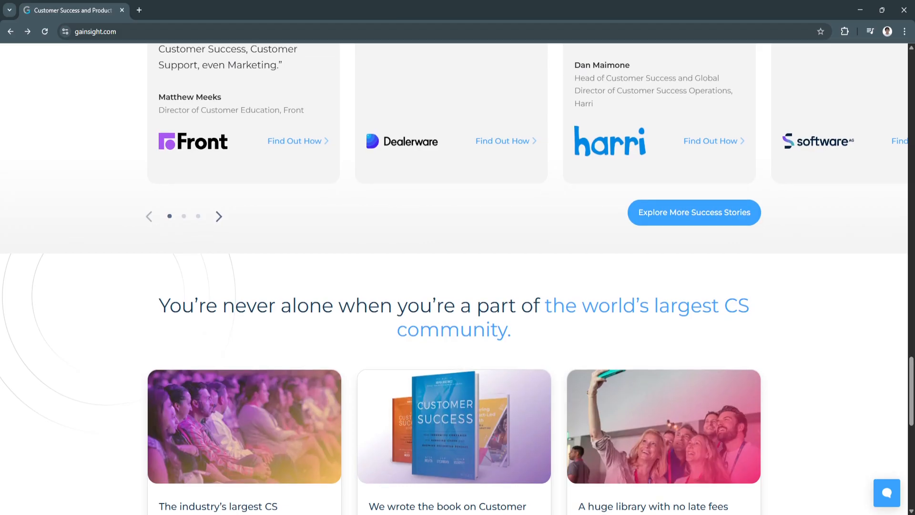
scroll(down, 3)
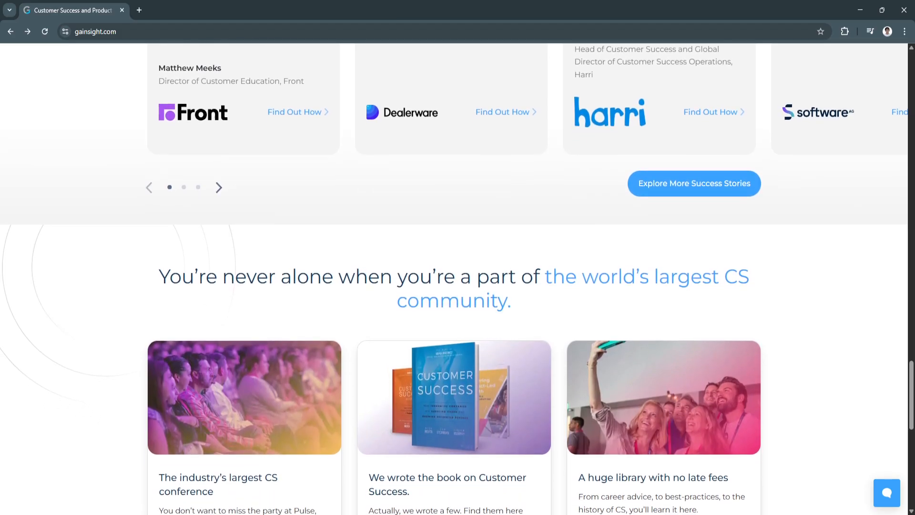
scroll(down, 3)
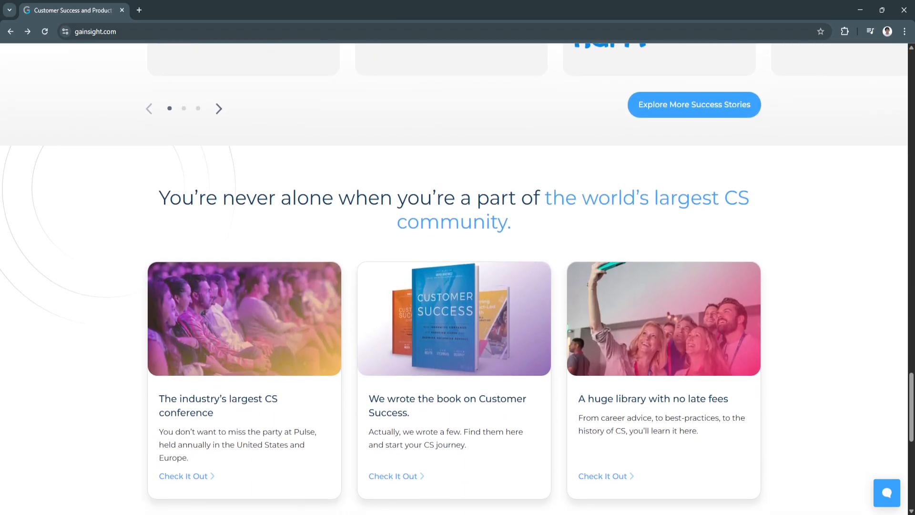
scroll(down, 3)
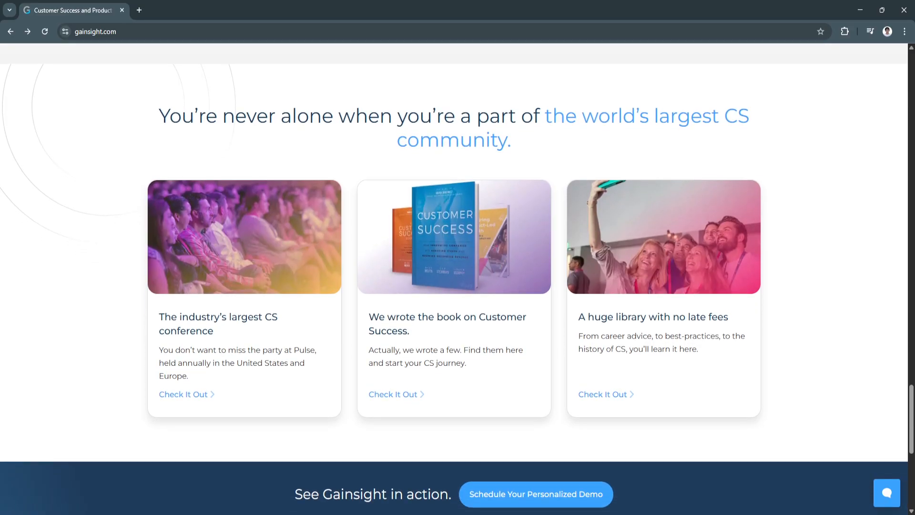
scroll(down, 3)
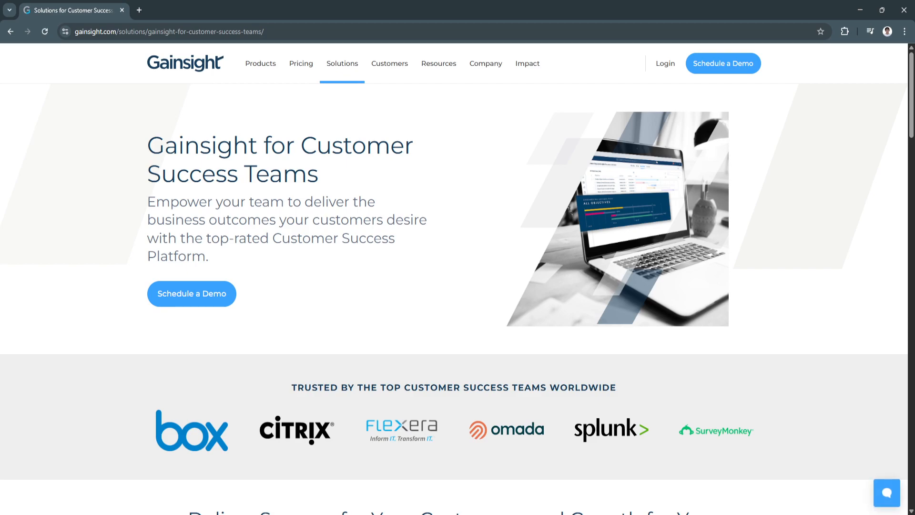
scroll(down, 3)
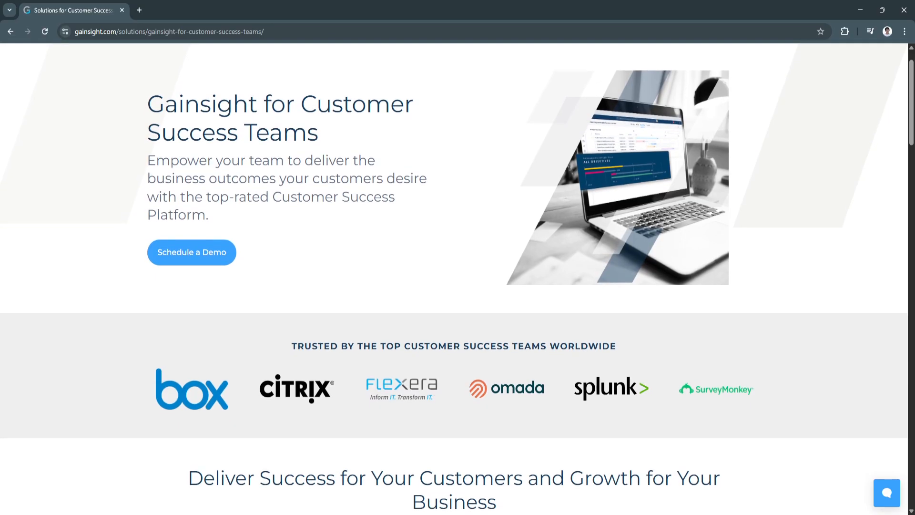
scroll(down, 3)
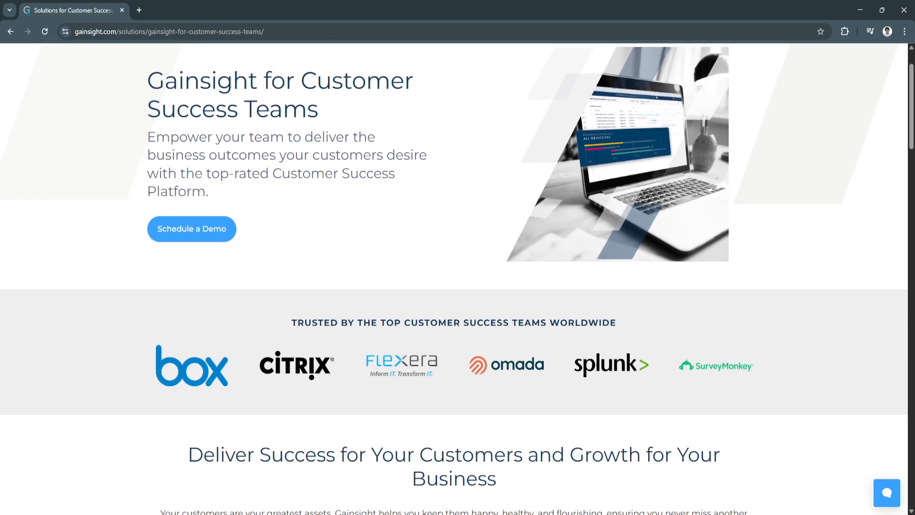
scroll(down, 3)
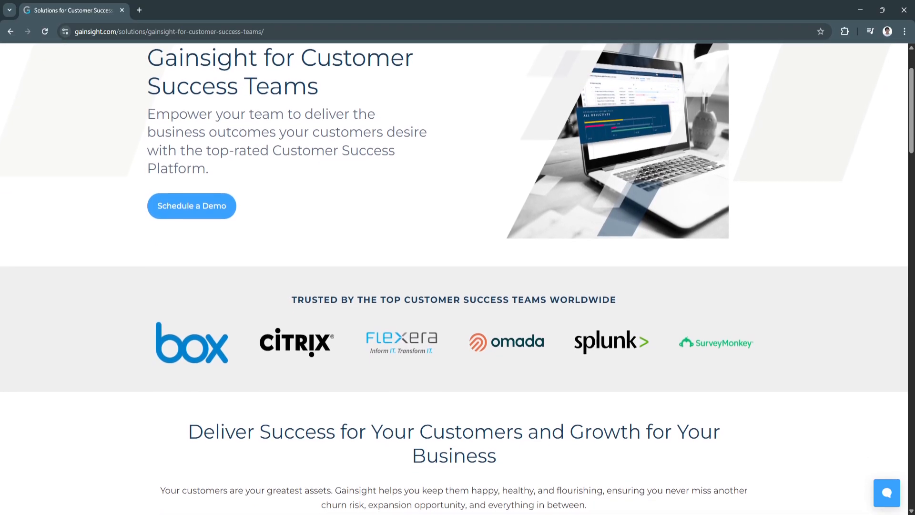
scroll(down, 3)
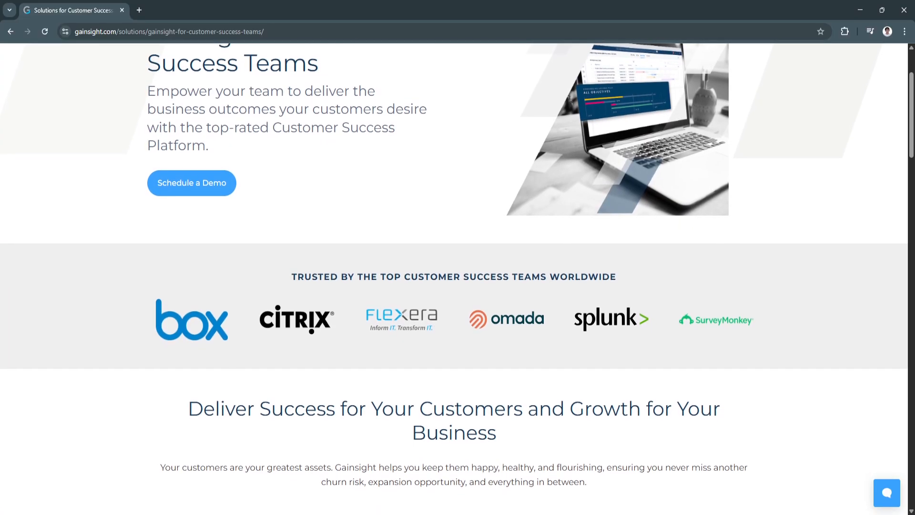
scroll(down, 3)
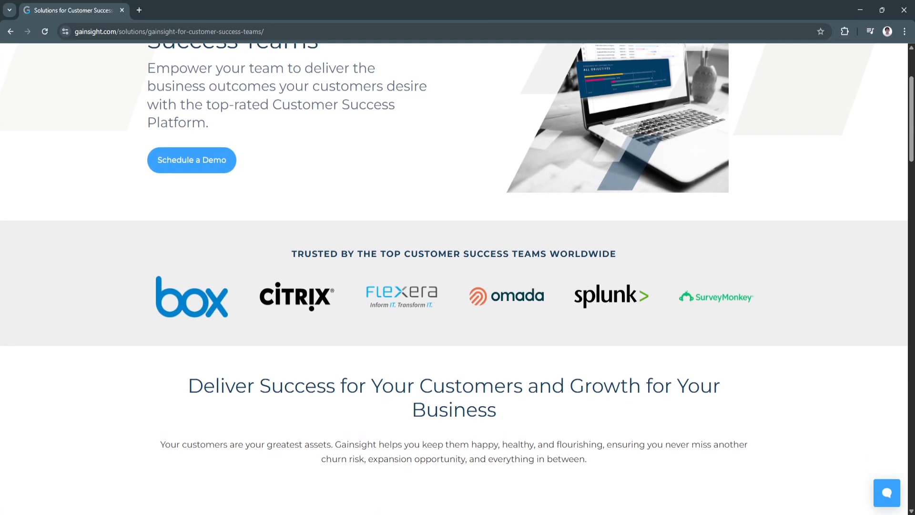
scroll(down, 3)
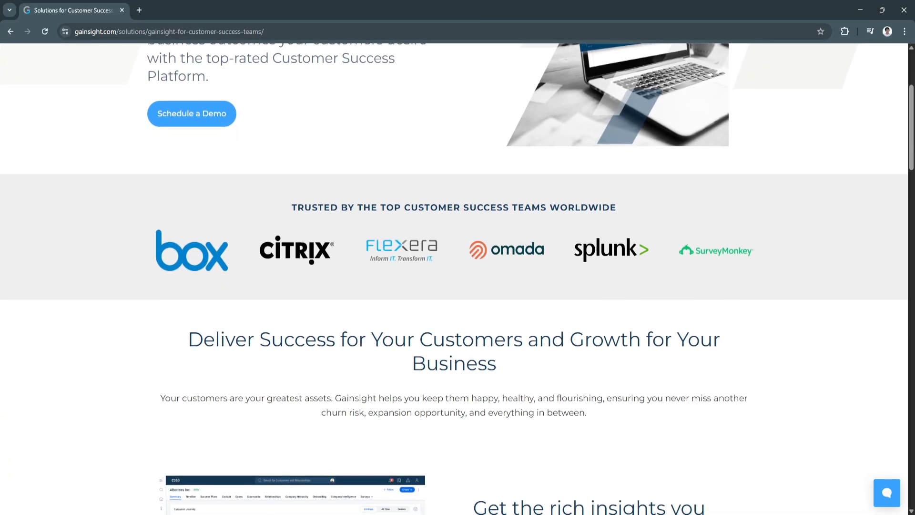
scroll(down, 3)
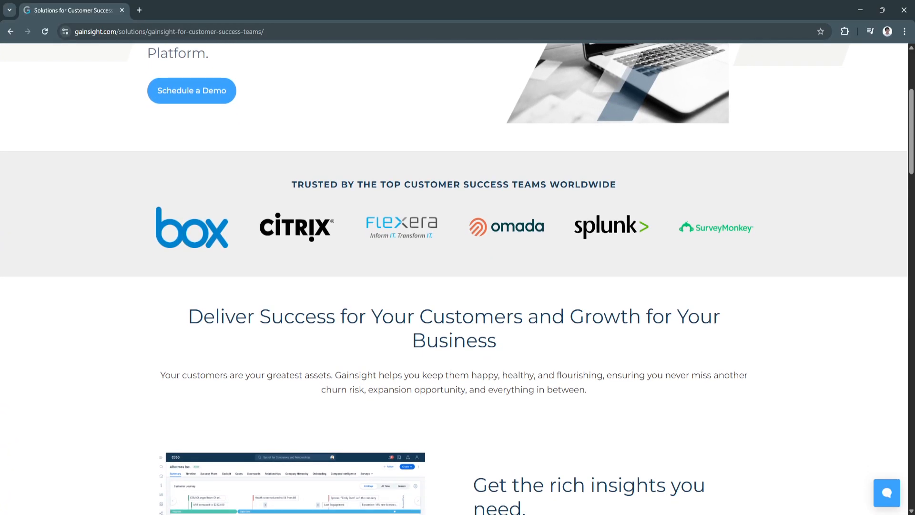
scroll(down, 3)
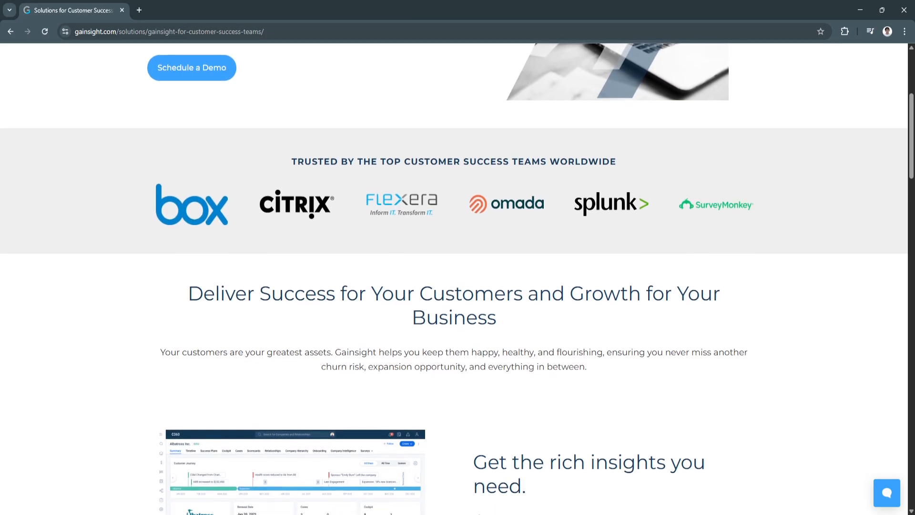
scroll(down, 3)
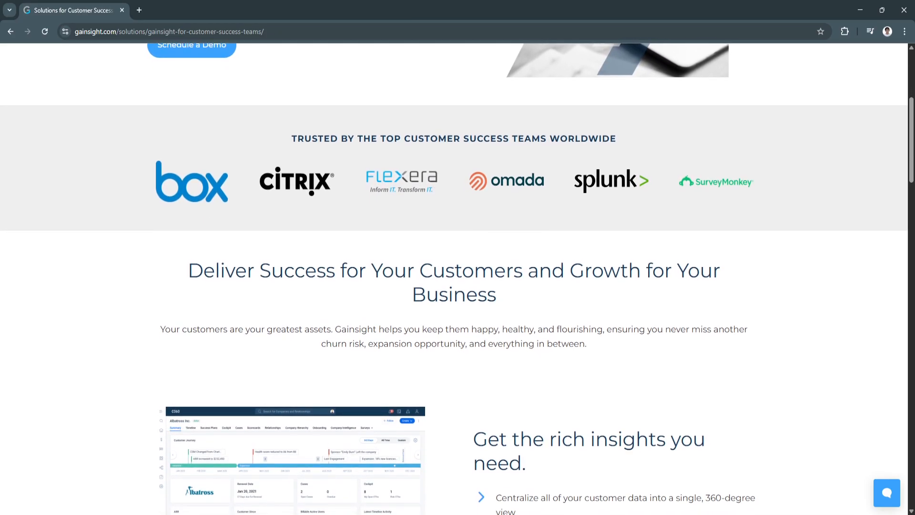
scroll(down, 3)
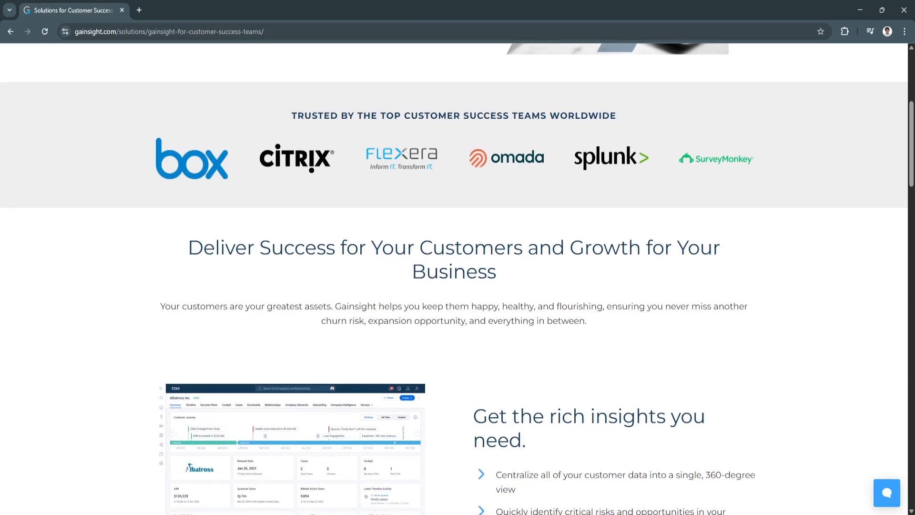
scroll(down, 3)
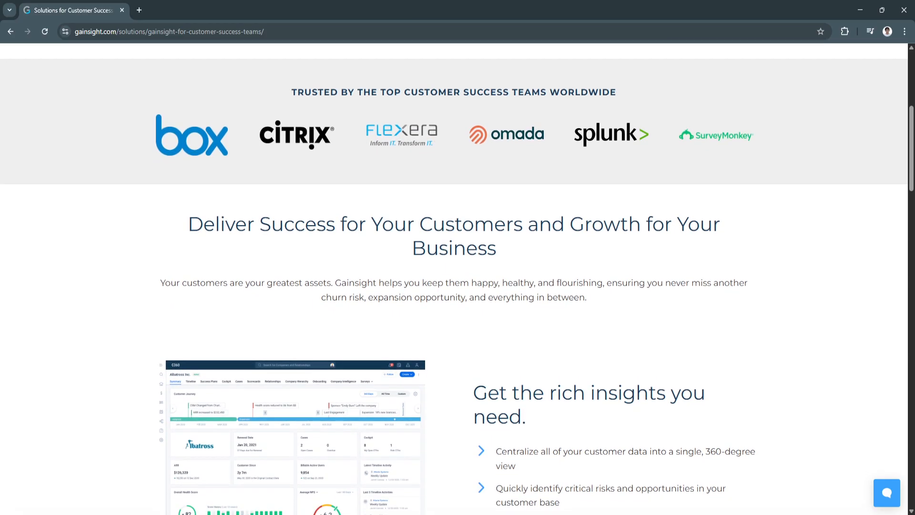
scroll(down, 3)
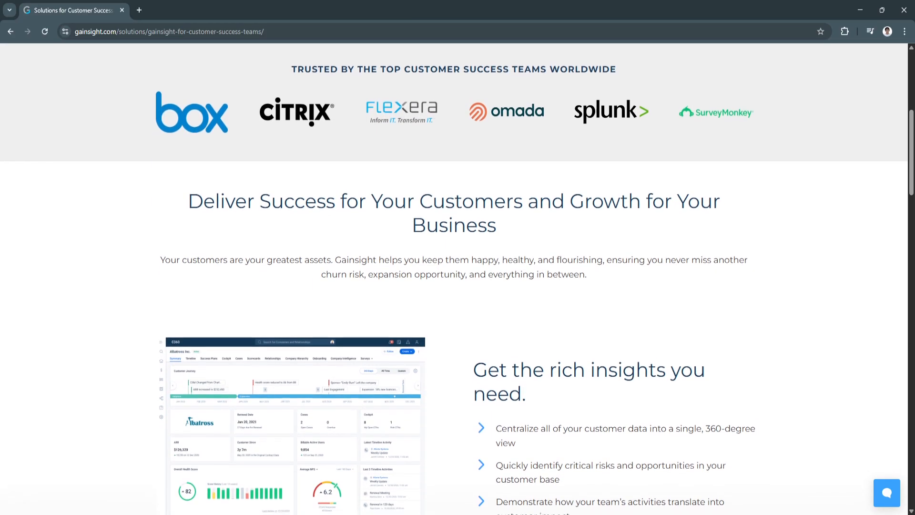
scroll(down, 3)
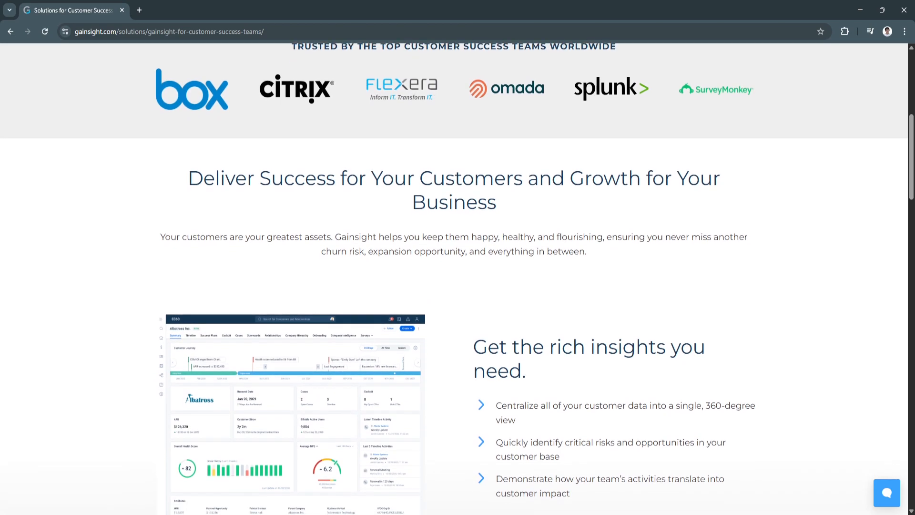
scroll(down, 3)
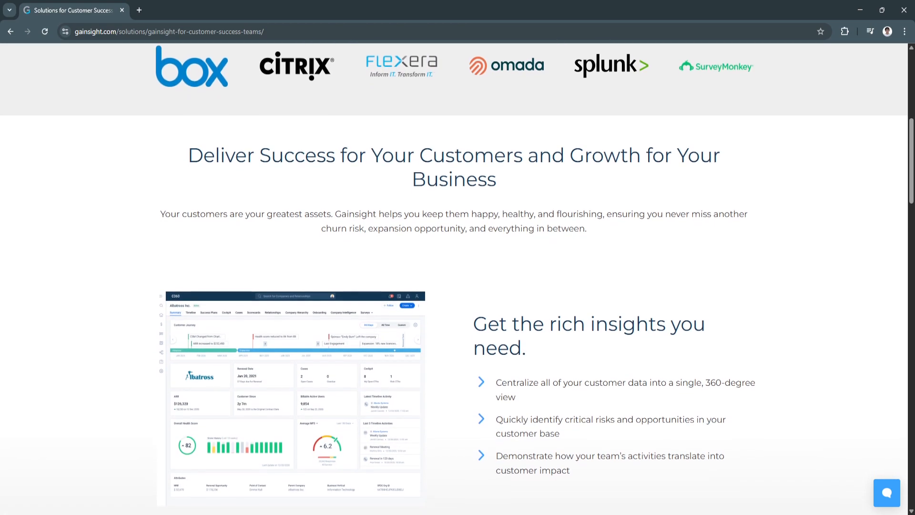
scroll(down, 3)
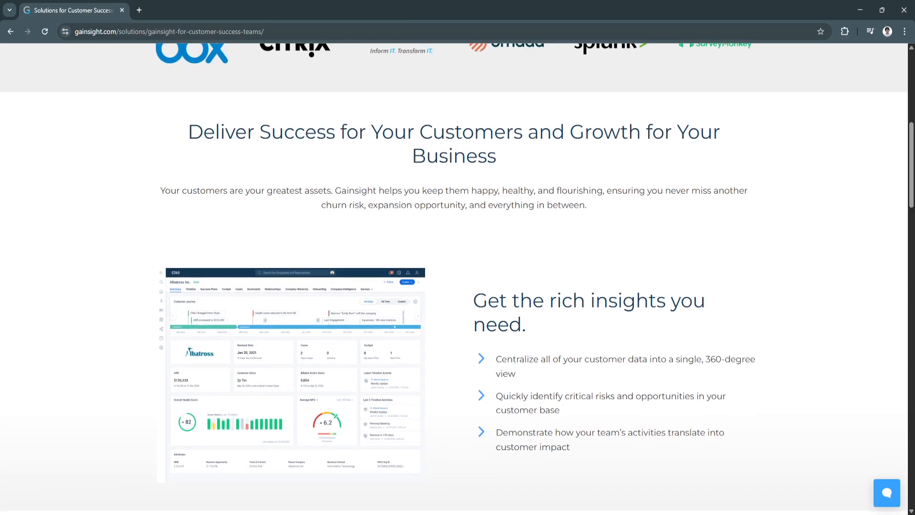
scroll(down, 3)
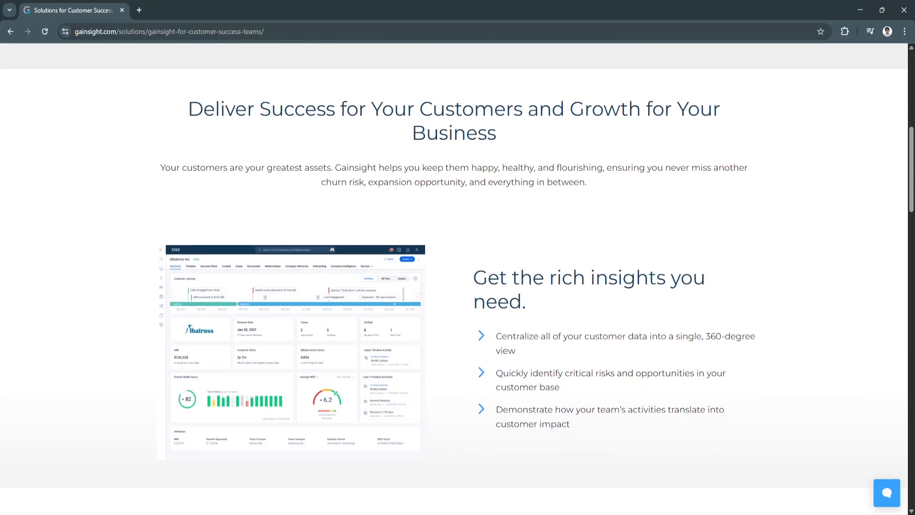
scroll(down, 3)
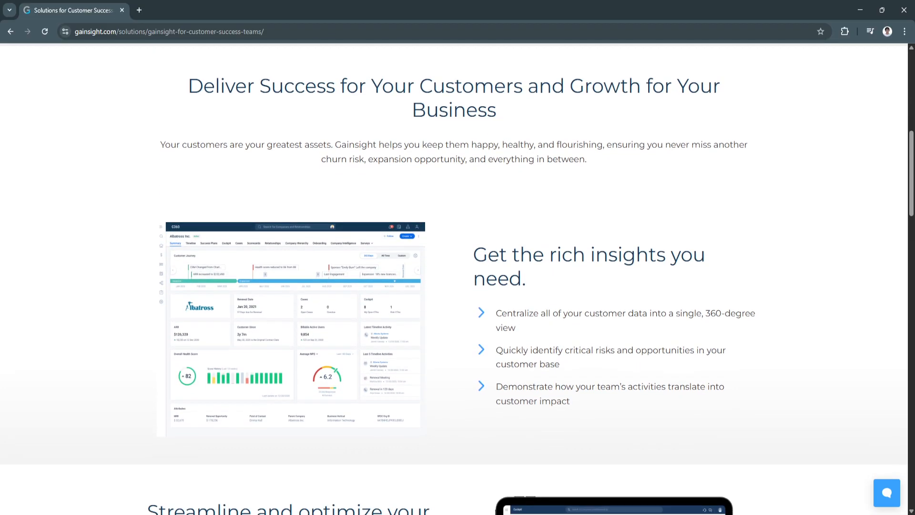
scroll(down, 3)
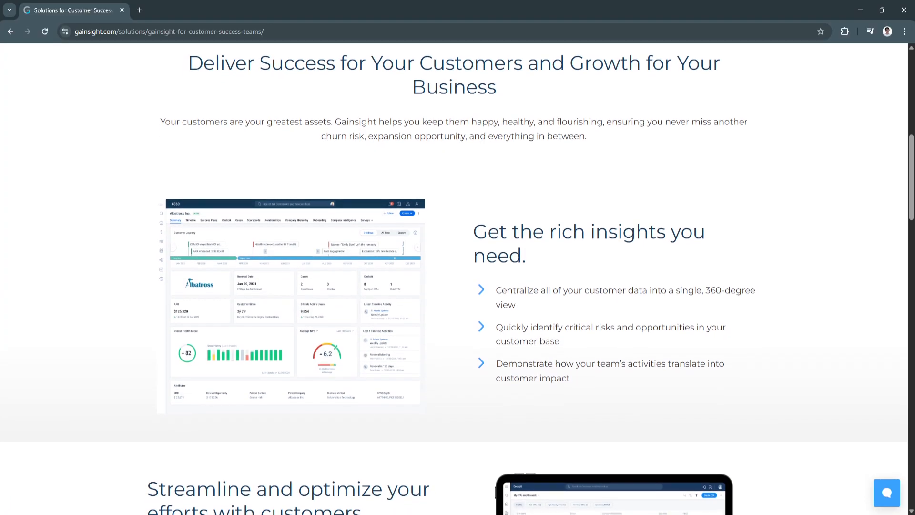
scroll(down, 3)
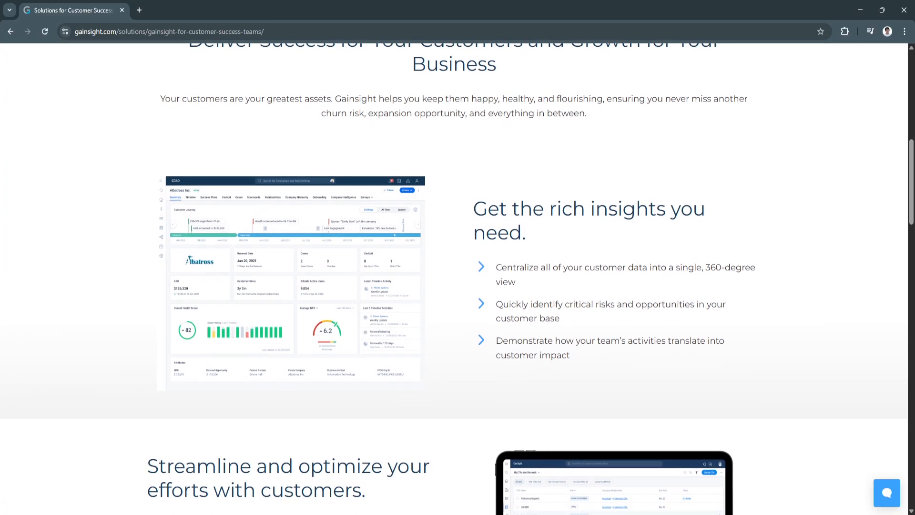
scroll(down, 3)
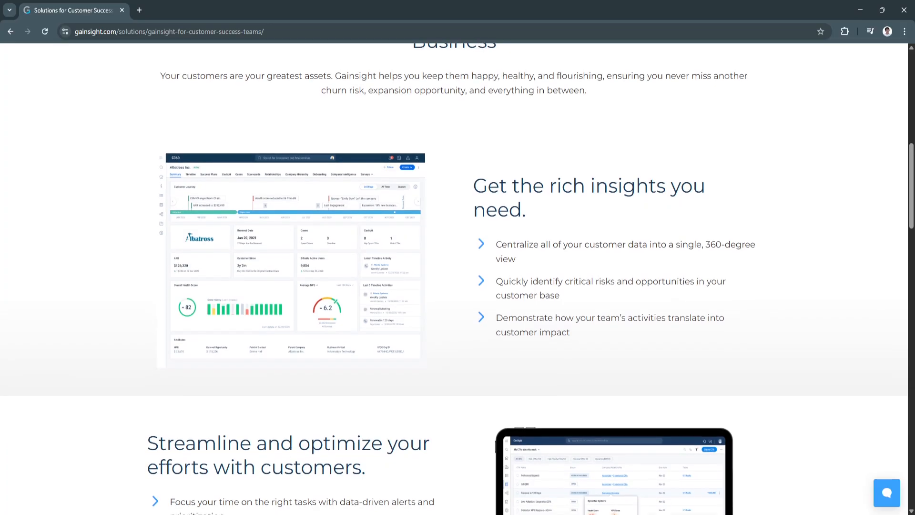
scroll(down, 3)
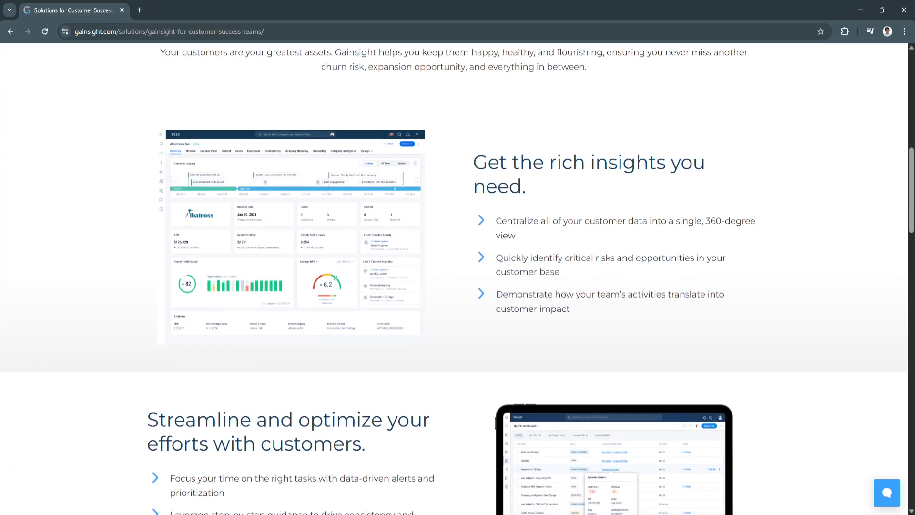
scroll(down, 3)
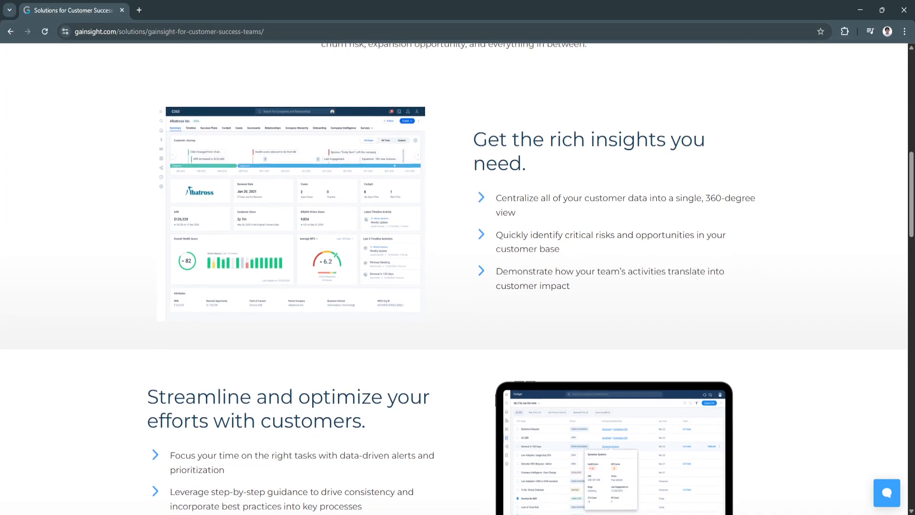
scroll(down, 3)
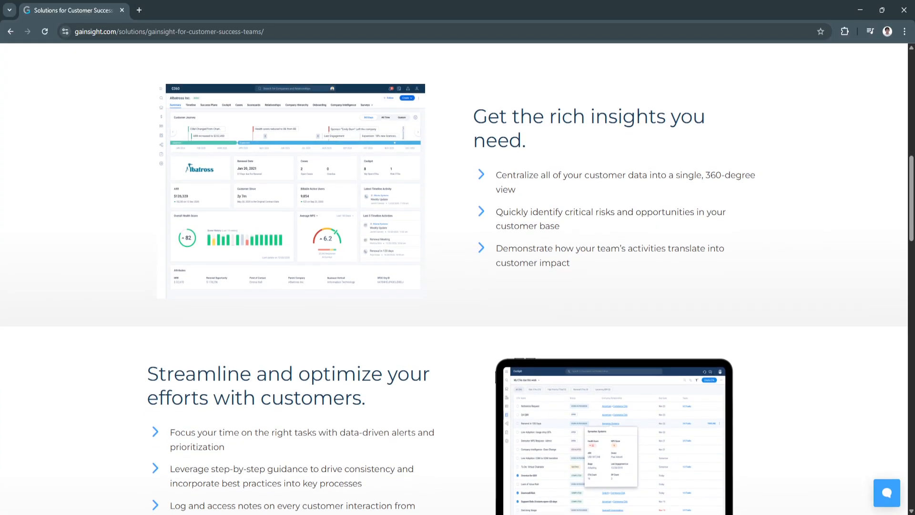
scroll(down, 3)
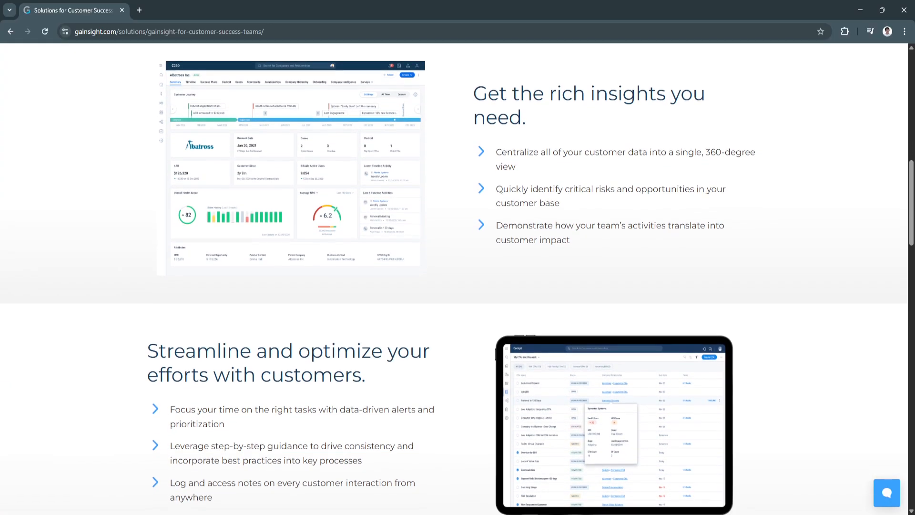
scroll(down, 3)
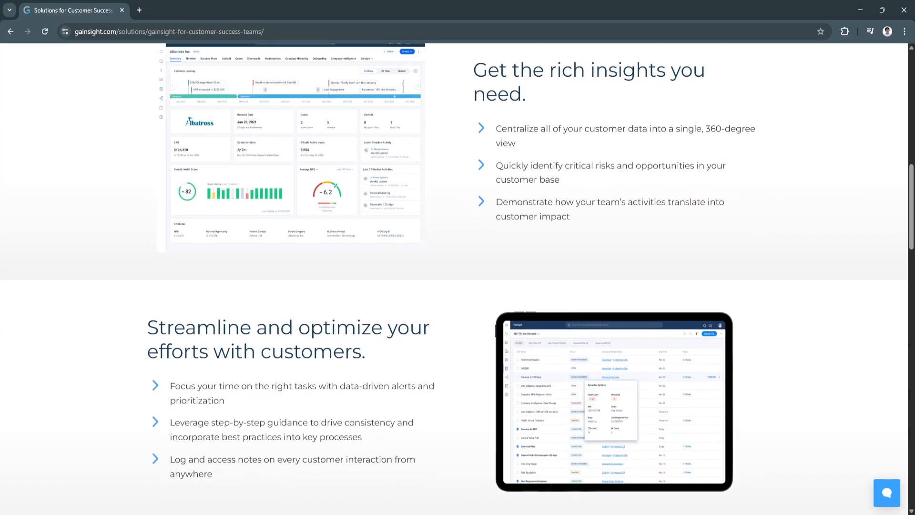
scroll(down, 3)
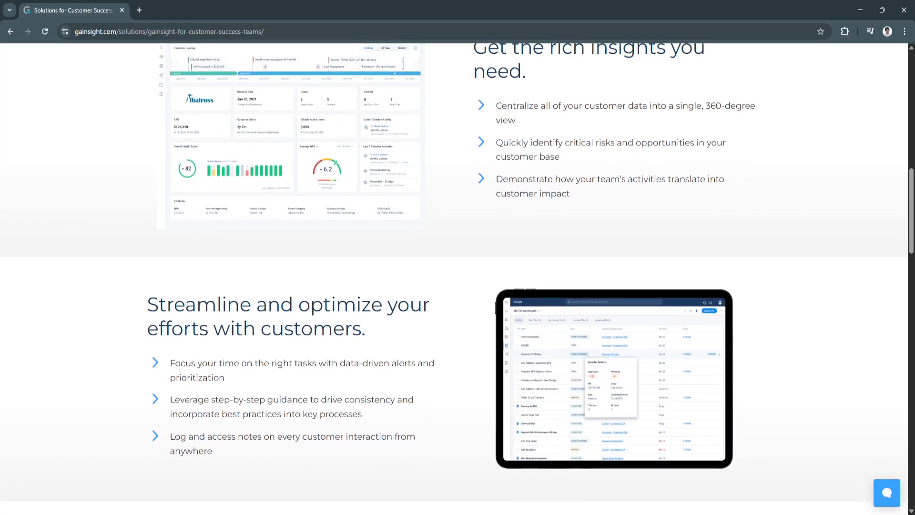
scroll(down, 3)
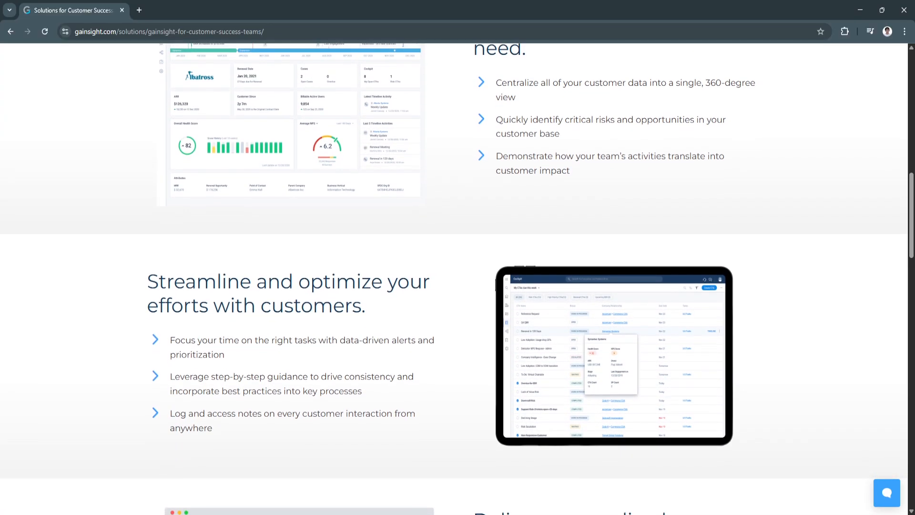
scroll(down, 3)
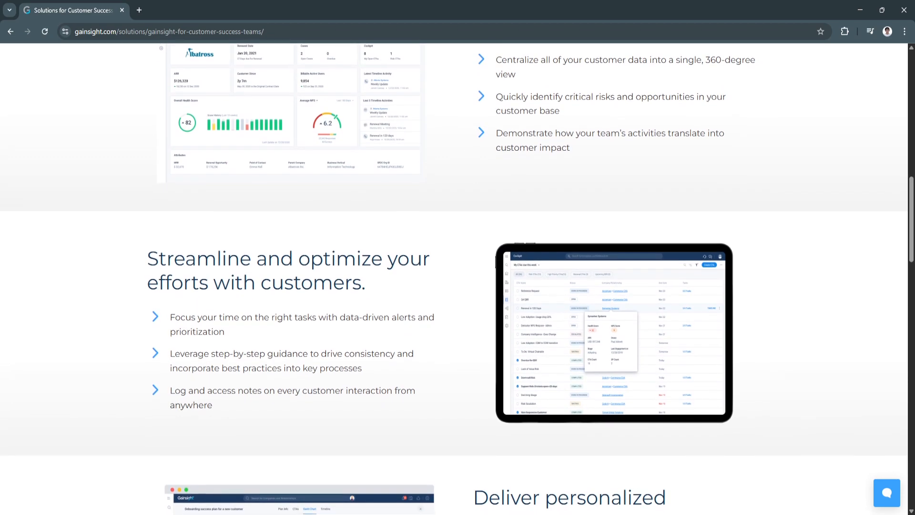
scroll(down, 3)
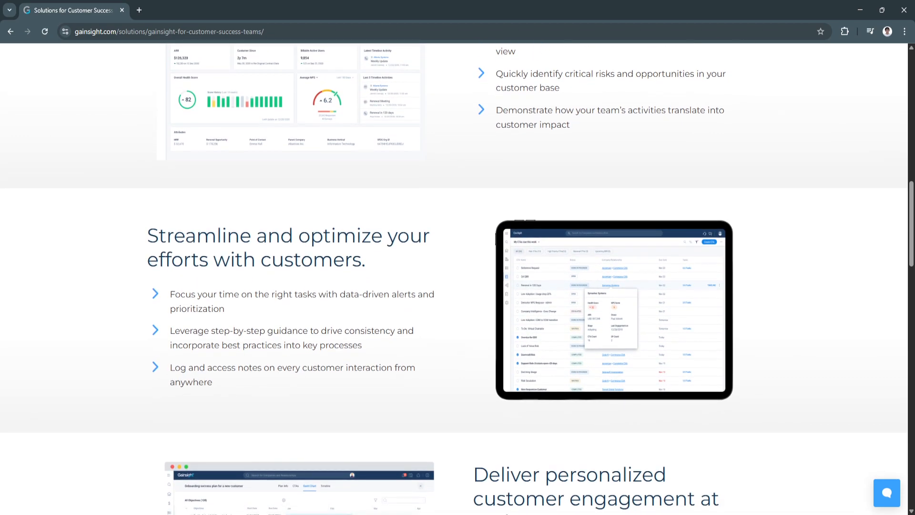
scroll(down, 3)
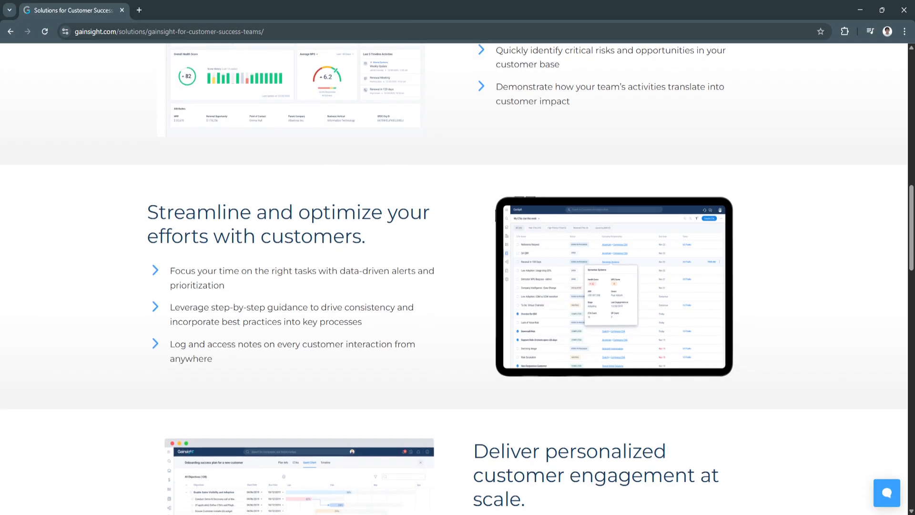
scroll(down, 3)
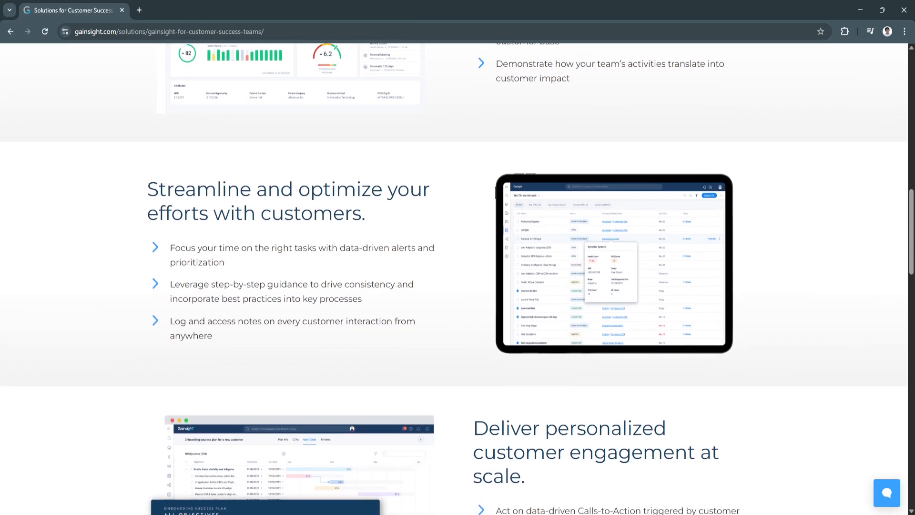
scroll(down, 3)
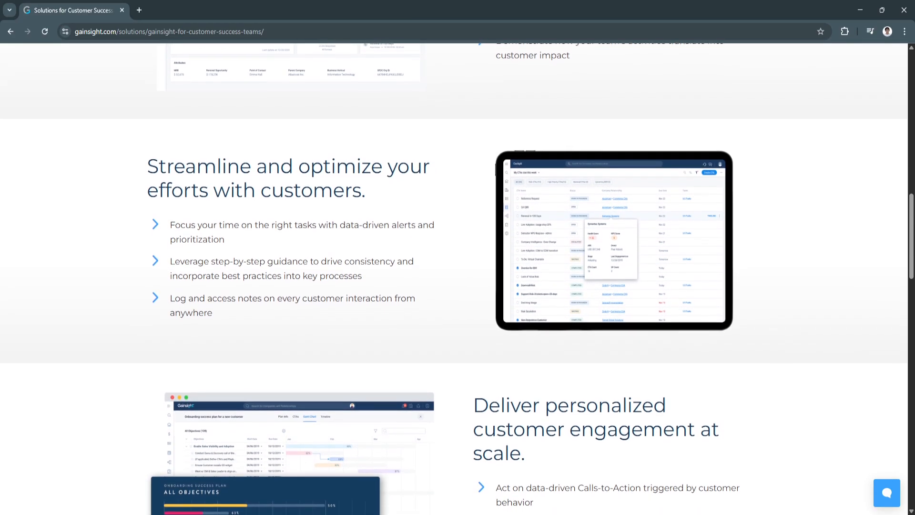
scroll(down, 3)
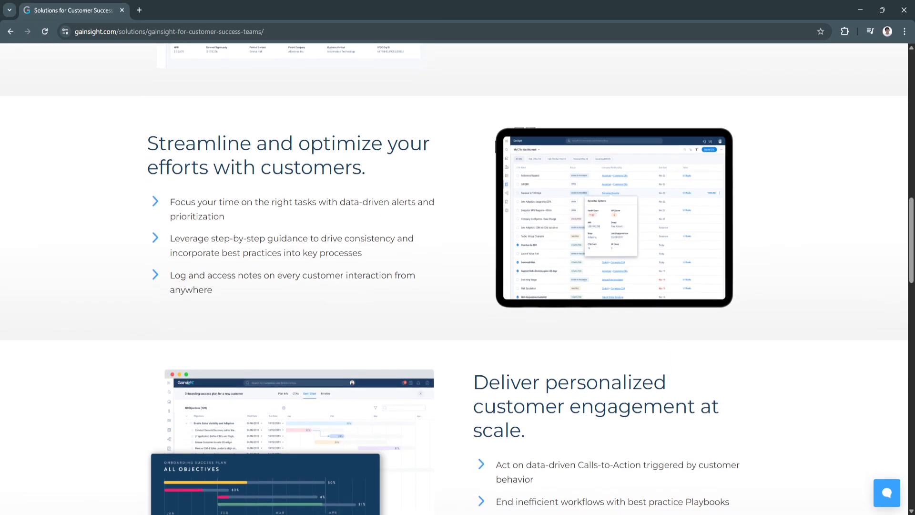
scroll(down, 3)
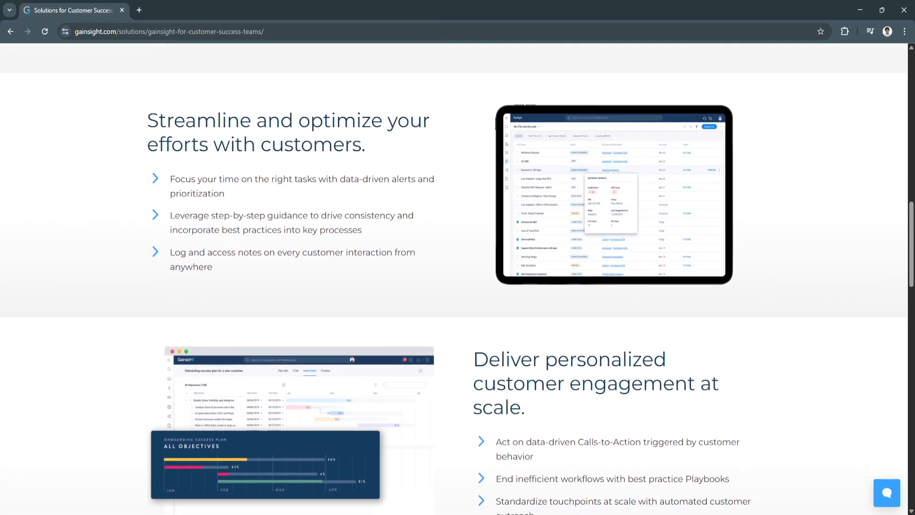
scroll(down, 3)
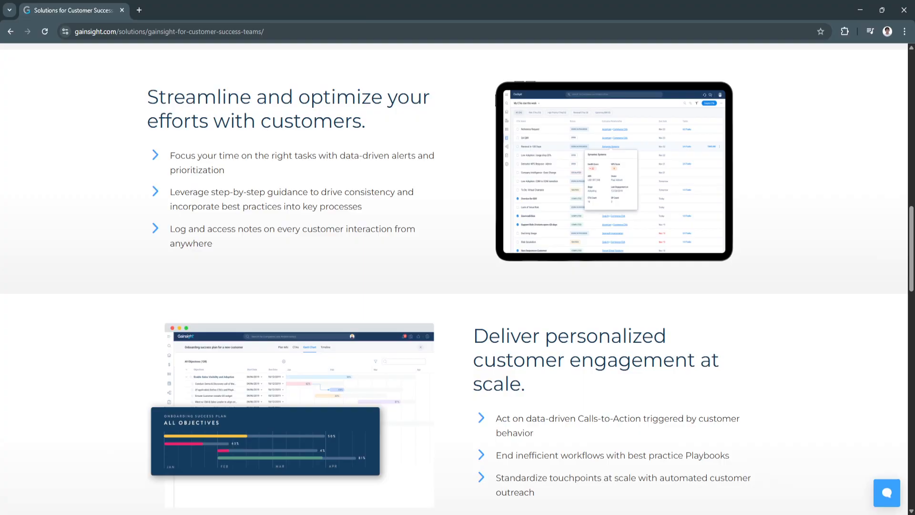
scroll(down, 3)
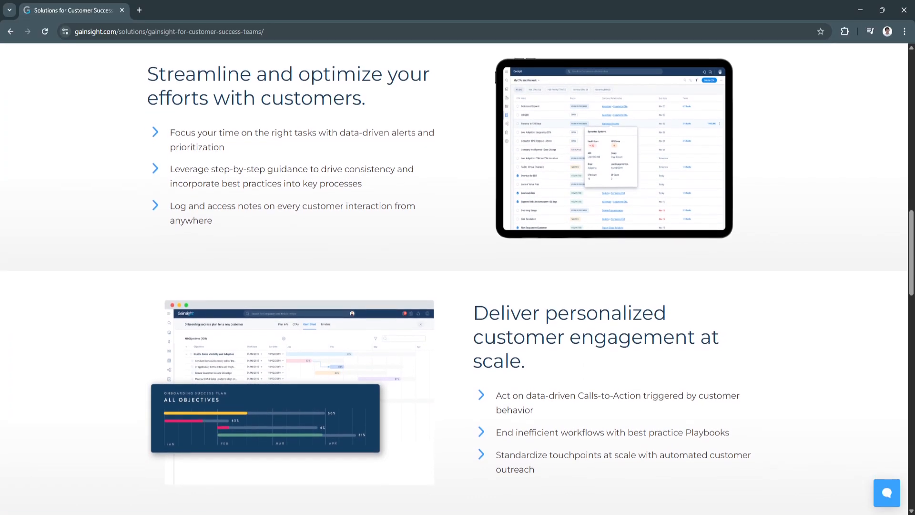
scroll(down, 3)
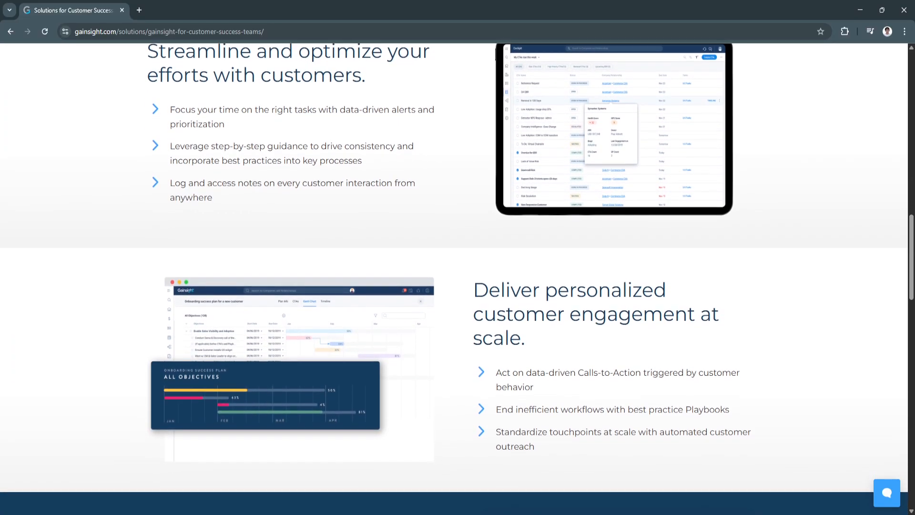
scroll(down, 3)
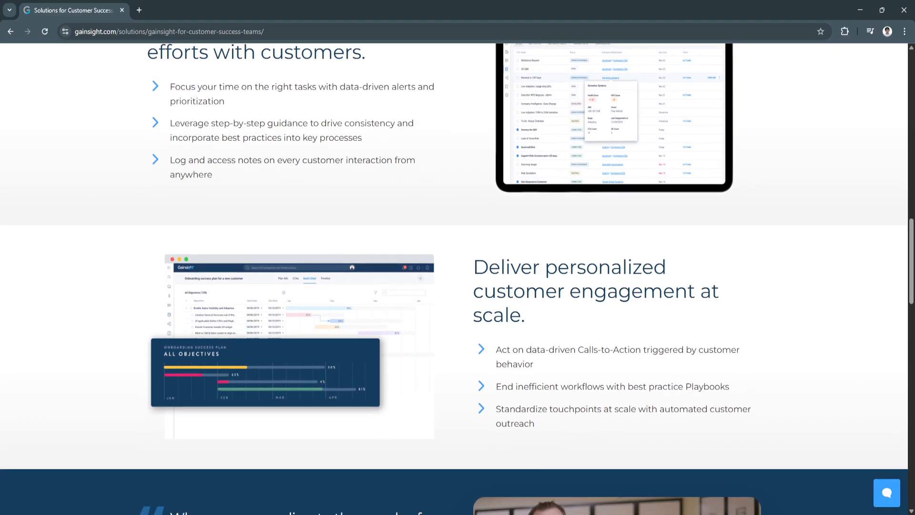
scroll(down, 3)
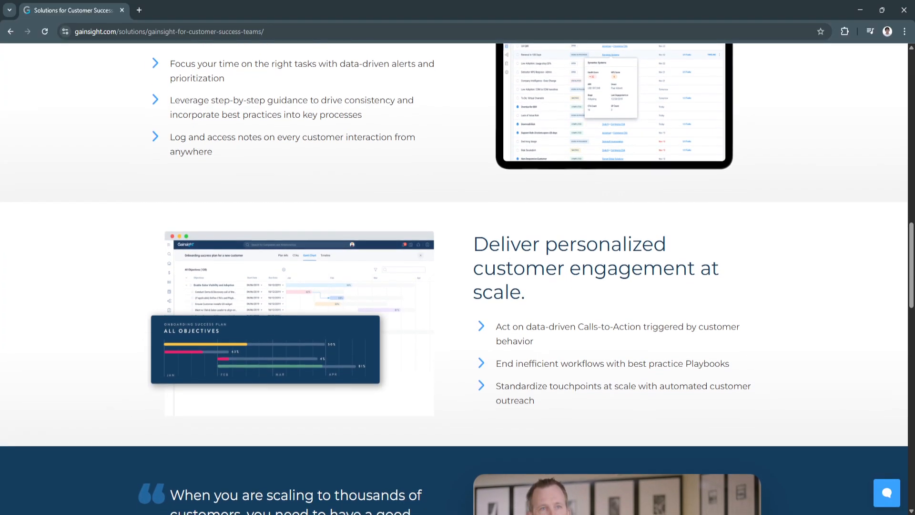
scroll(down, 3)
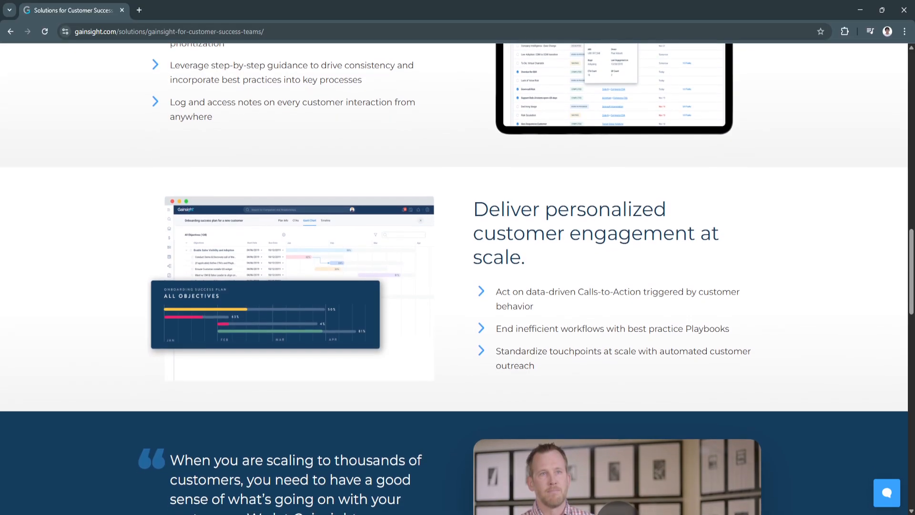
scroll(down, 3)
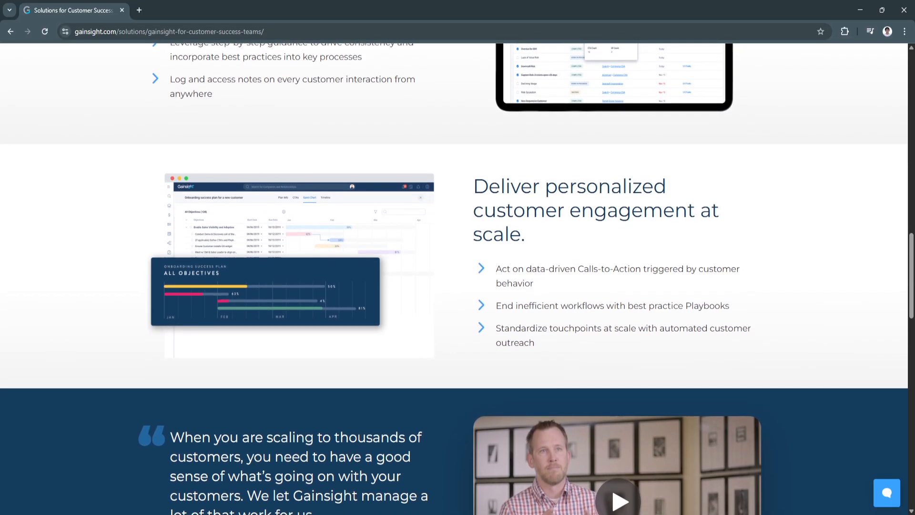
scroll(down, 3)
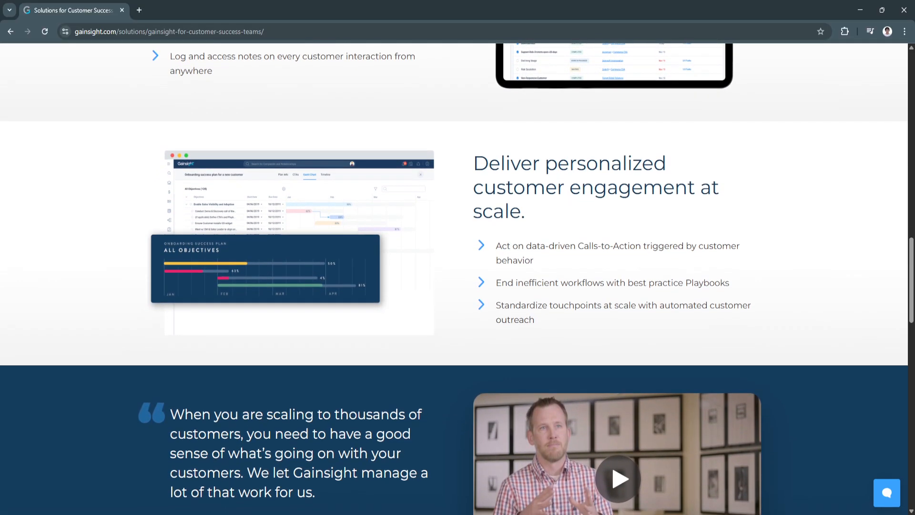
scroll(down, 3)
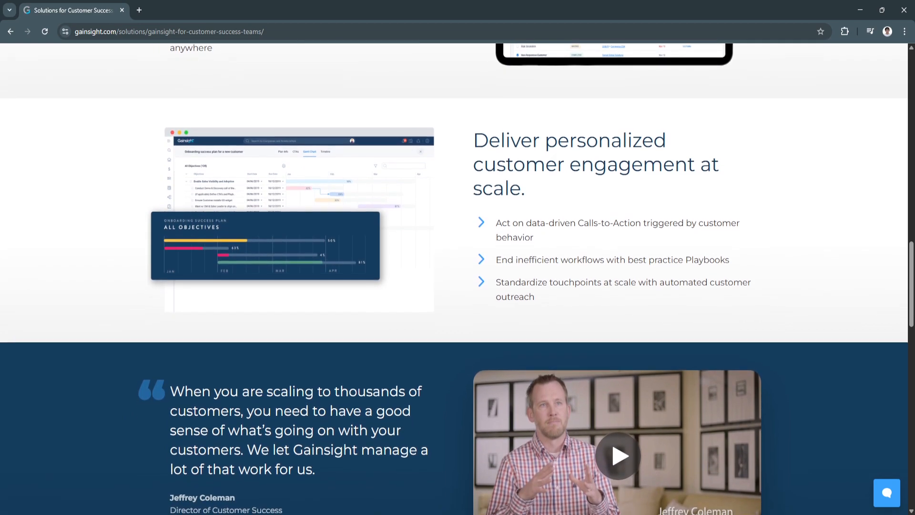
scroll(down, 3)
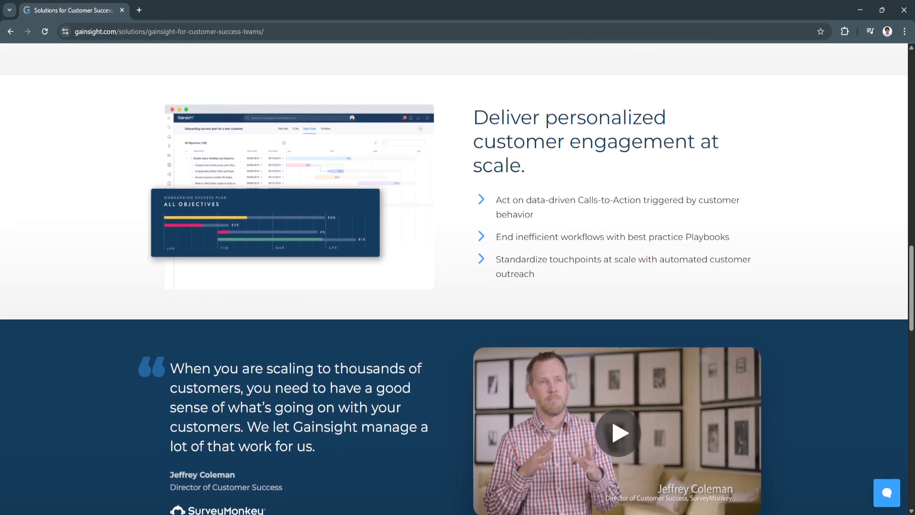
scroll(down, 3)
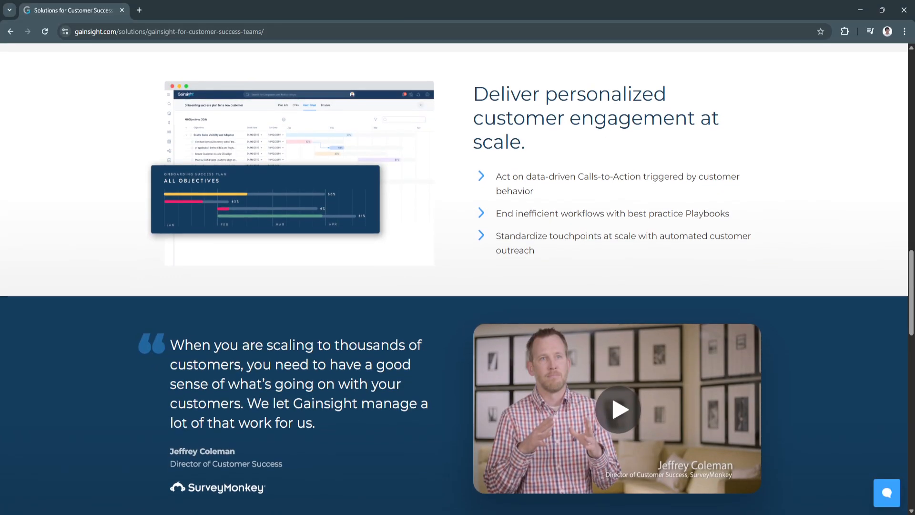
scroll(down, 3)
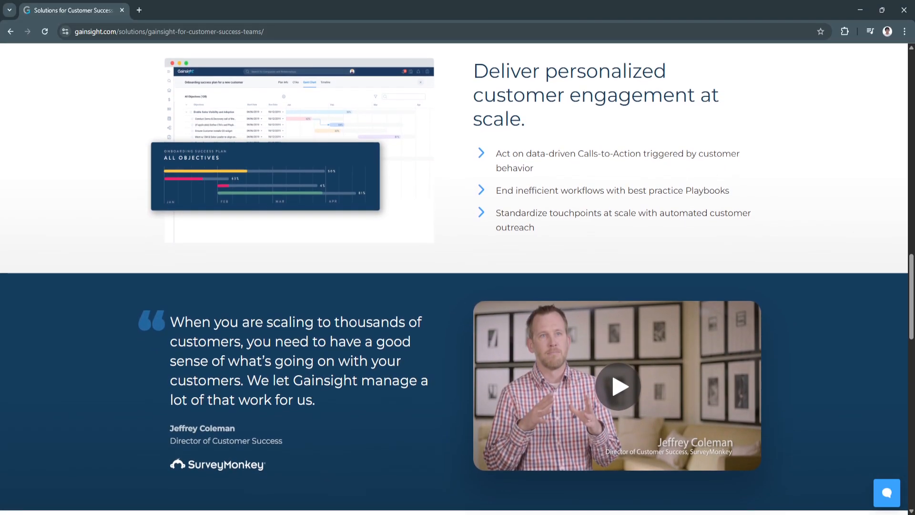
scroll(down, 3)
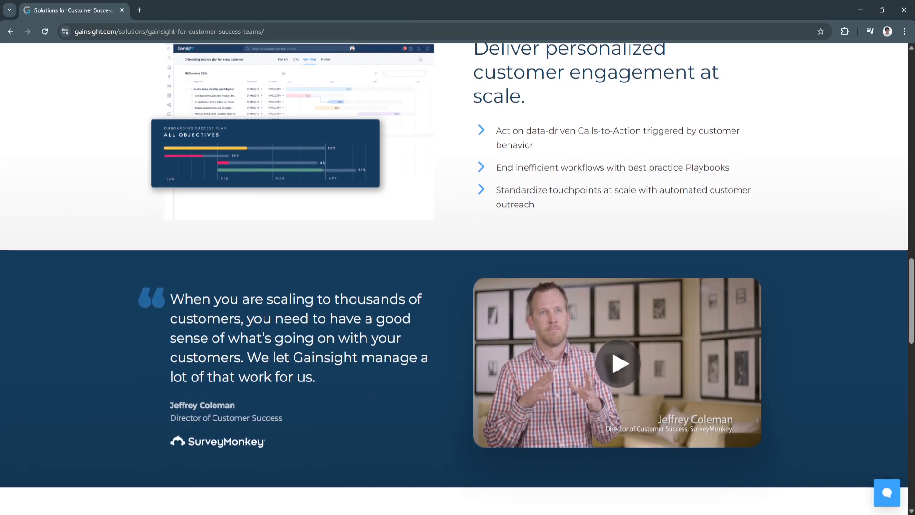
scroll(down, 3)
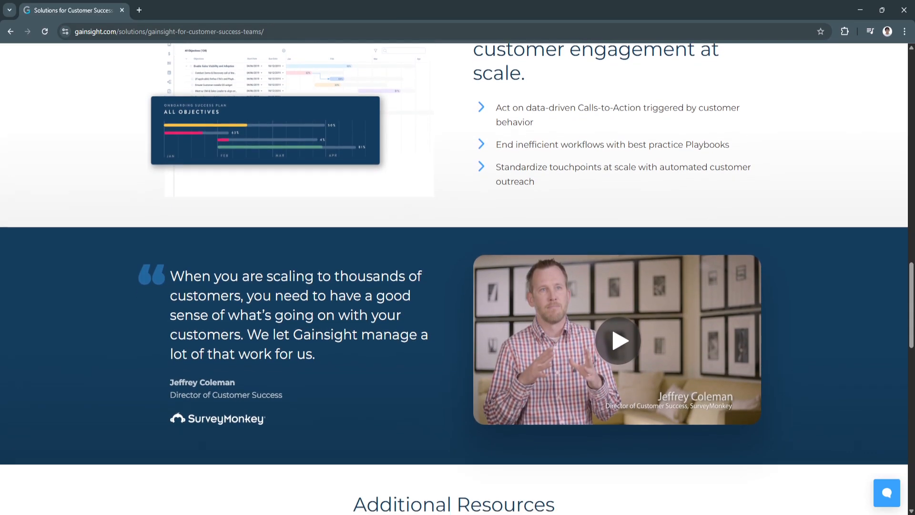
scroll(down, 3)
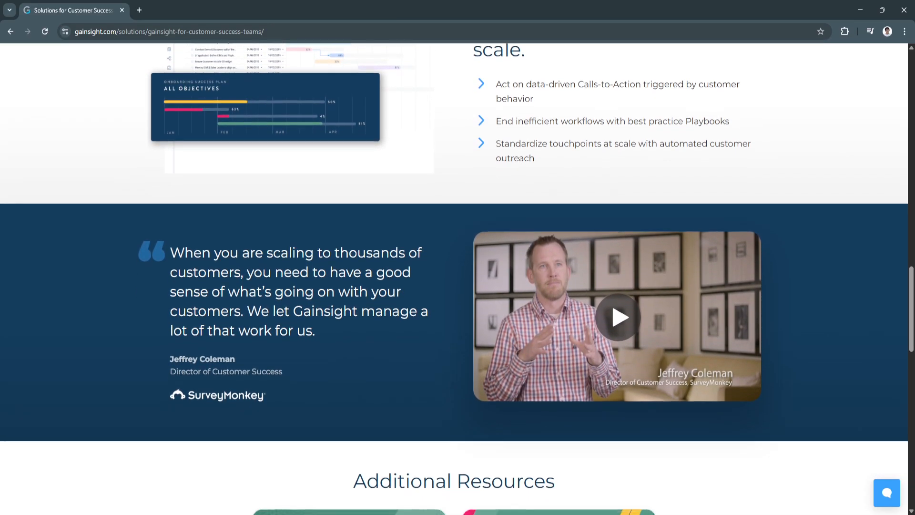
scroll(down, 3)
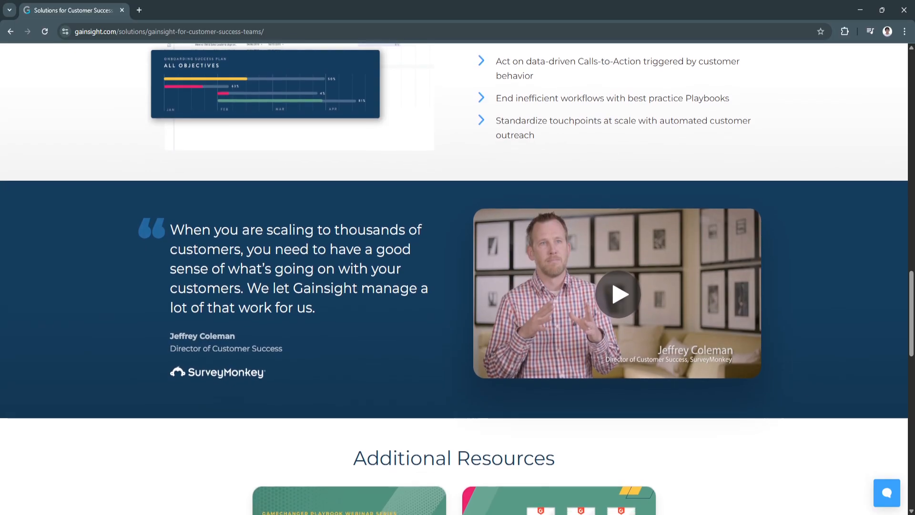
scroll(down, 3)
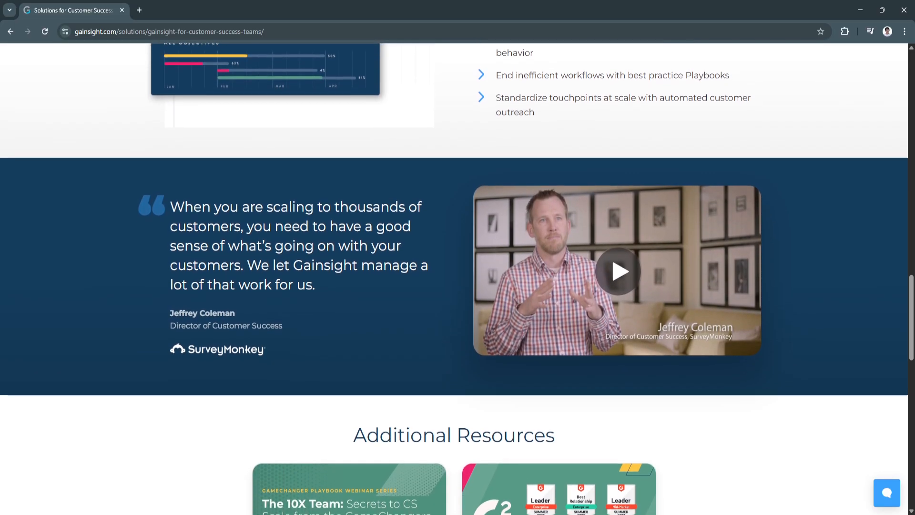
scroll(down, 3)
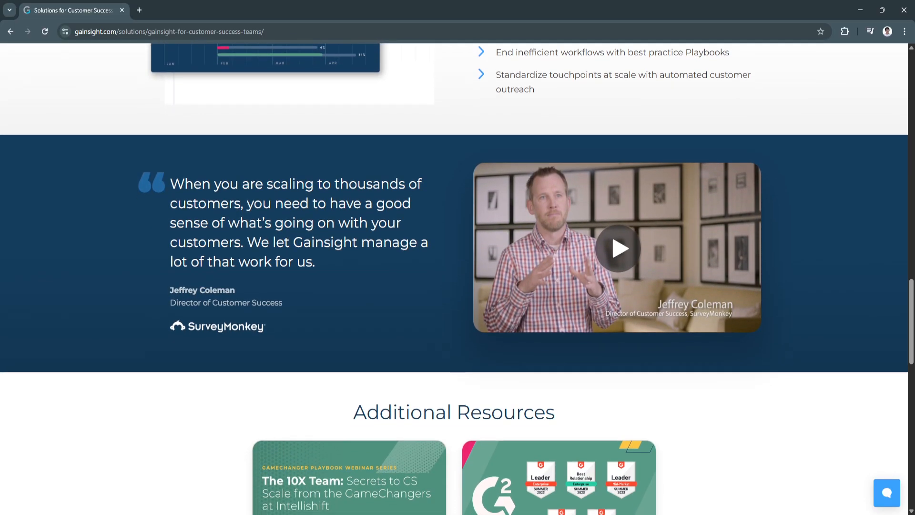
scroll(down, 3)
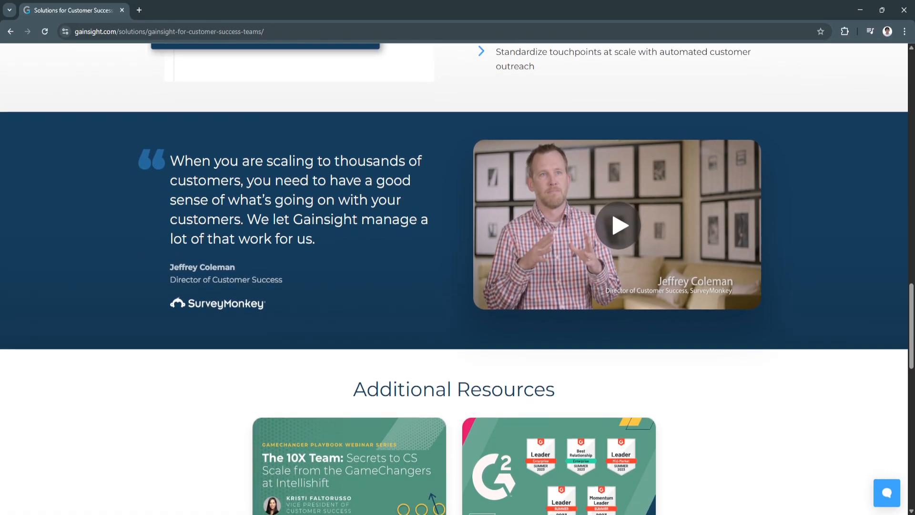
scroll(down, 3)
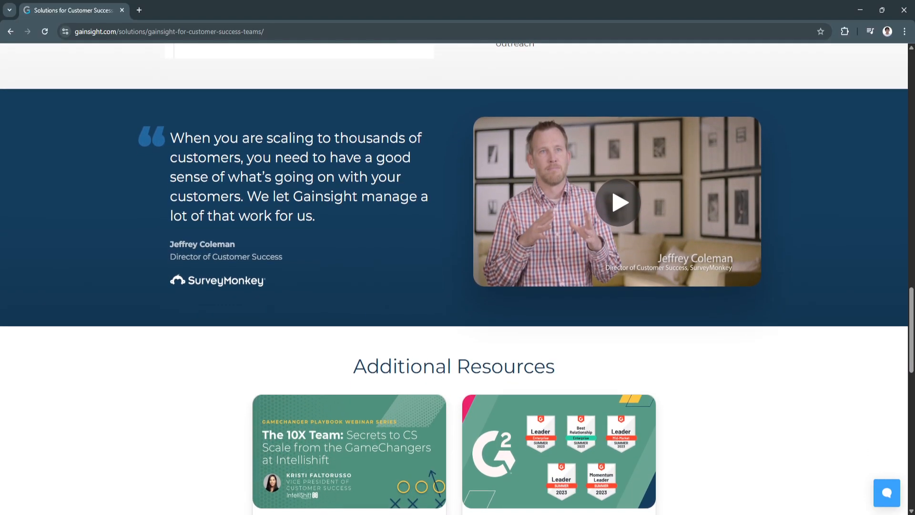
scroll(down, 3)
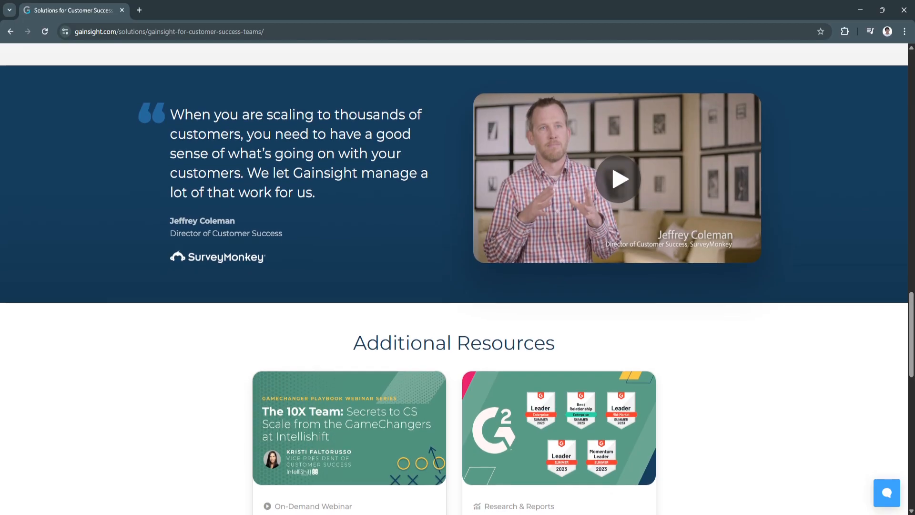
scroll(down, 3)
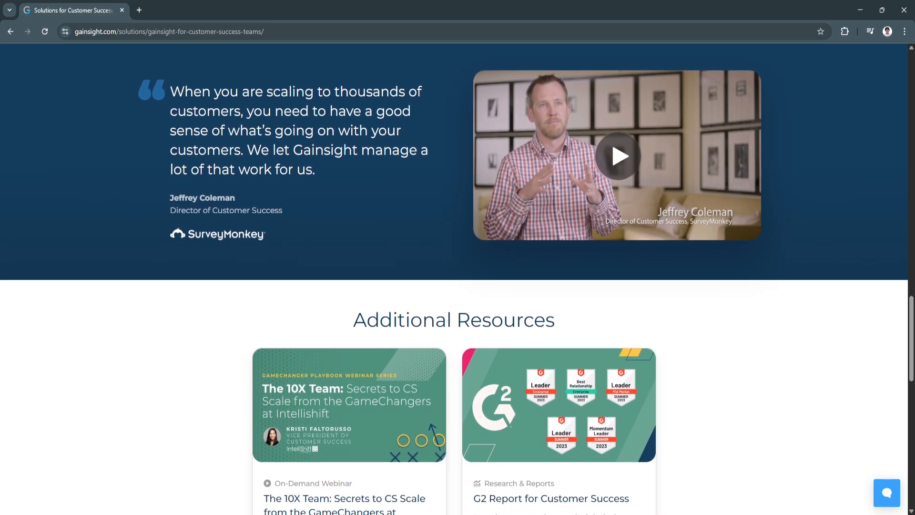
scroll(down, 3)
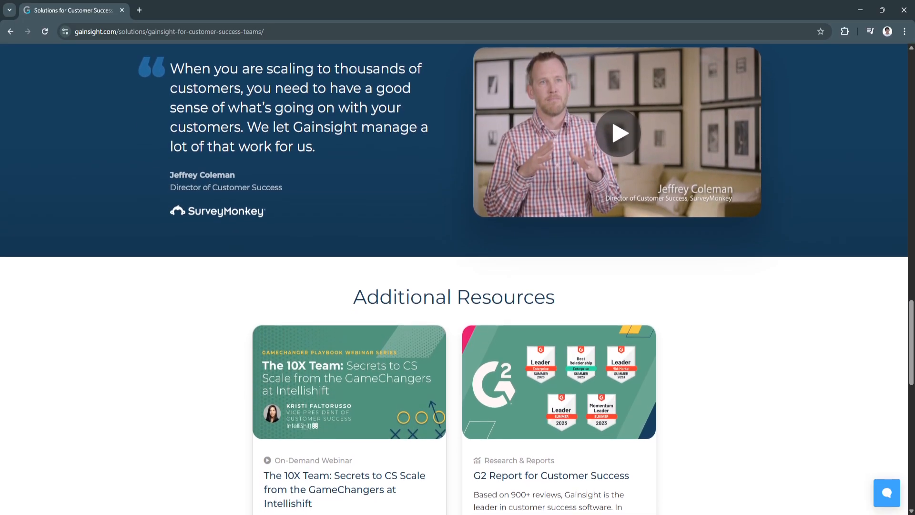
scroll(down, 3)
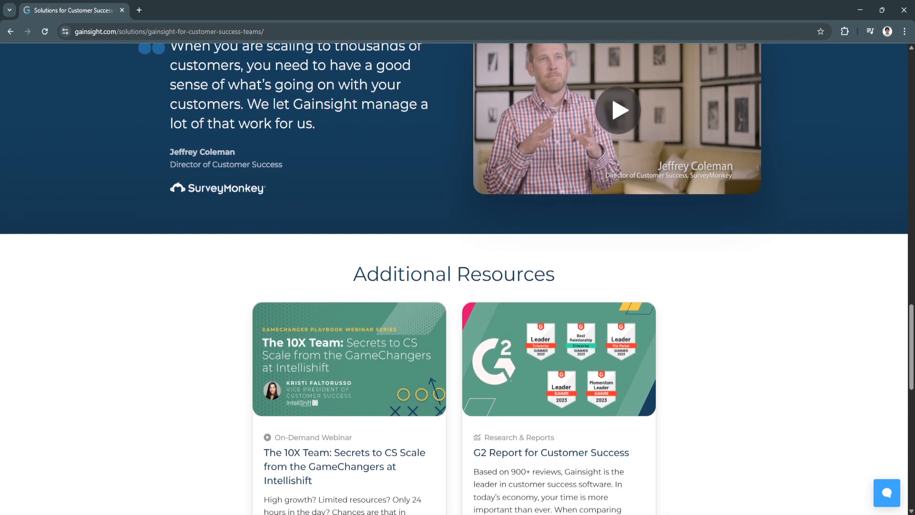
scroll(down, 3)
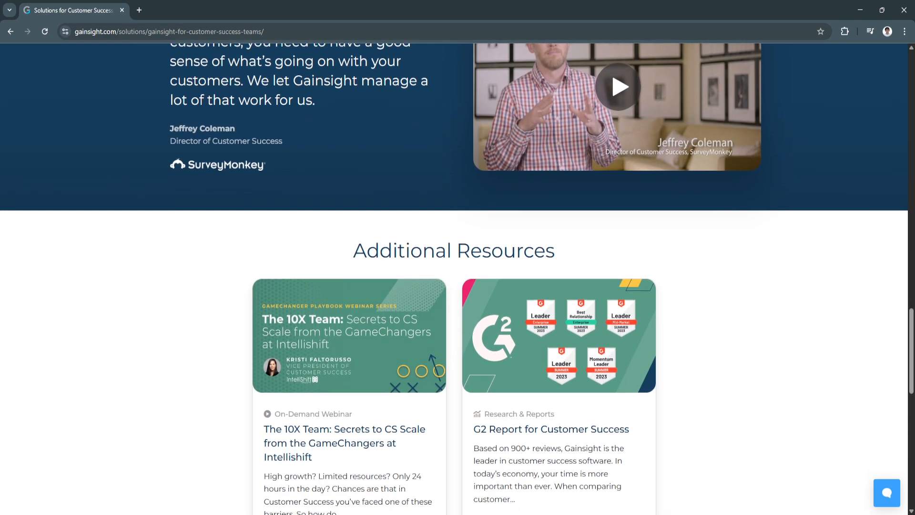
scroll(down, 3)
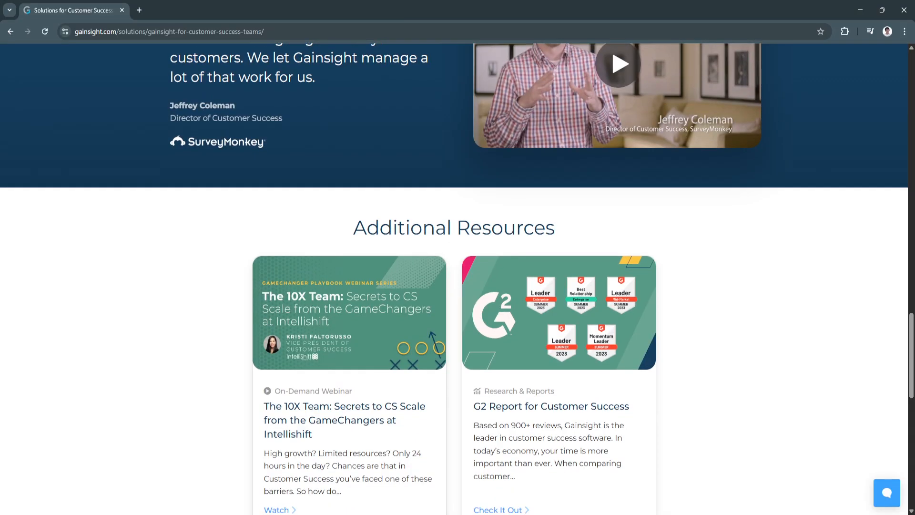
scroll(down, 3)
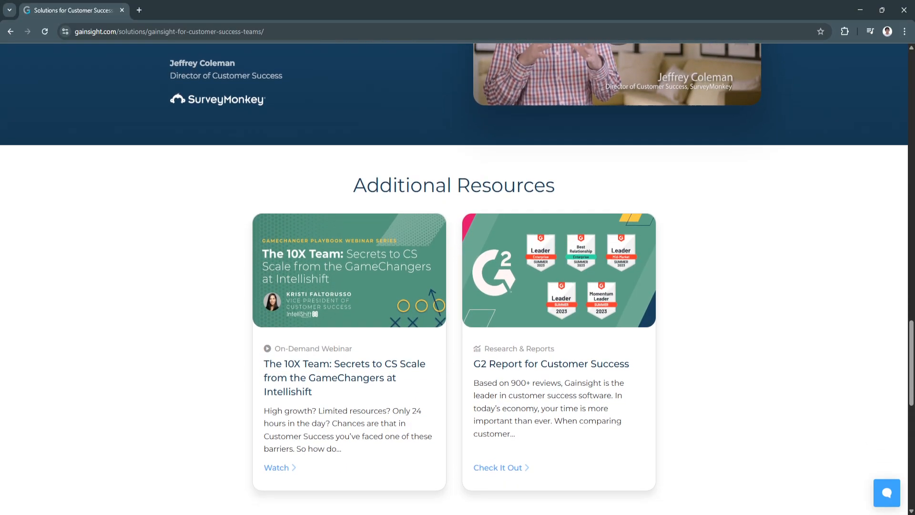
scroll(down, 3)
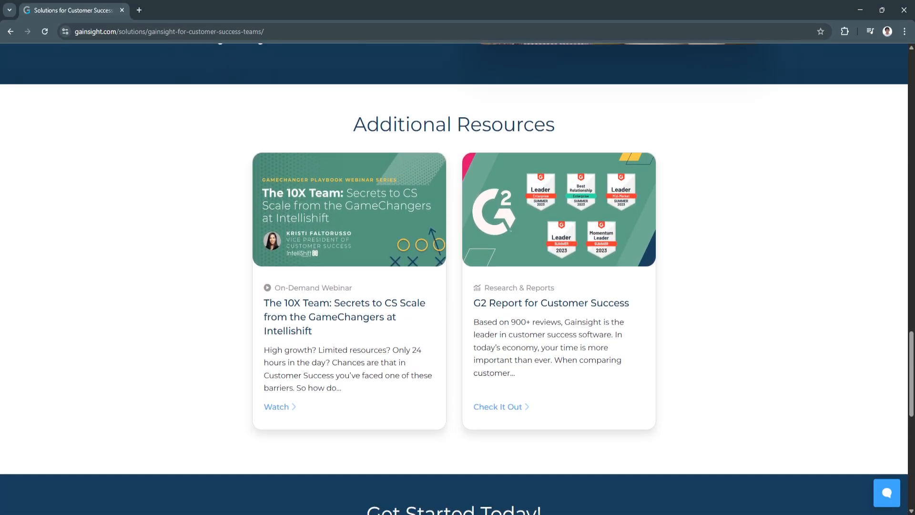
scroll(down, 3)
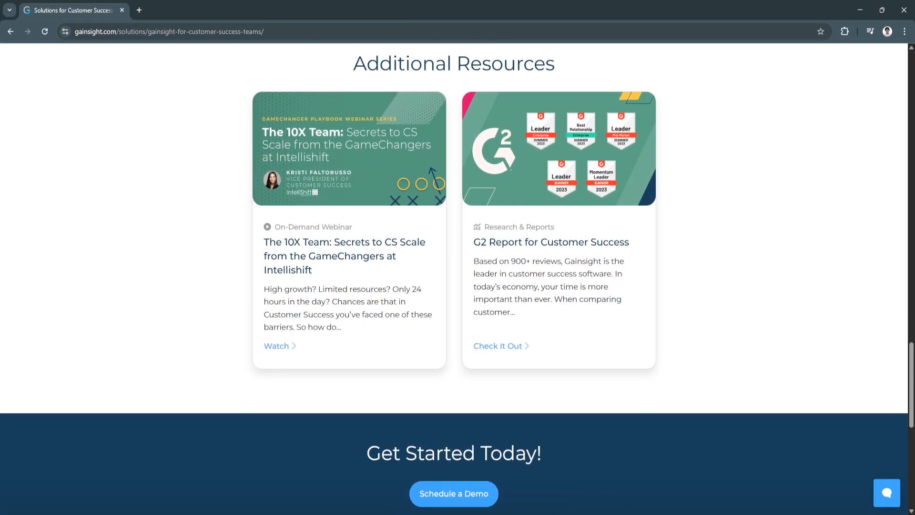
scroll(down, 3)
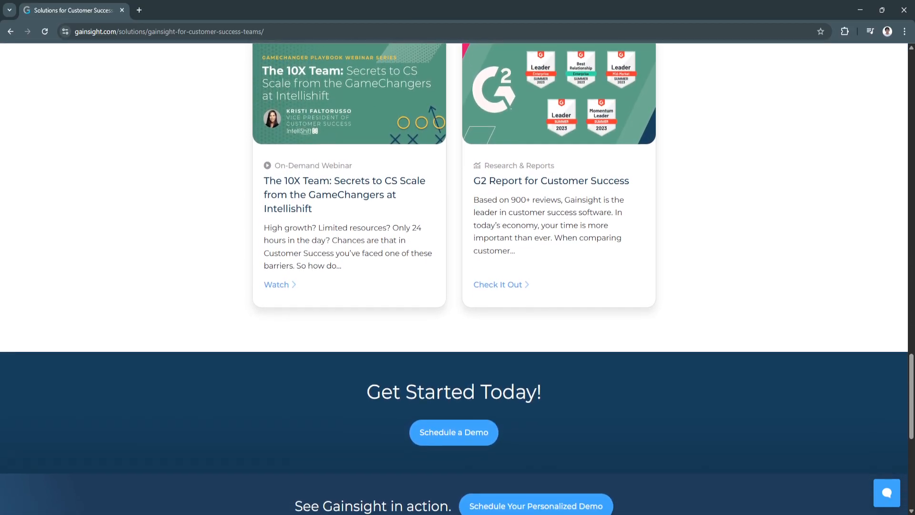
scroll(down, 3)
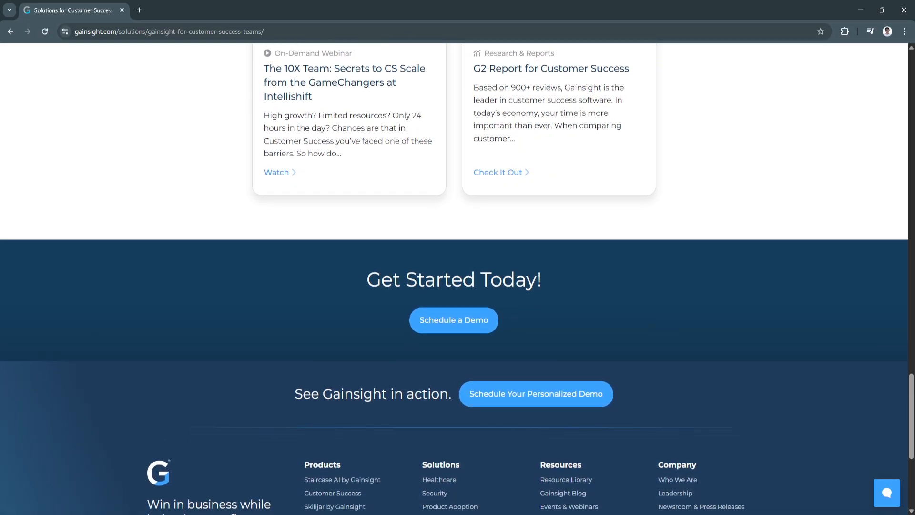
scroll(up, 3)
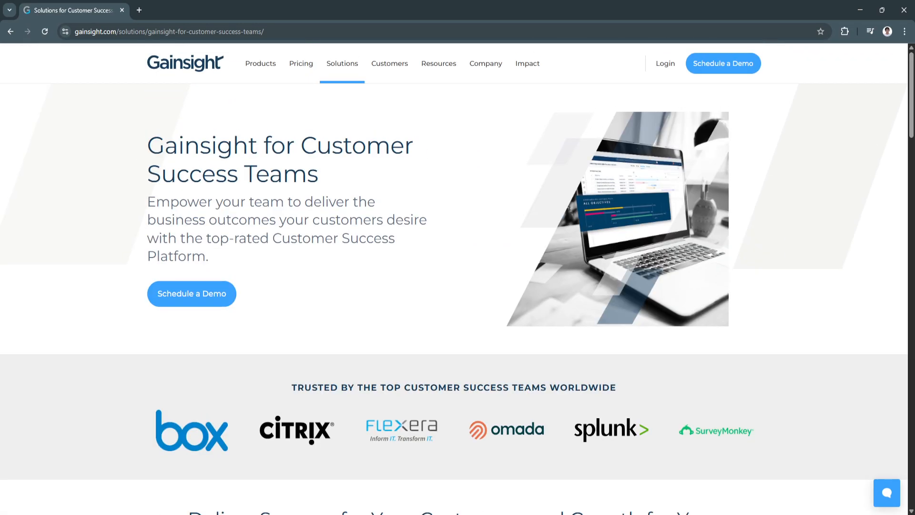